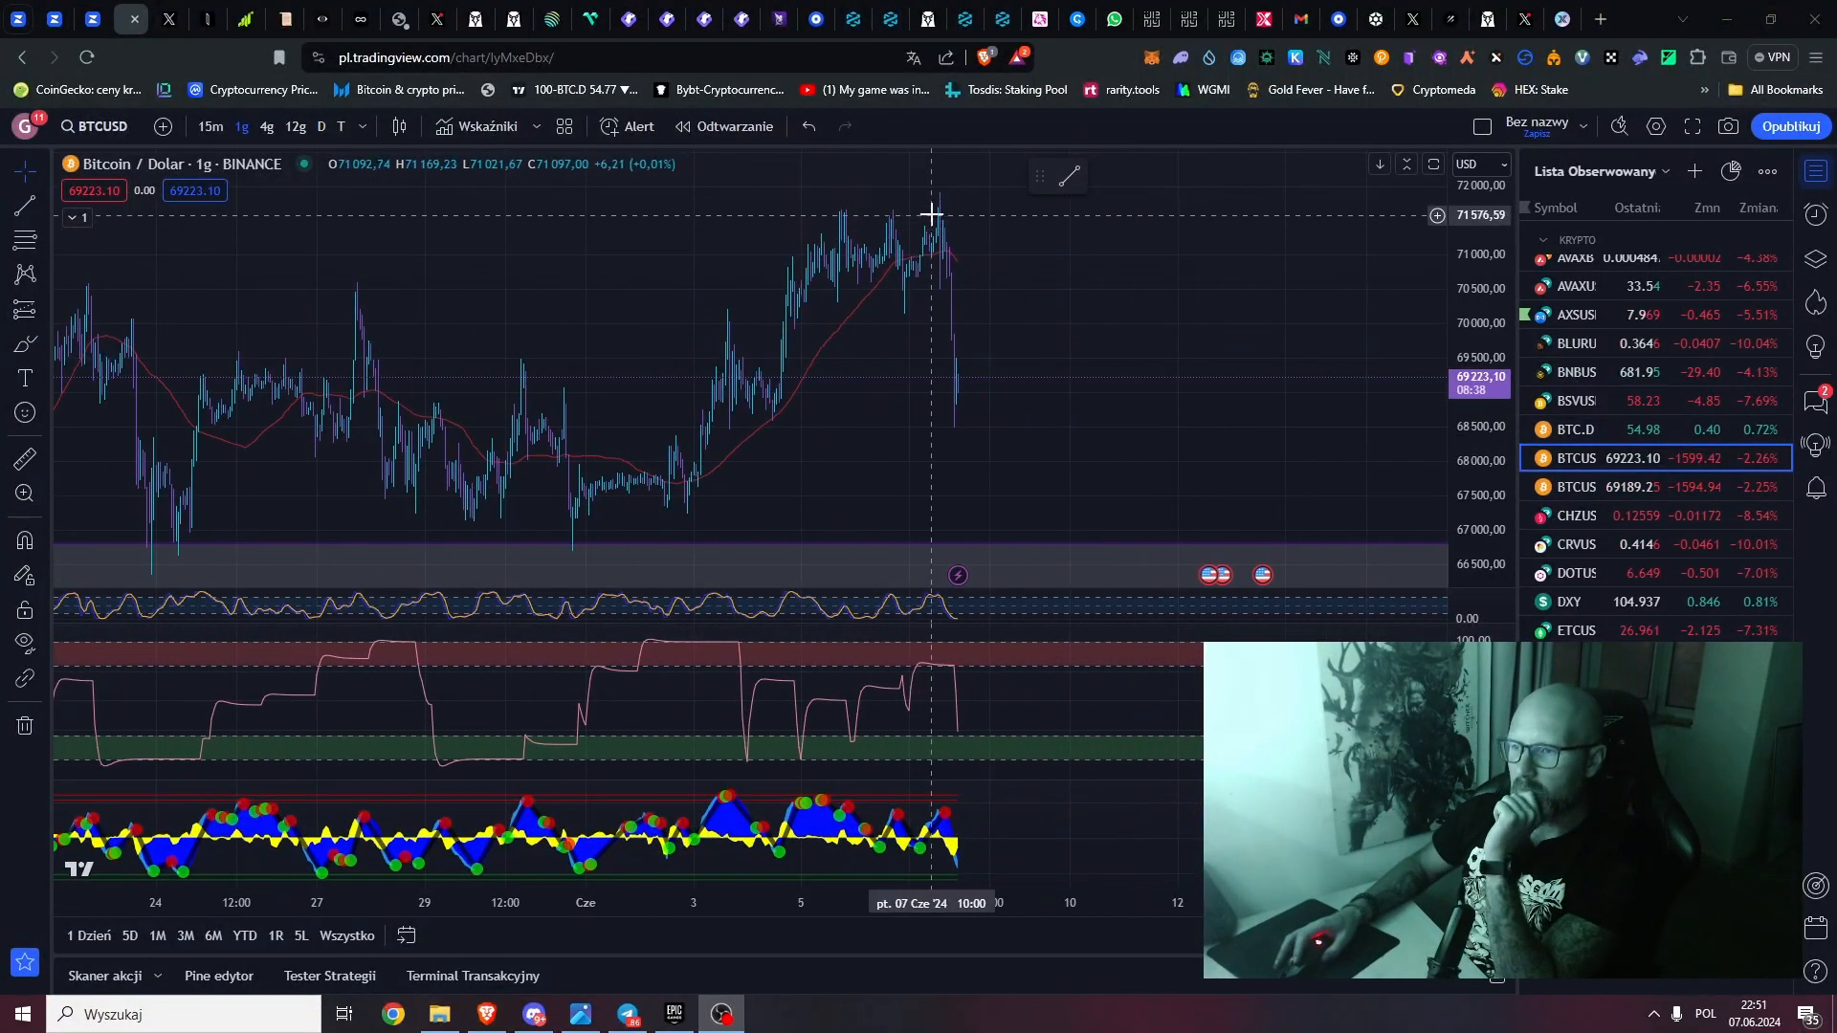
mouse_move(935, 265)
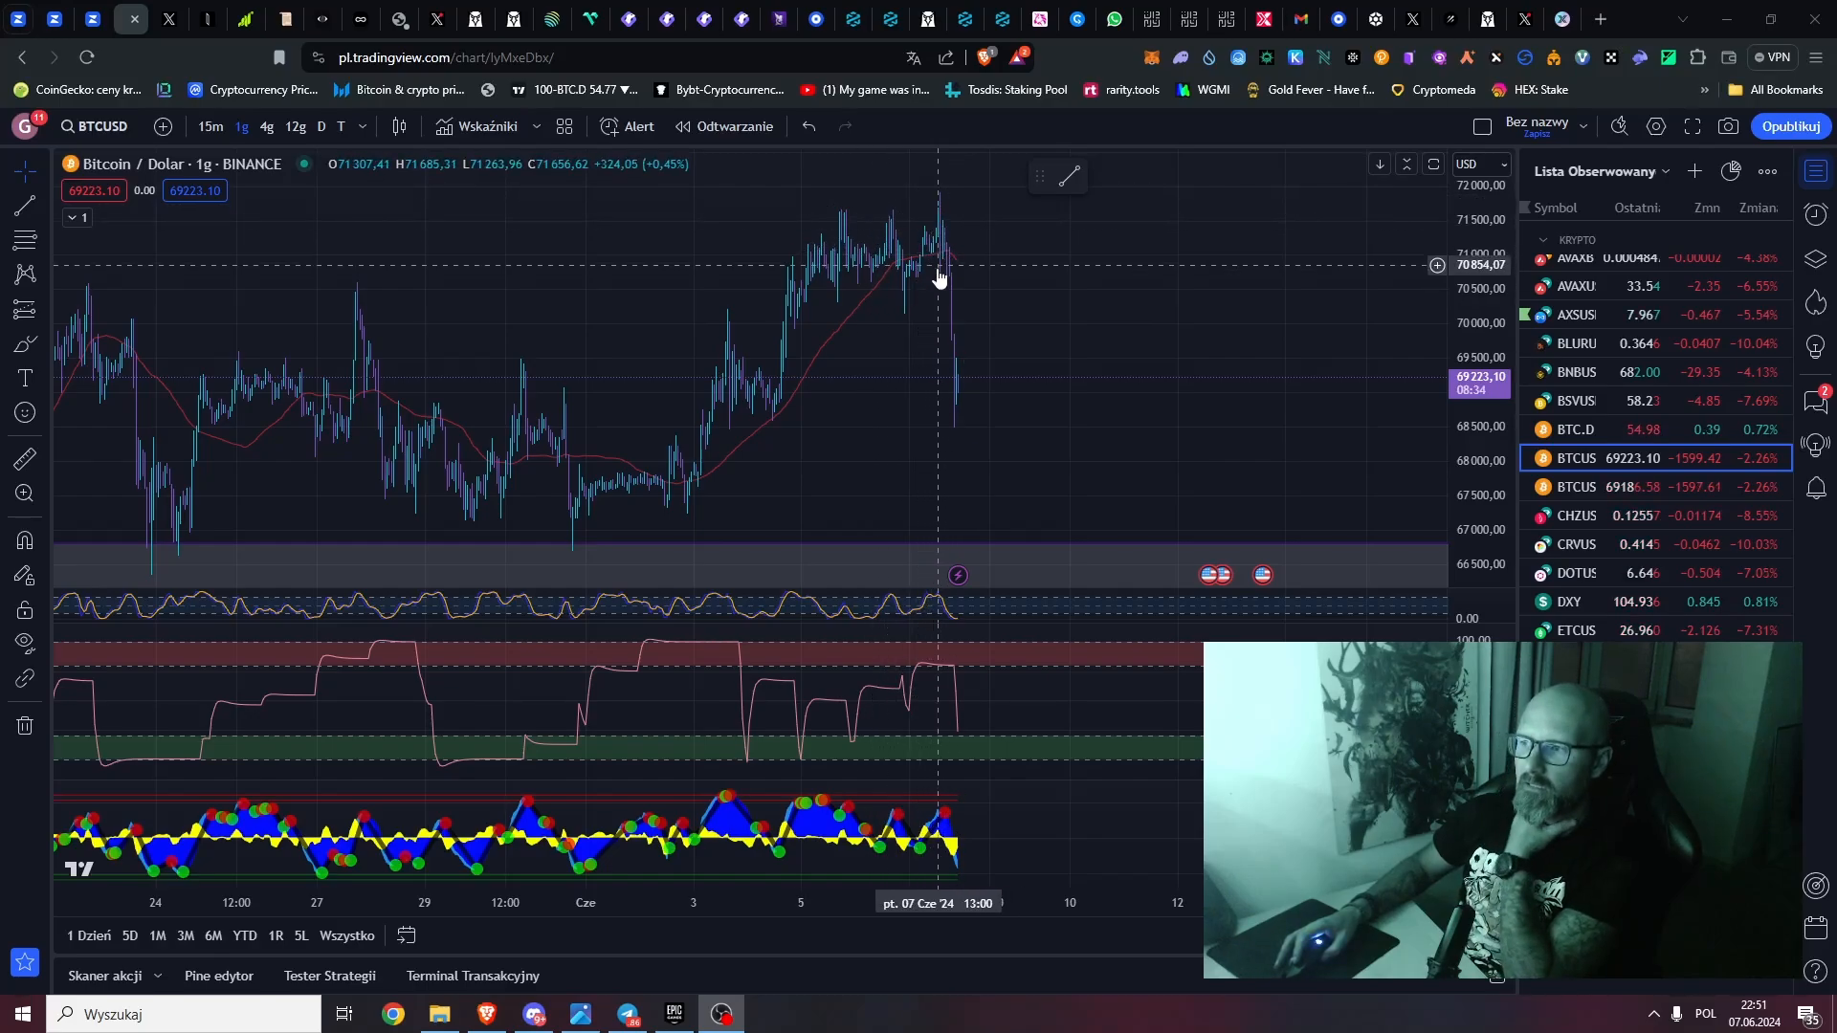
mouse_move(840, 211)
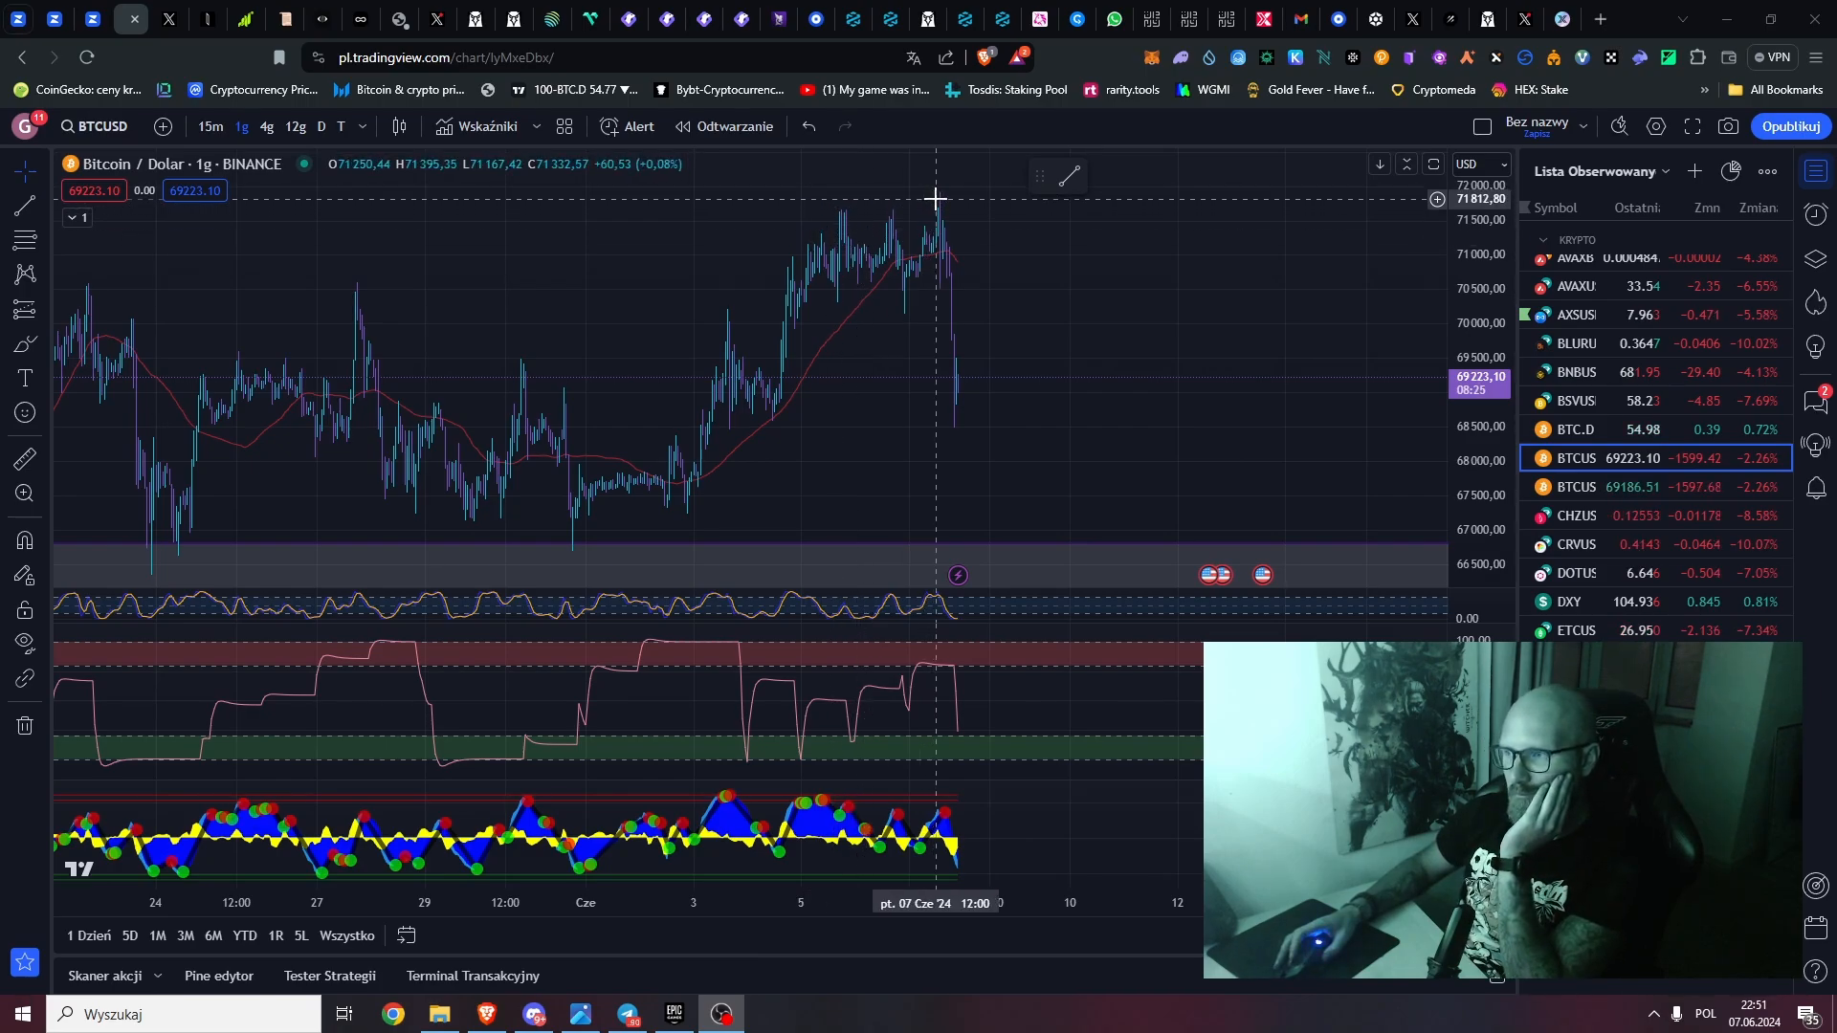
mouse_move(945, 195)
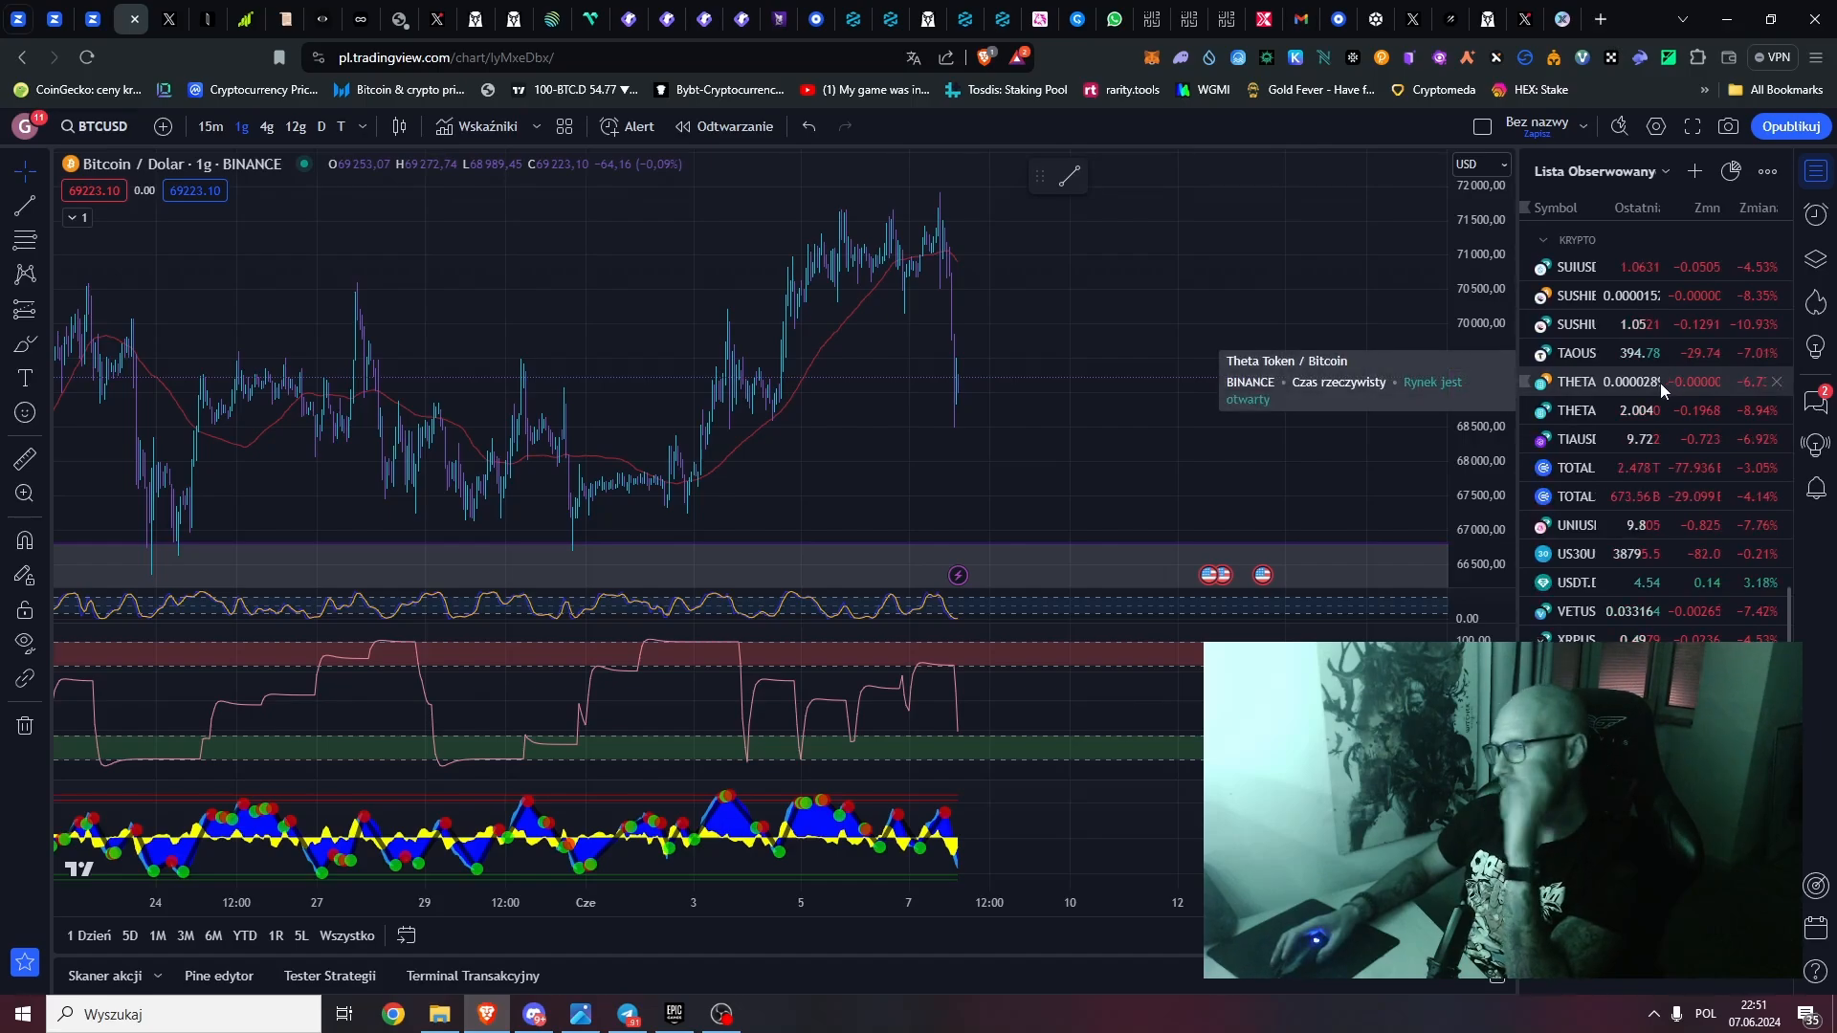
Step: Check the TAO perpetual chart, then switch to the HashAI/WETH Uniswap V2 pair page
left_click(1575, 353)
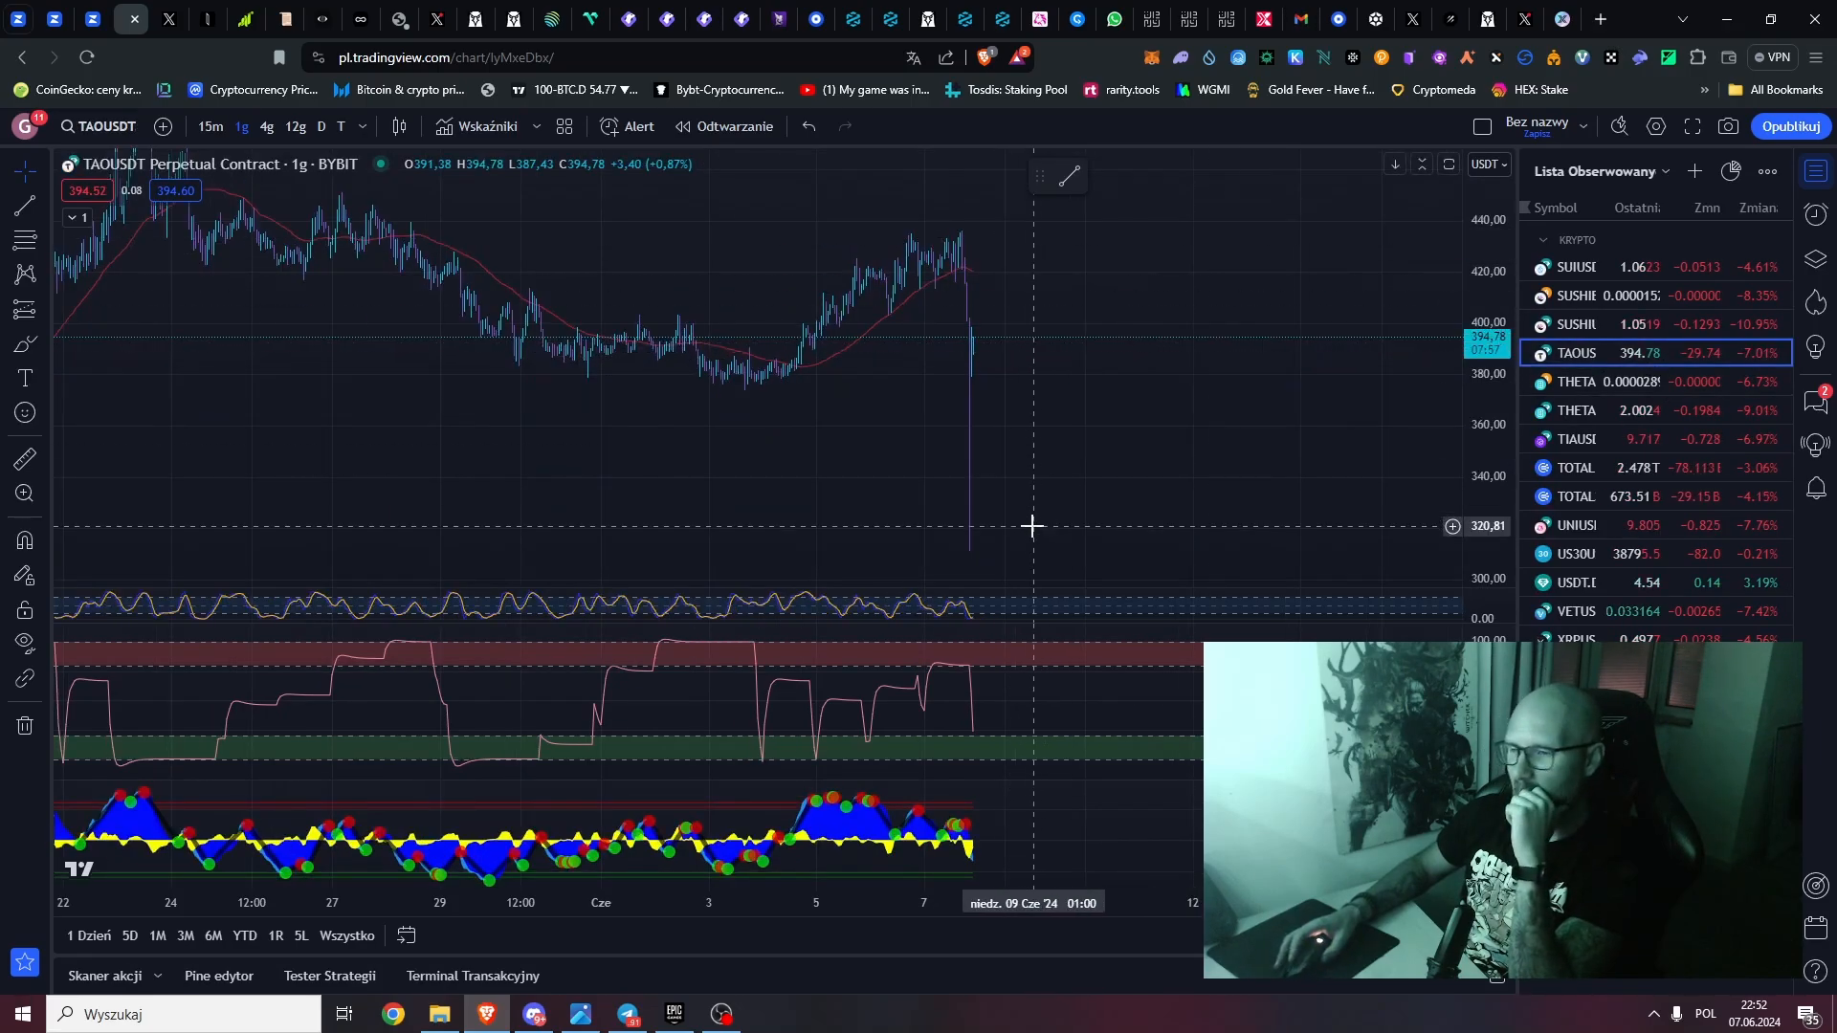
mouse_move(1037, 551)
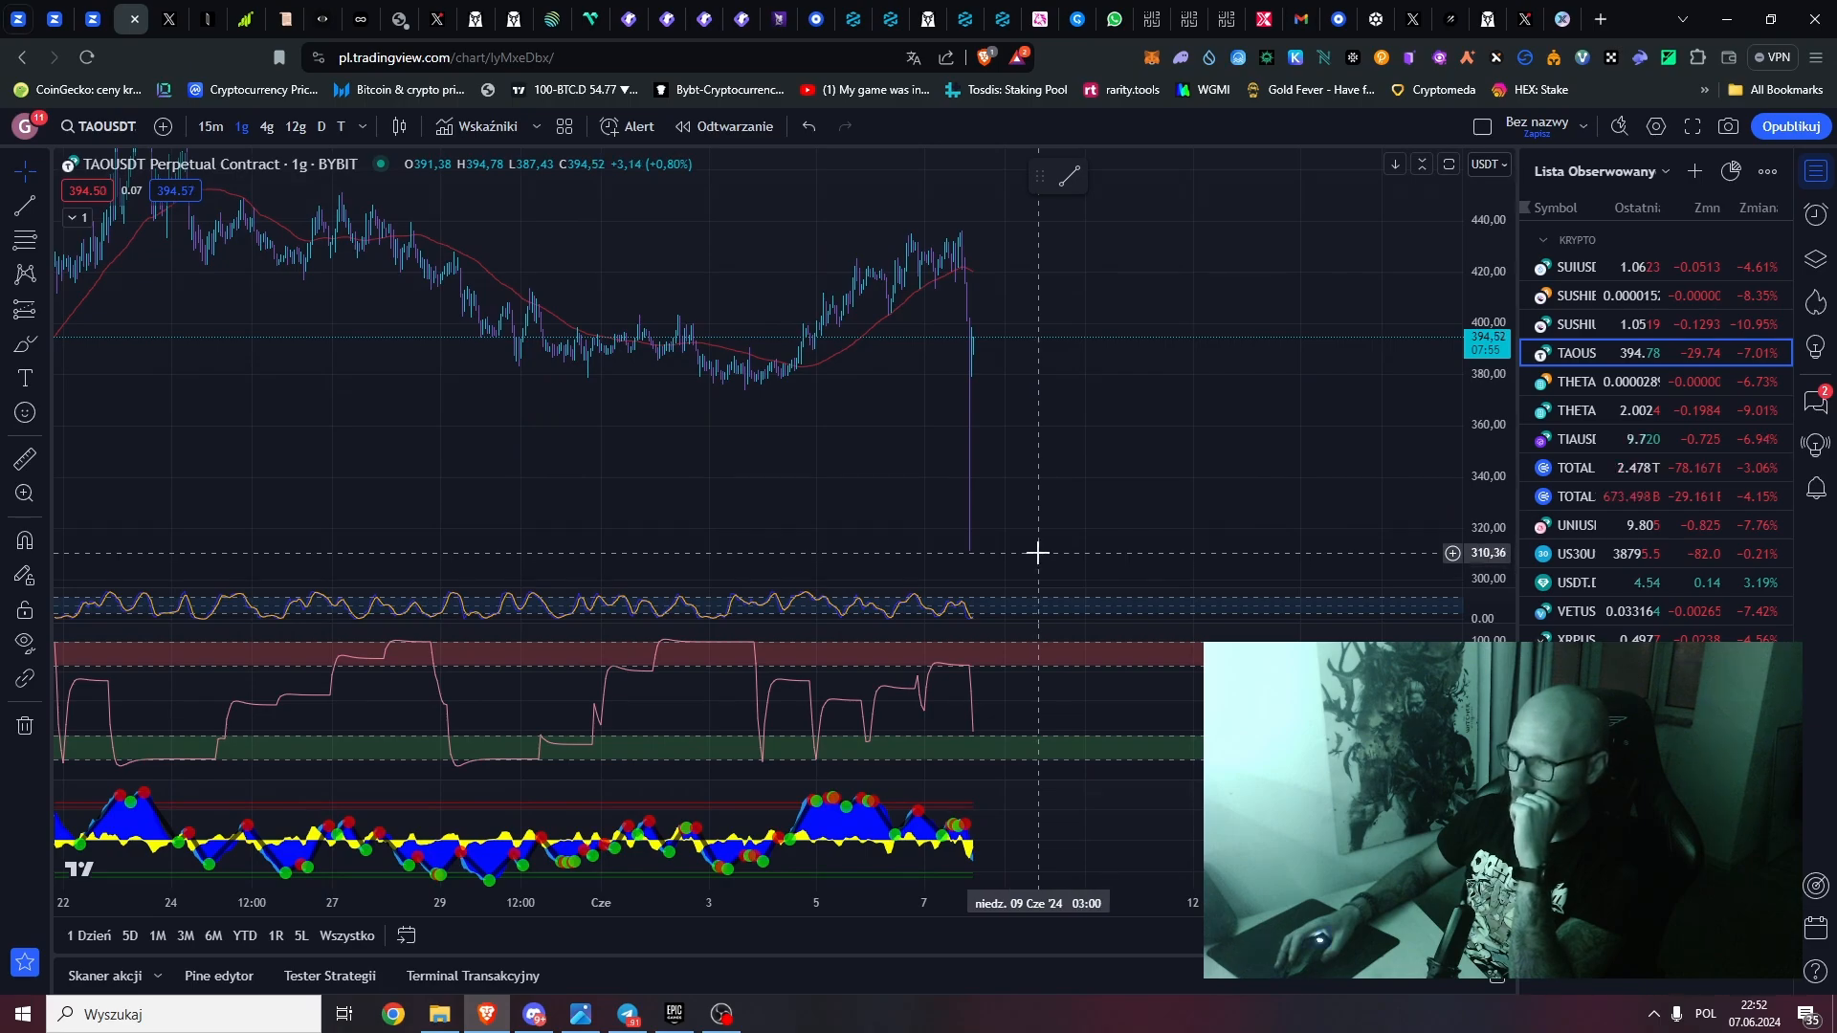
mouse_move(1040, 549)
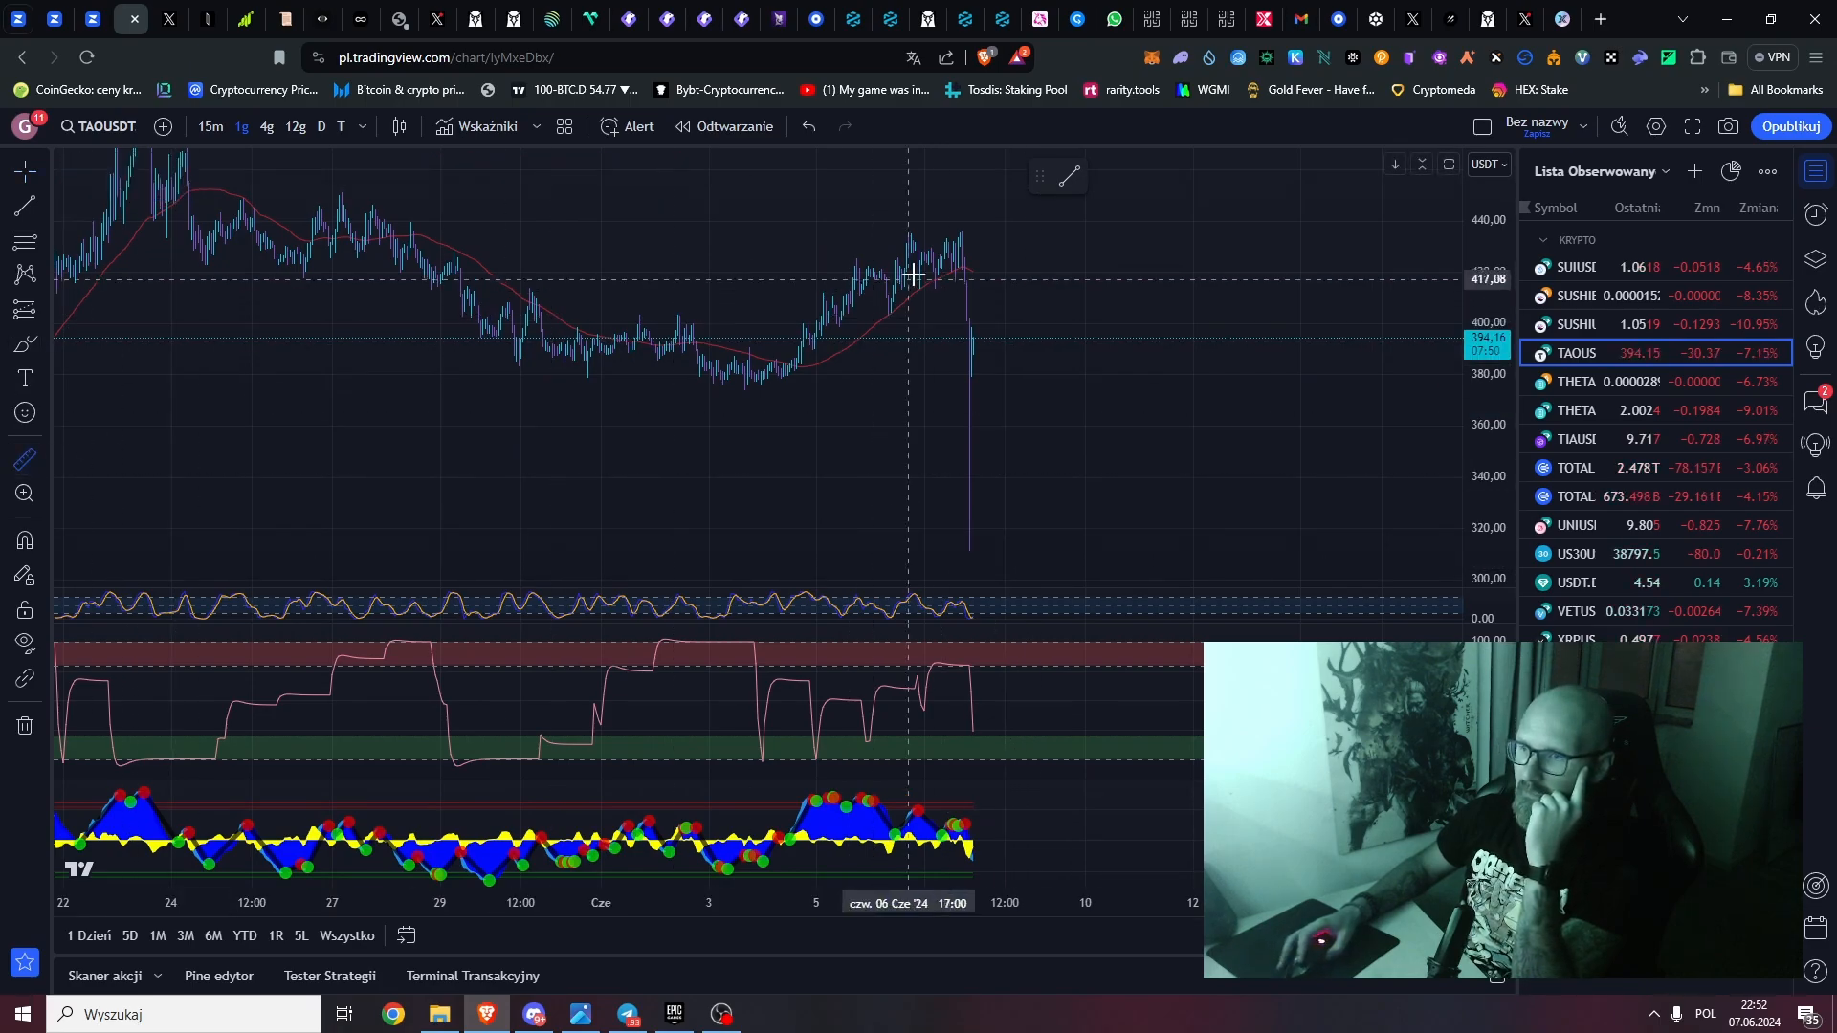
left_click_drag(908, 275, 1018, 539)
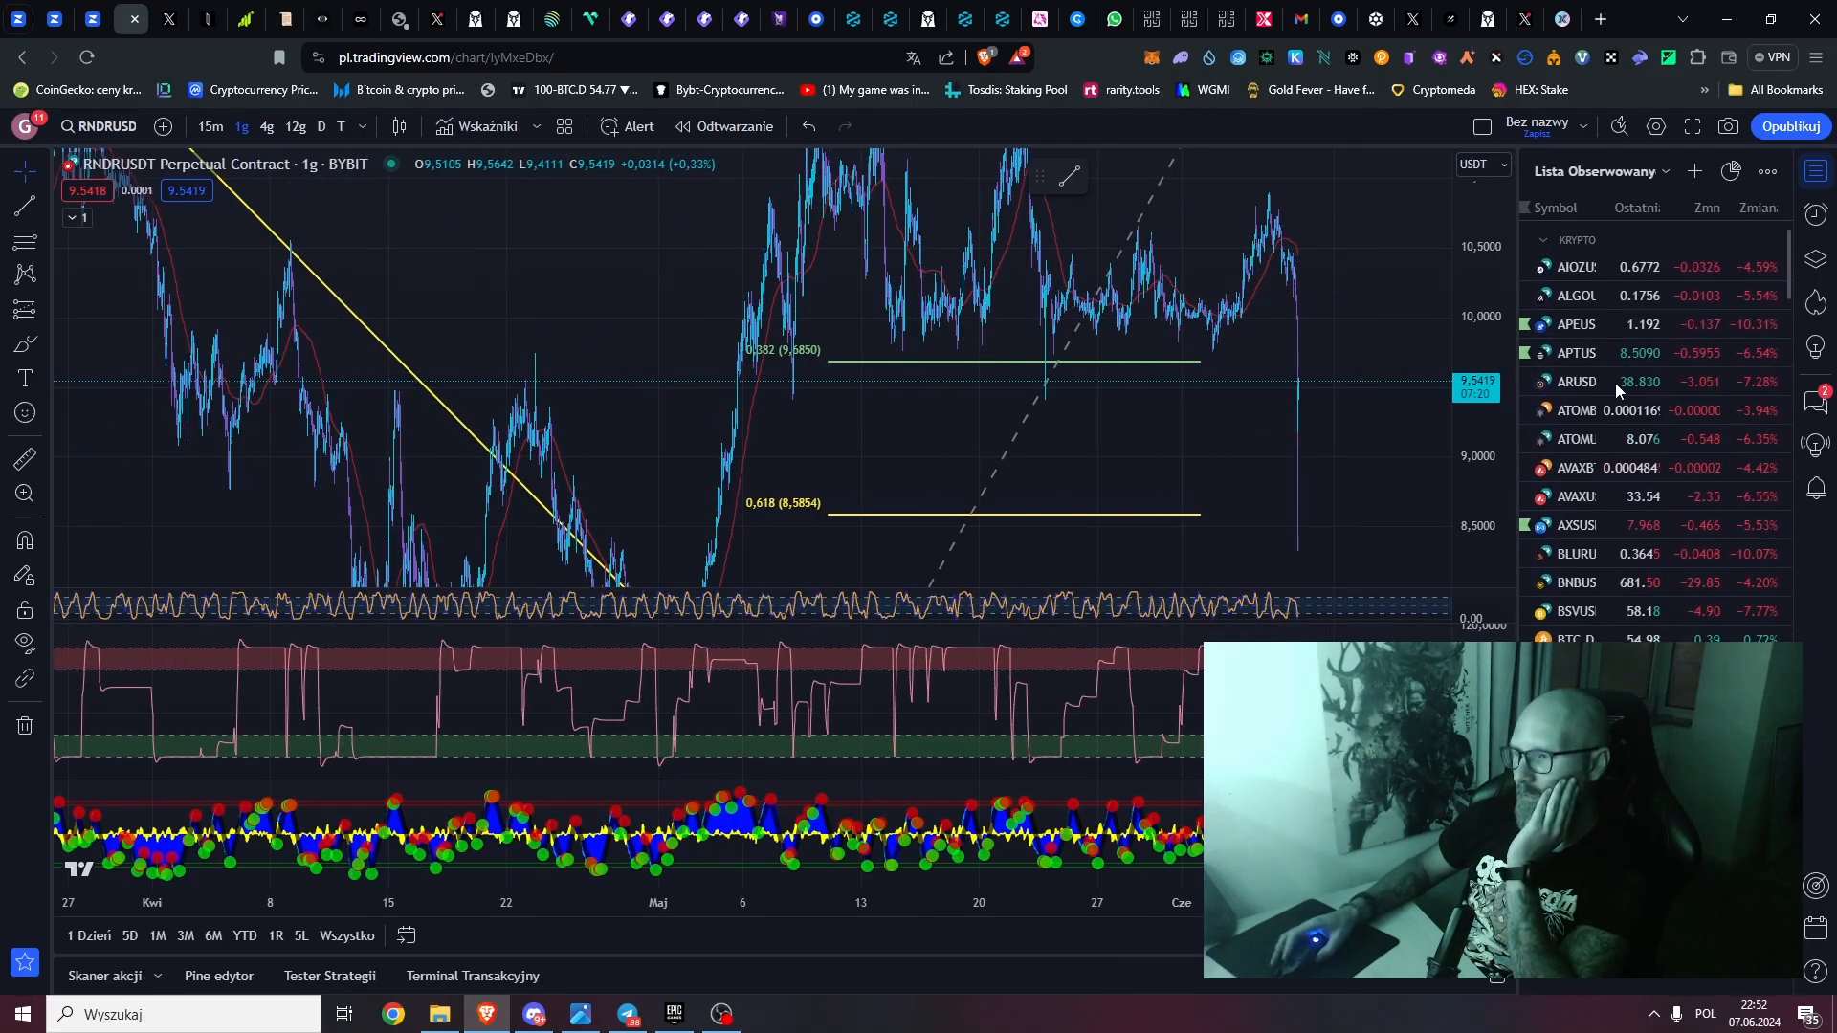
left_click(1575, 515)
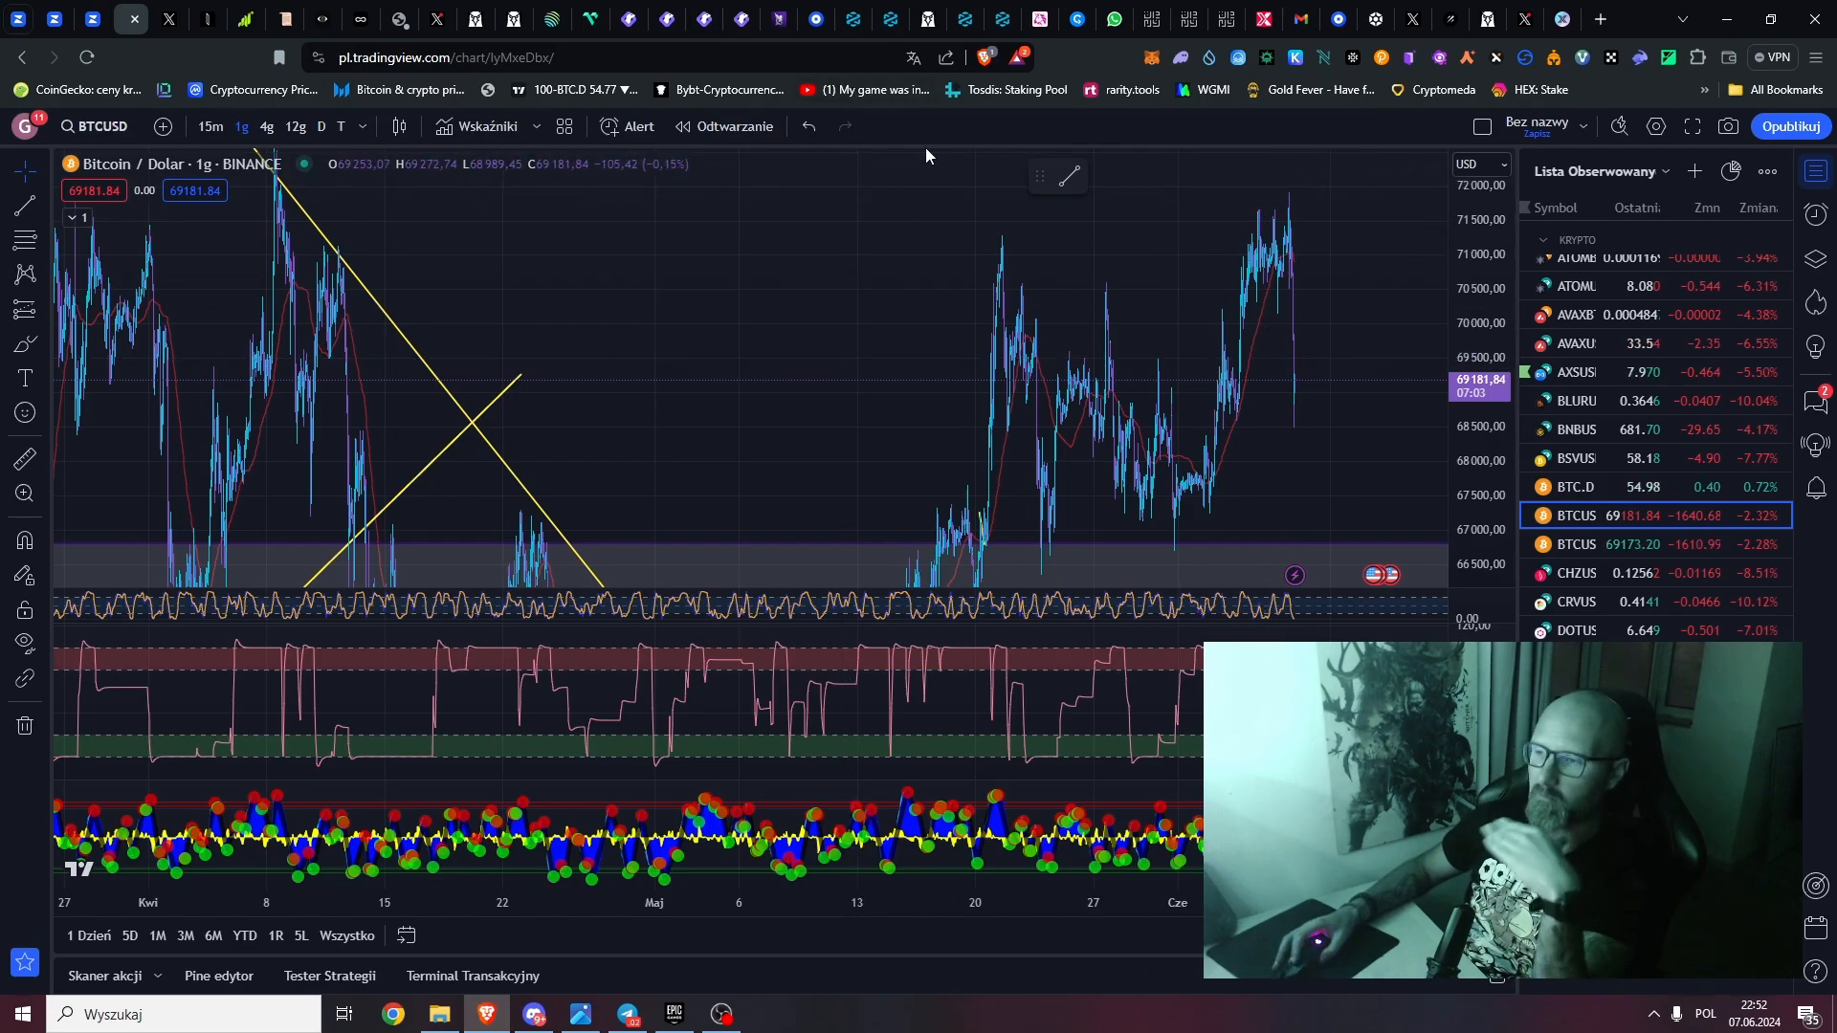
mouse_move(931, 150)
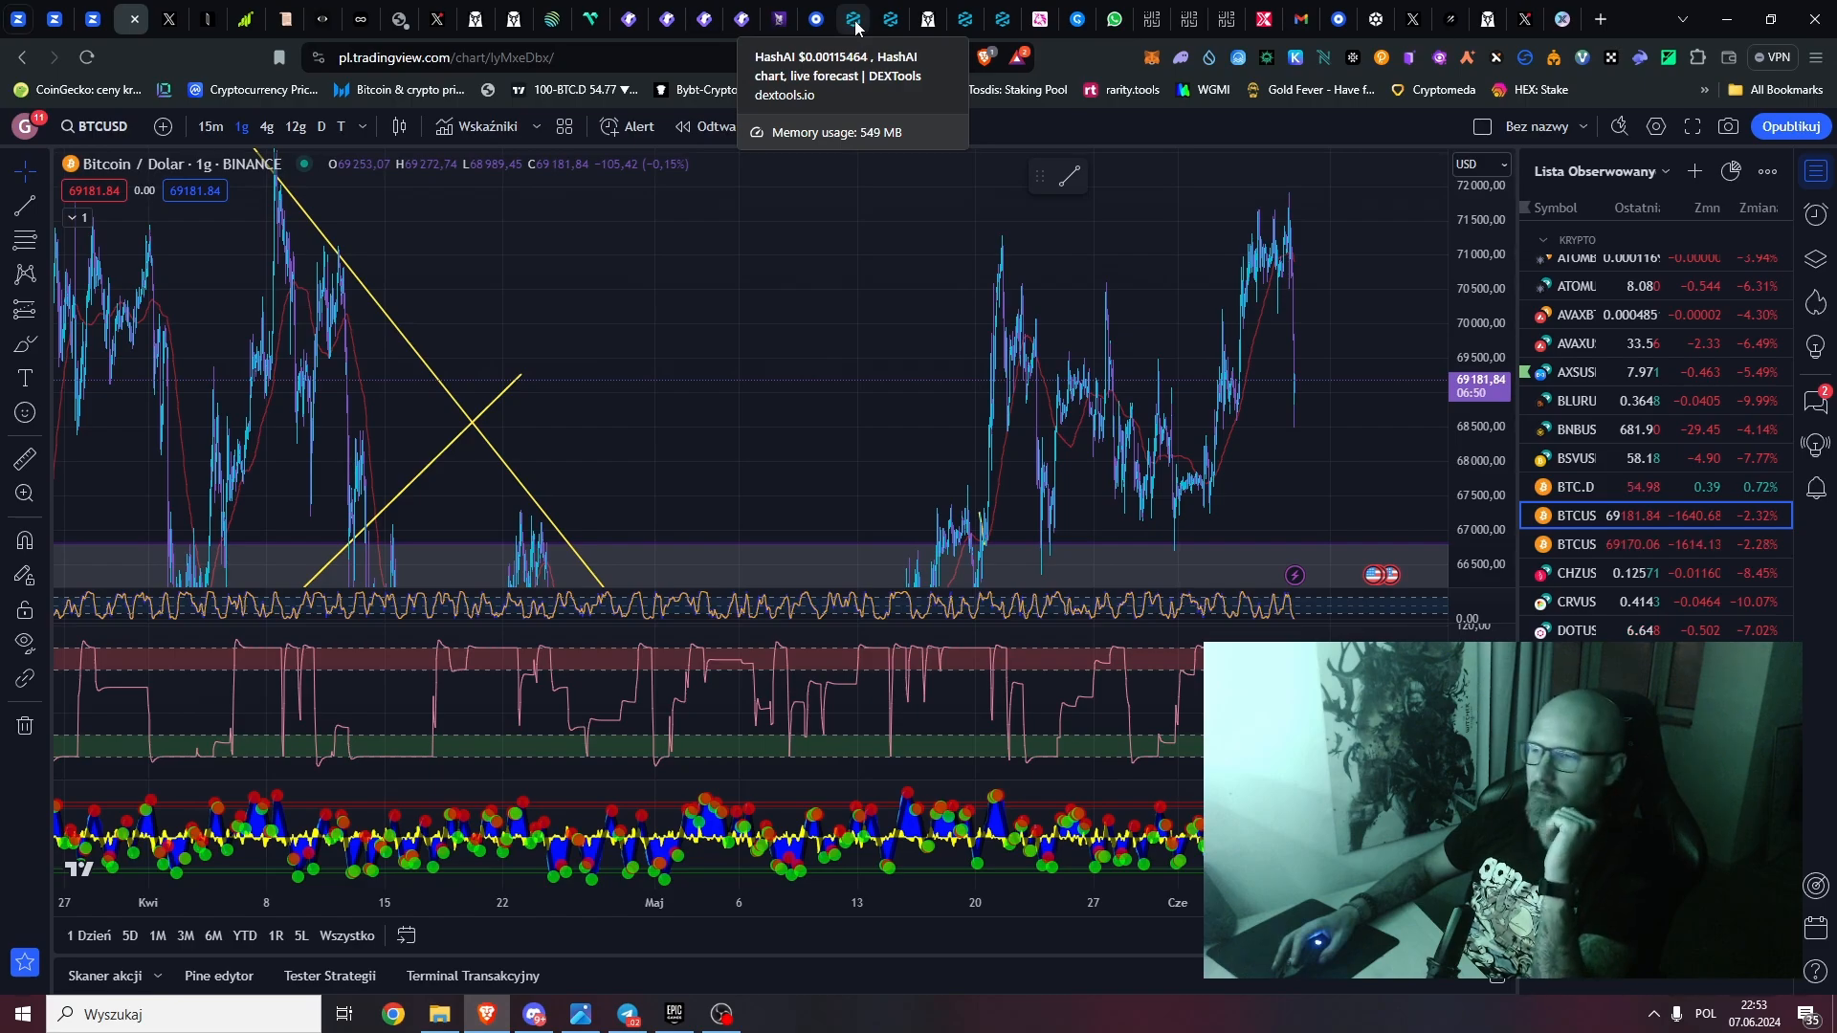
left_click(854, 21)
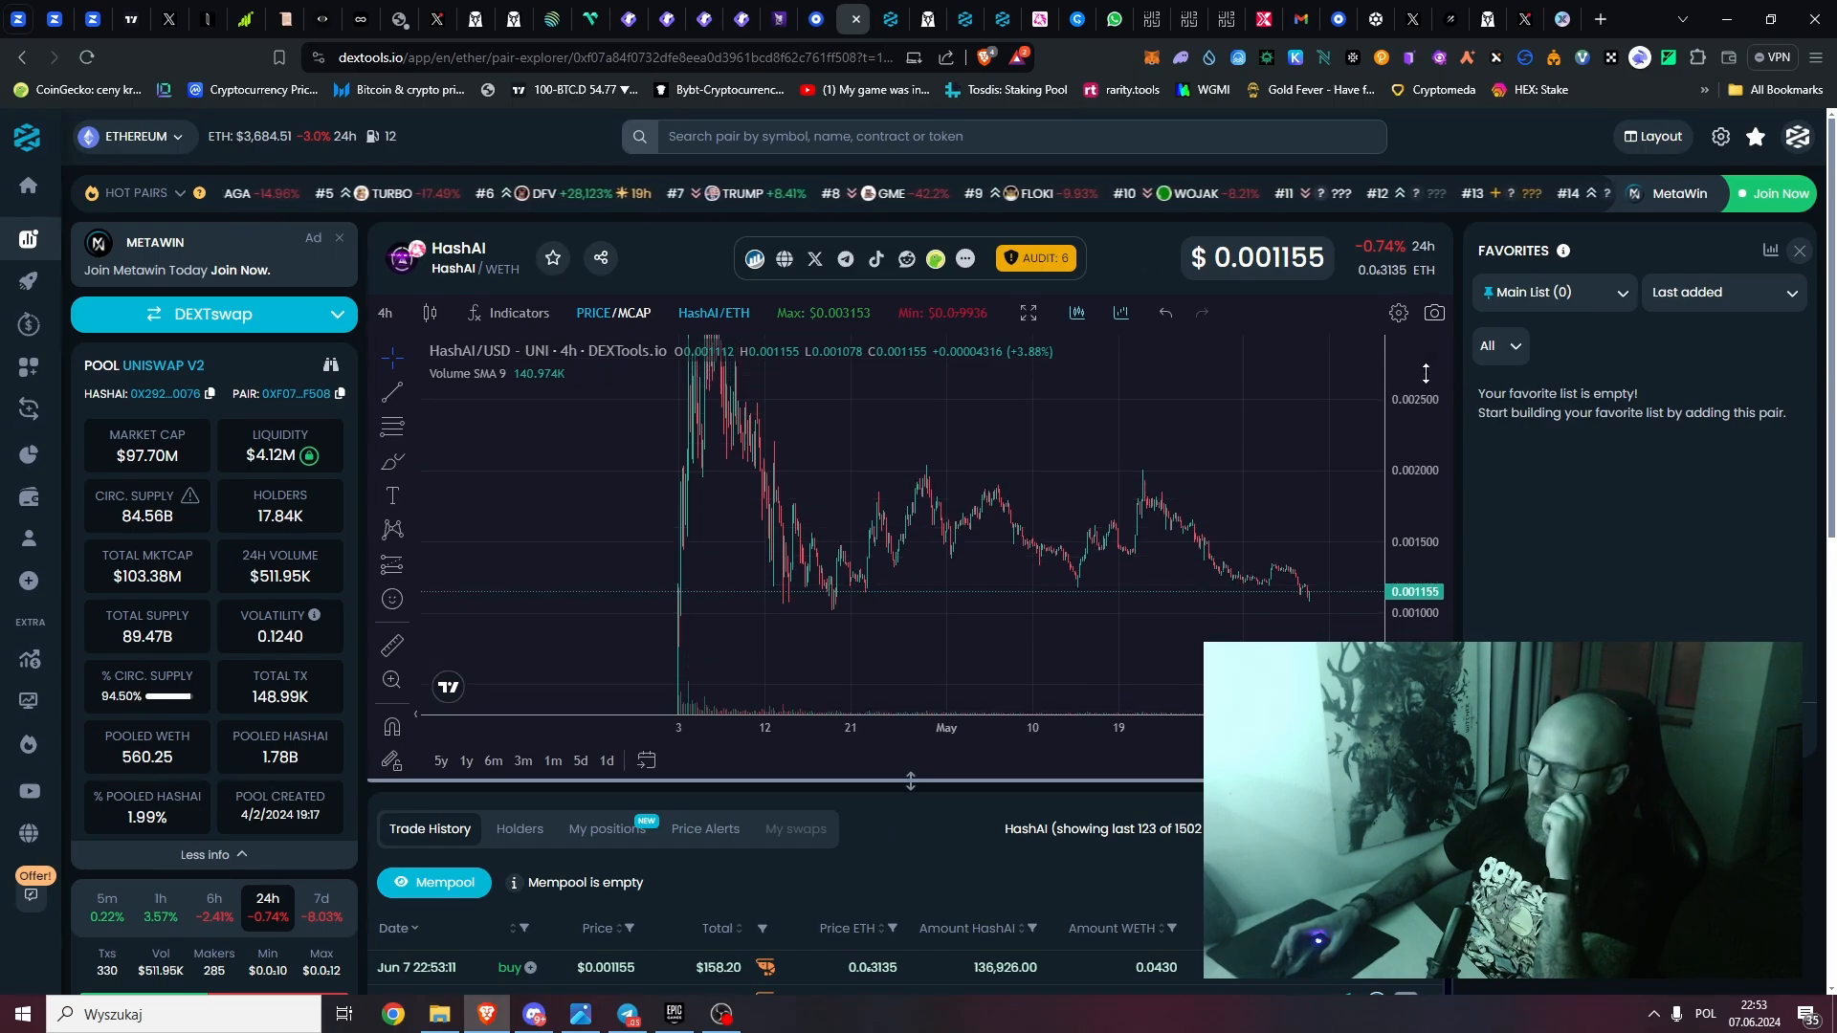
mouse_move(1434, 313)
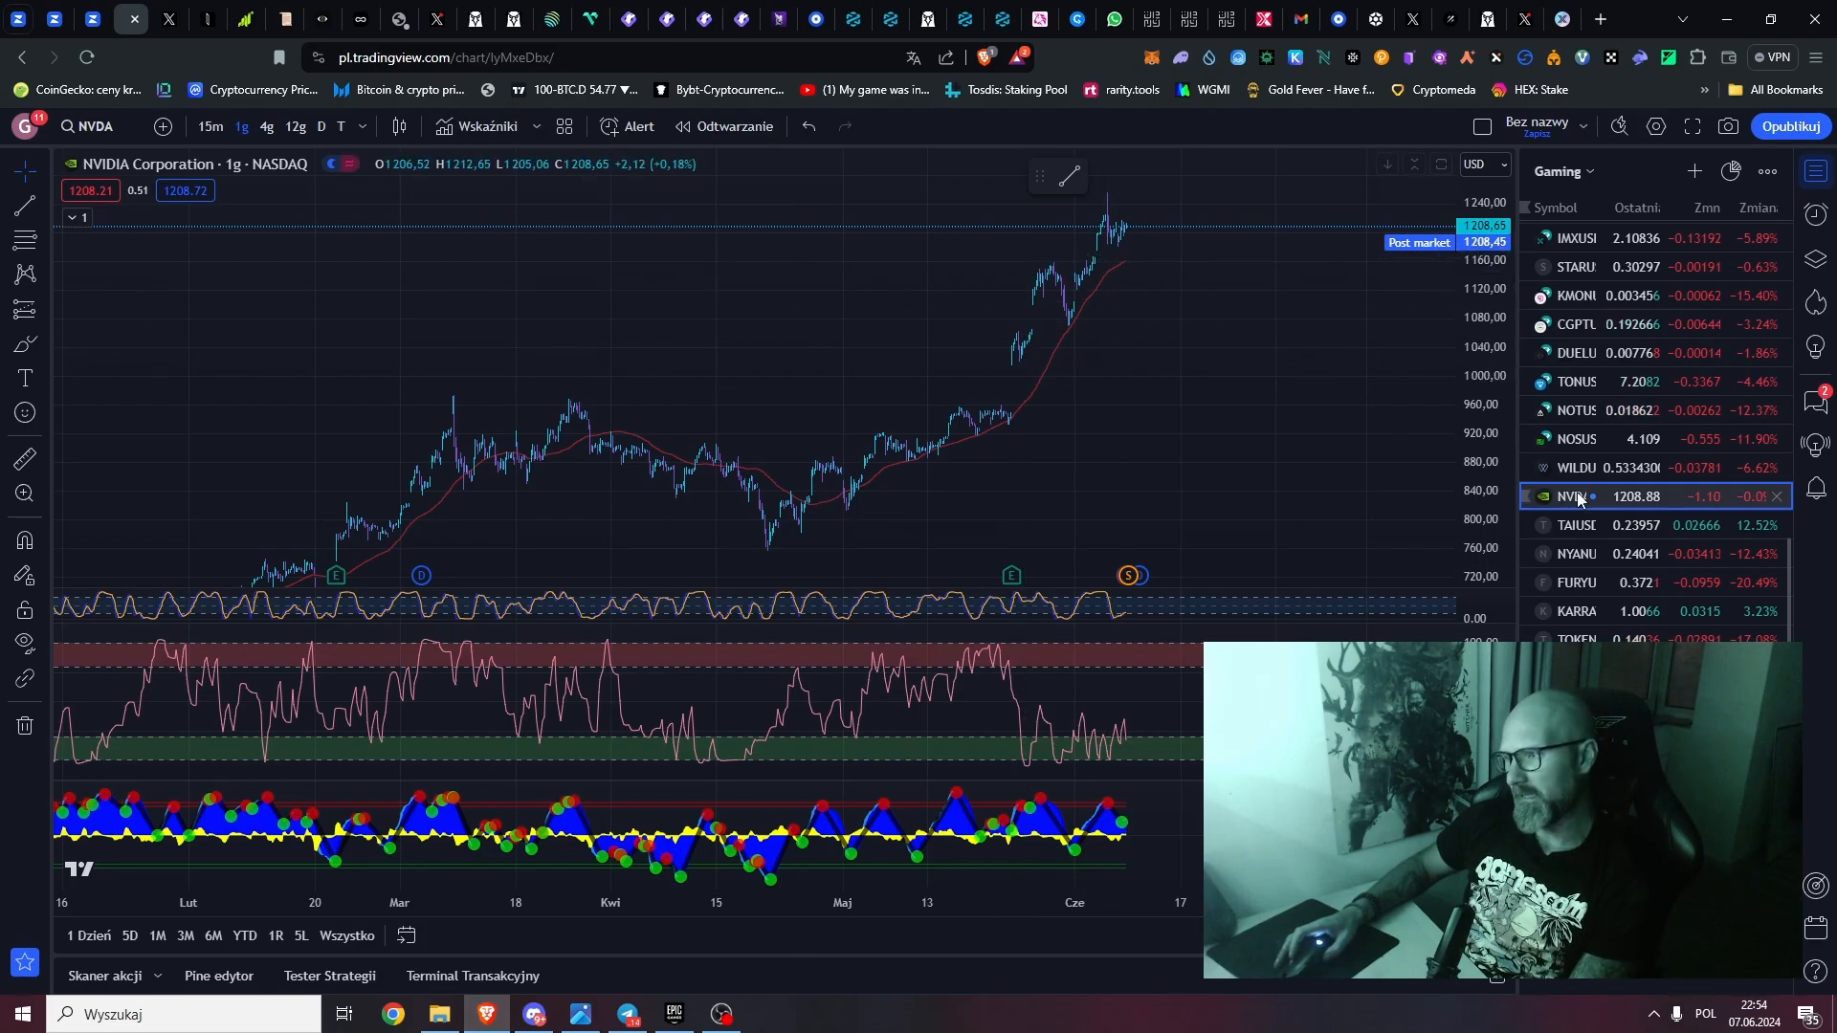
left_click(831, 20)
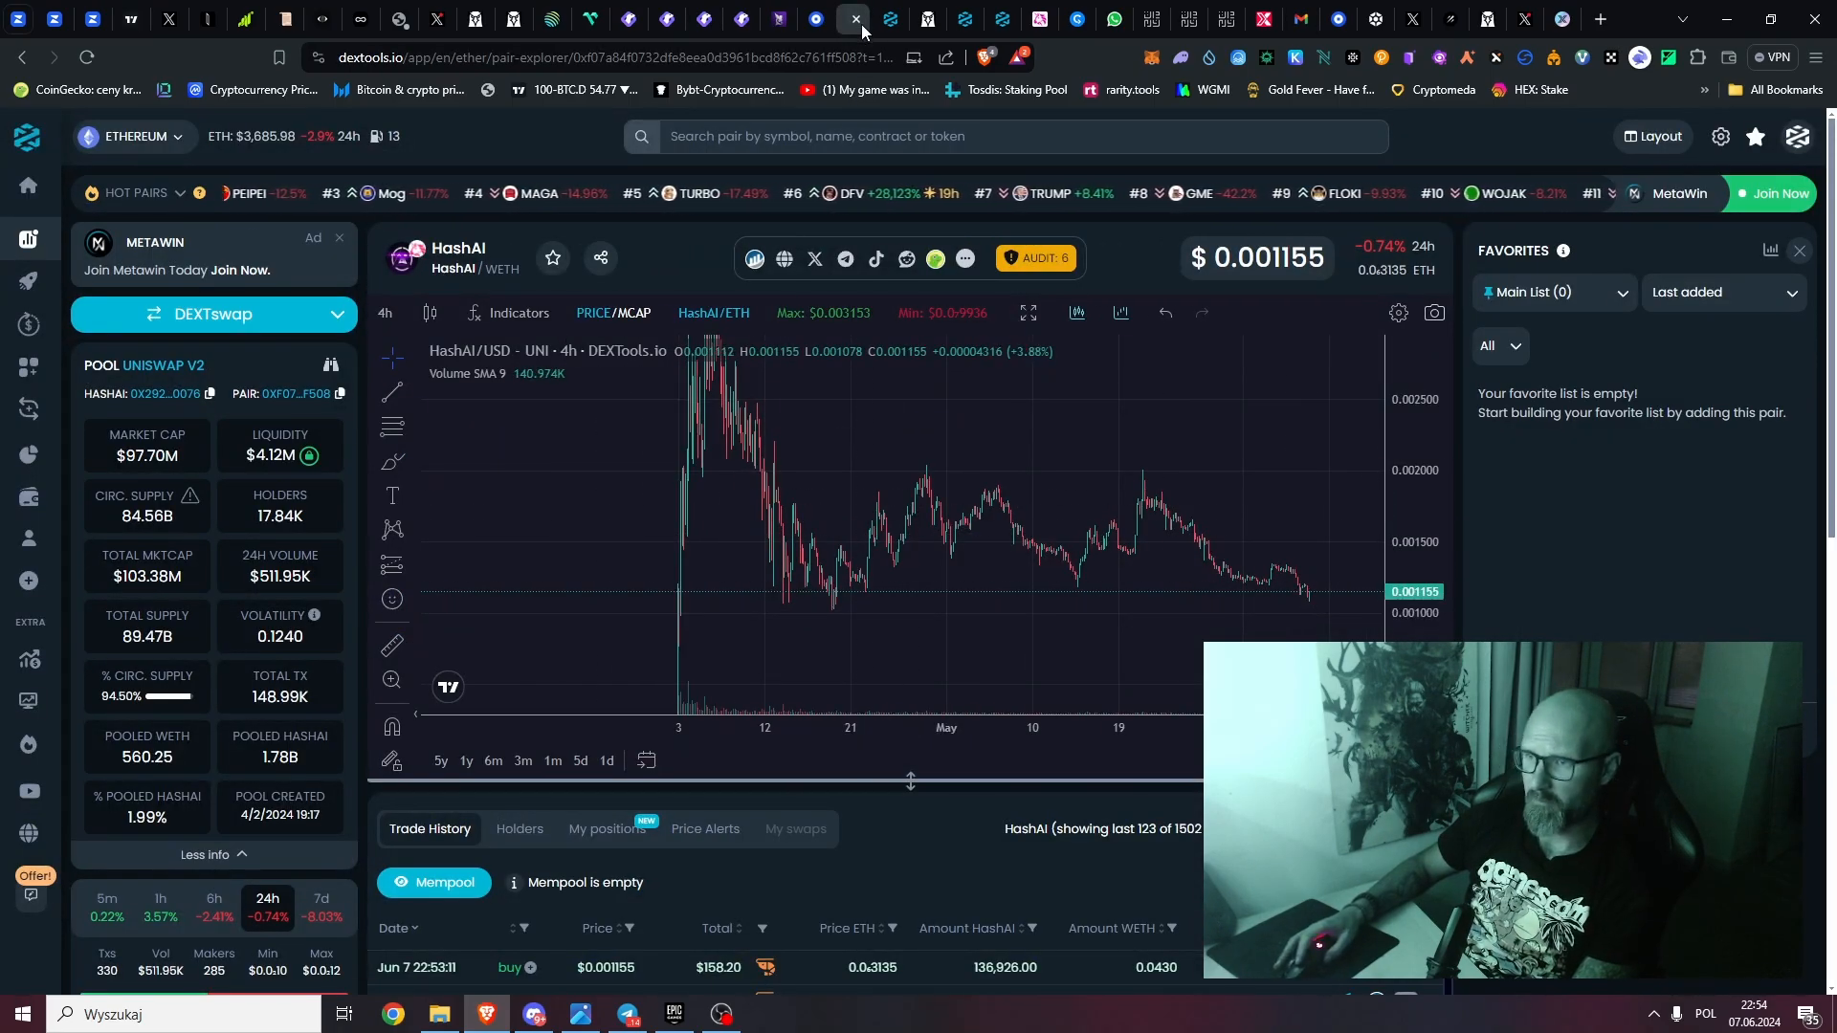
mouse_move(887, 20)
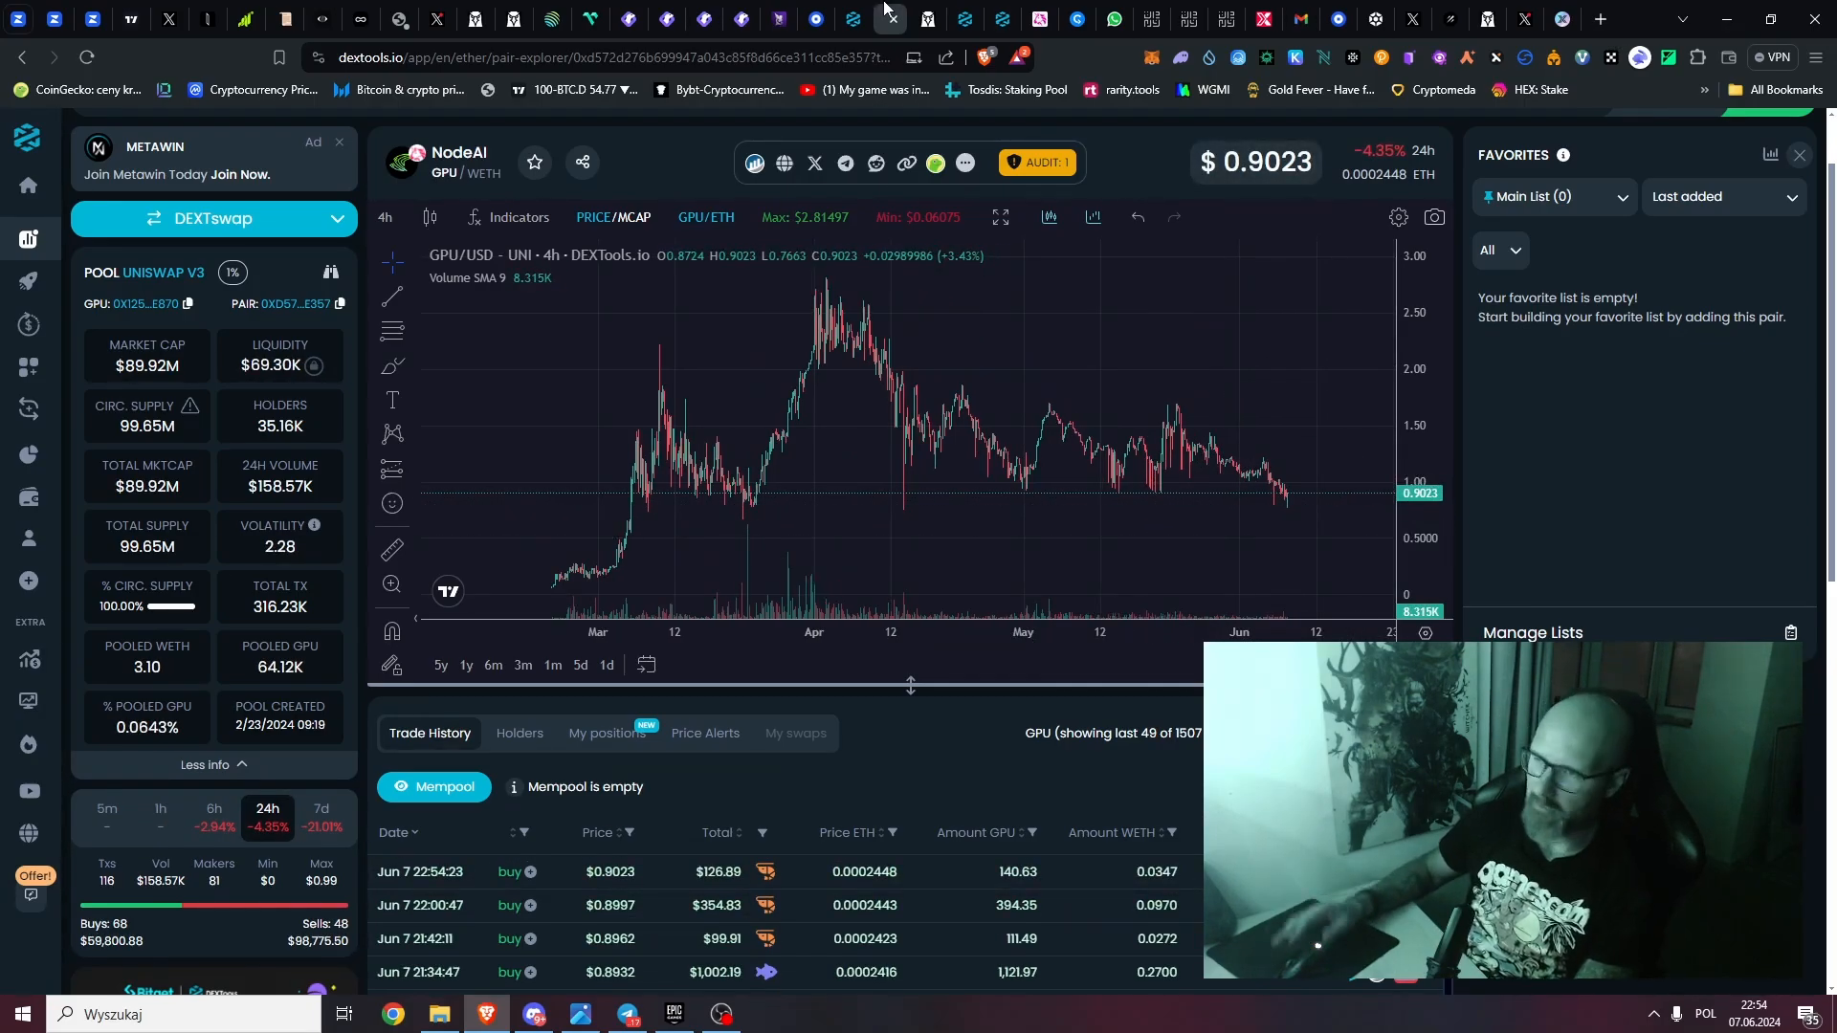
mouse_move(924, 19)
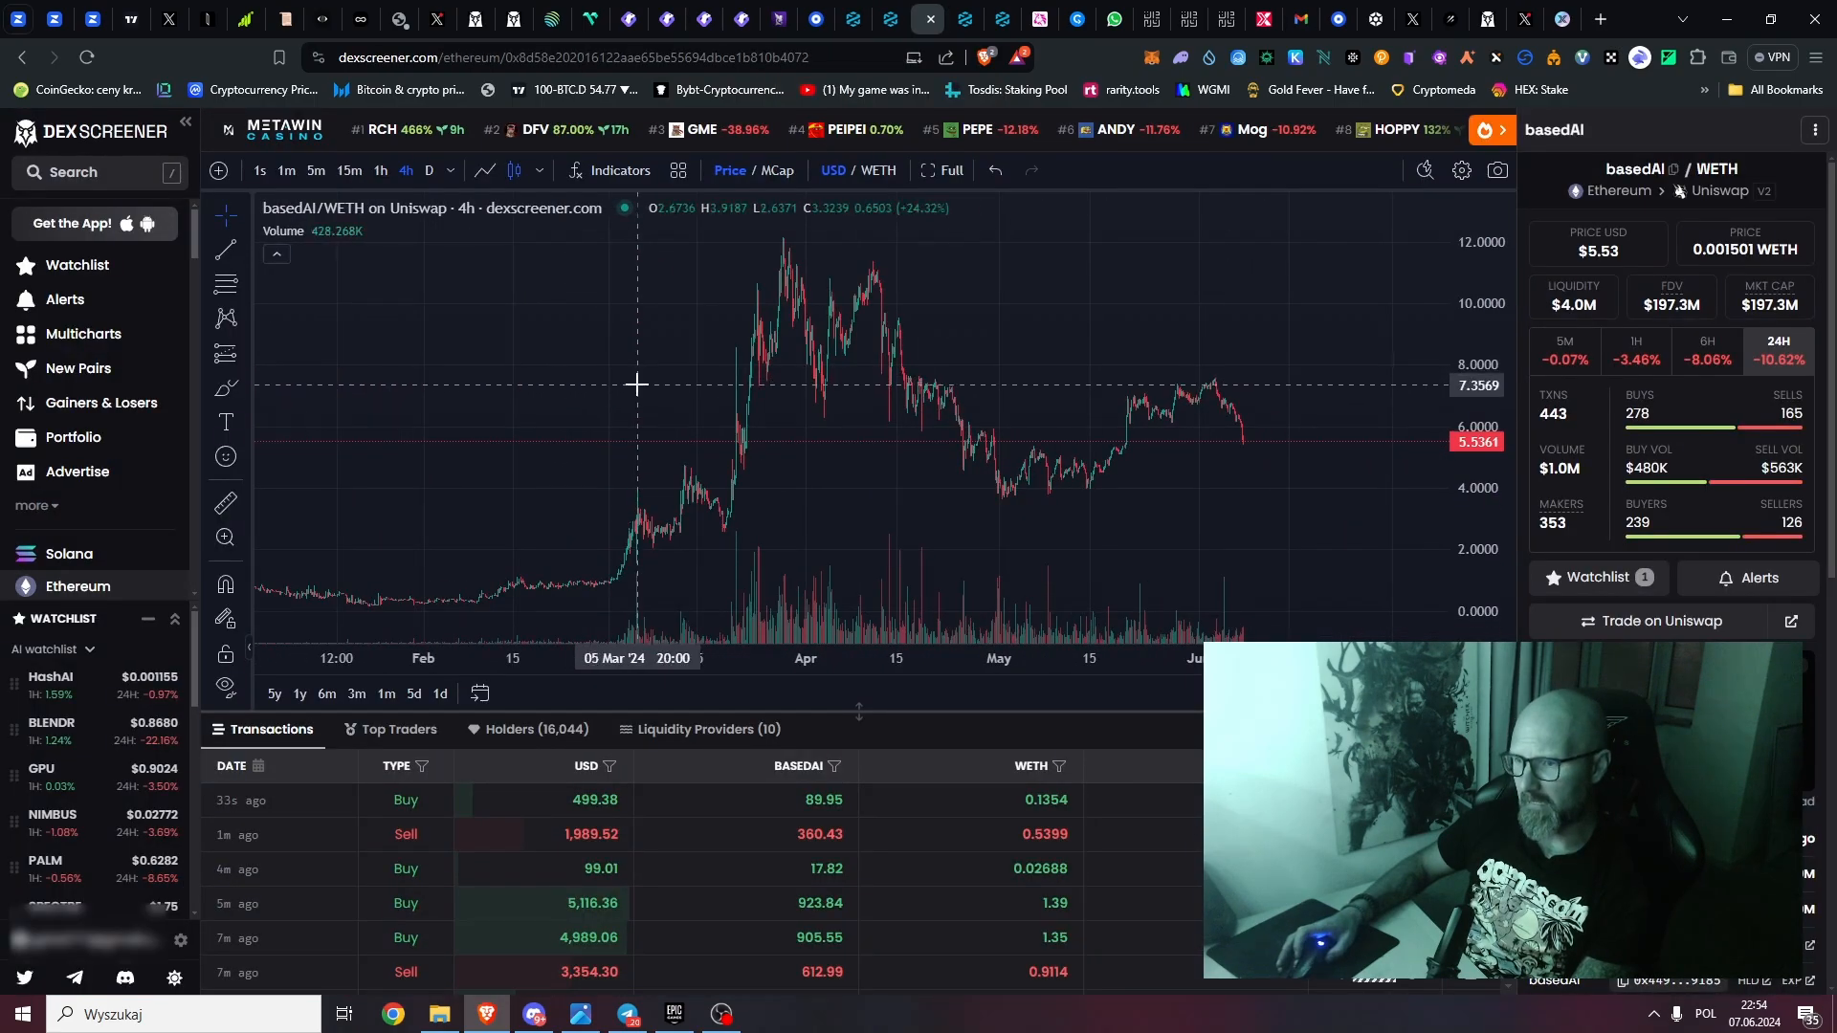
mouse_move(999, 489)
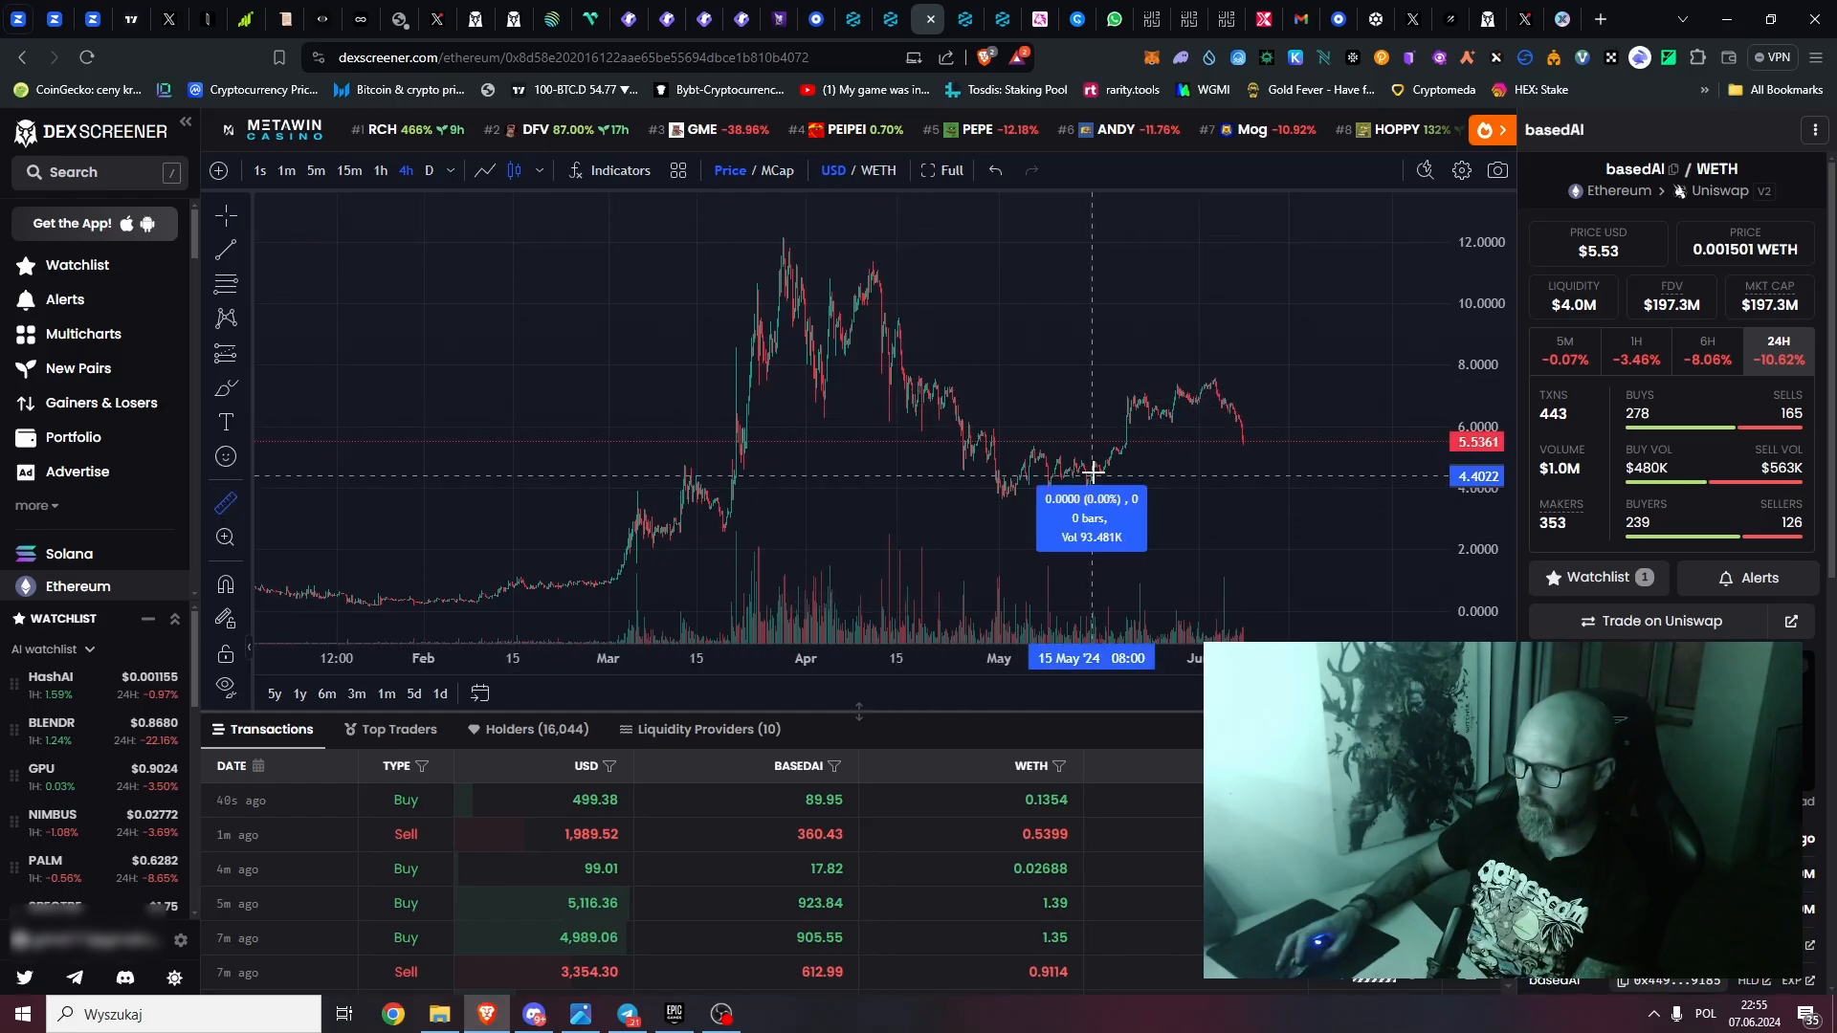
mouse_move(1240, 413)
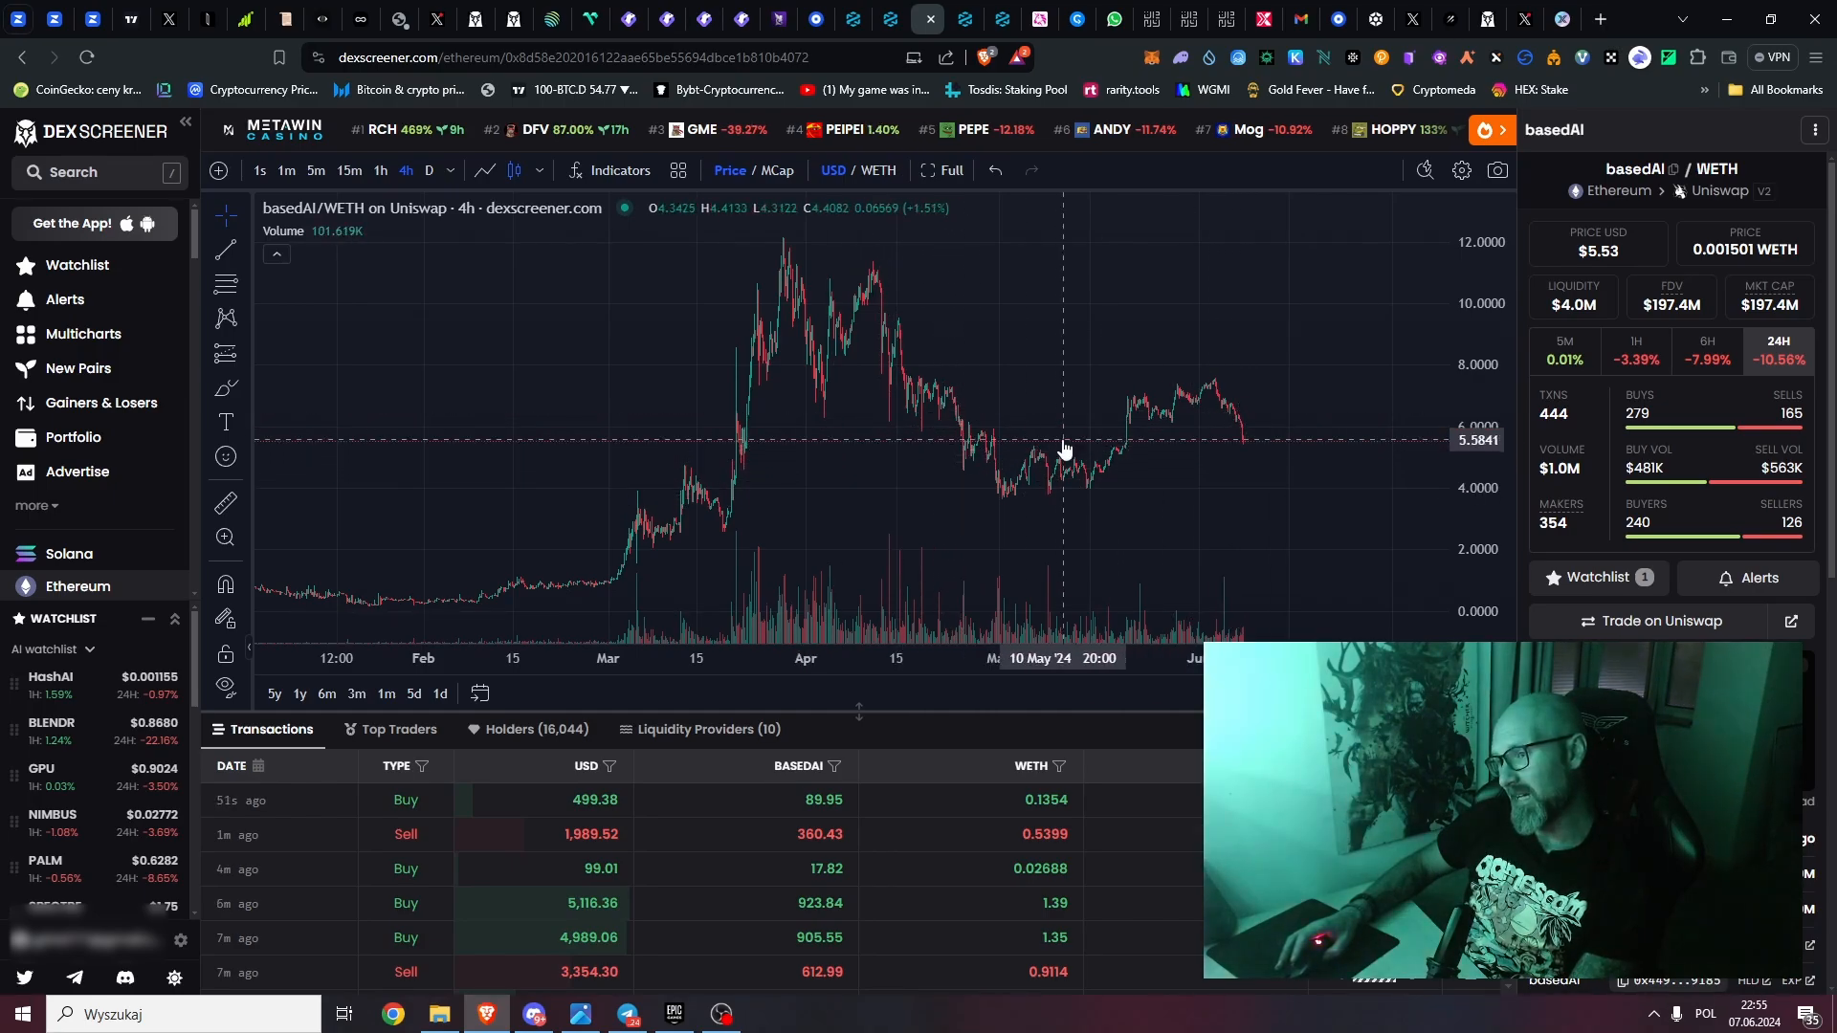
mouse_move(1097, 445)
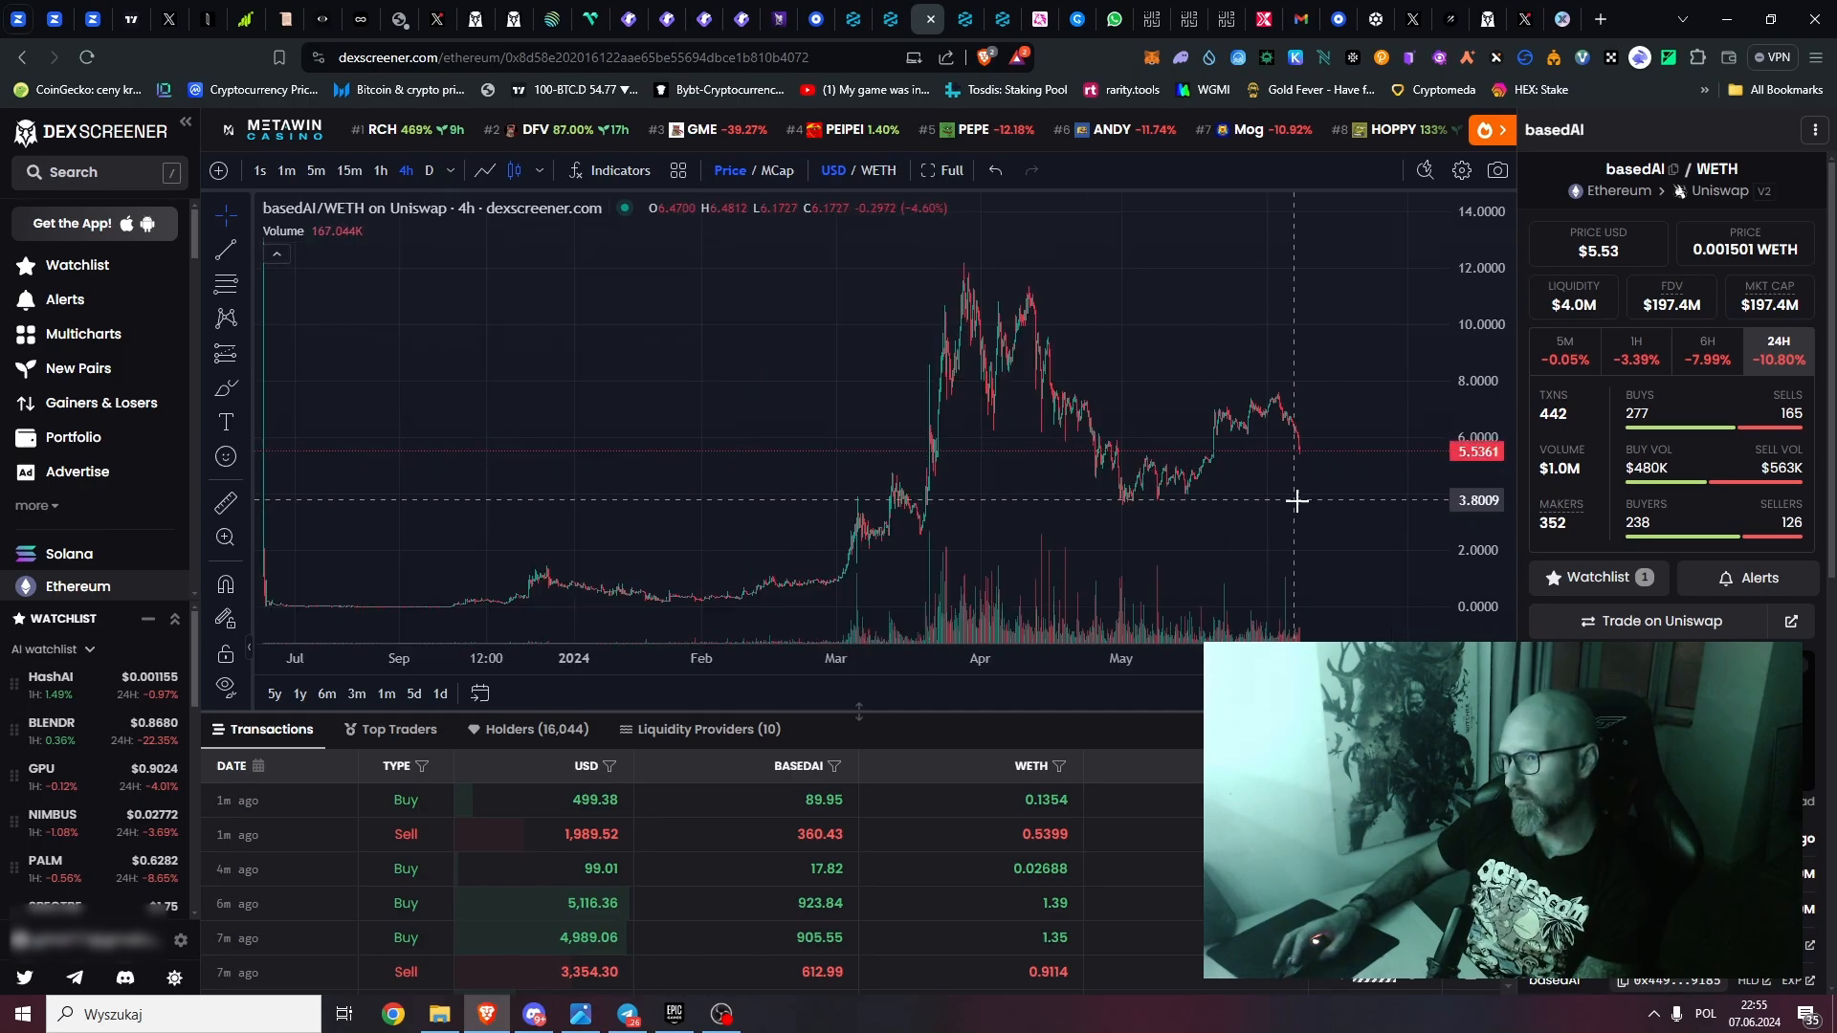
mouse_move(1336, 499)
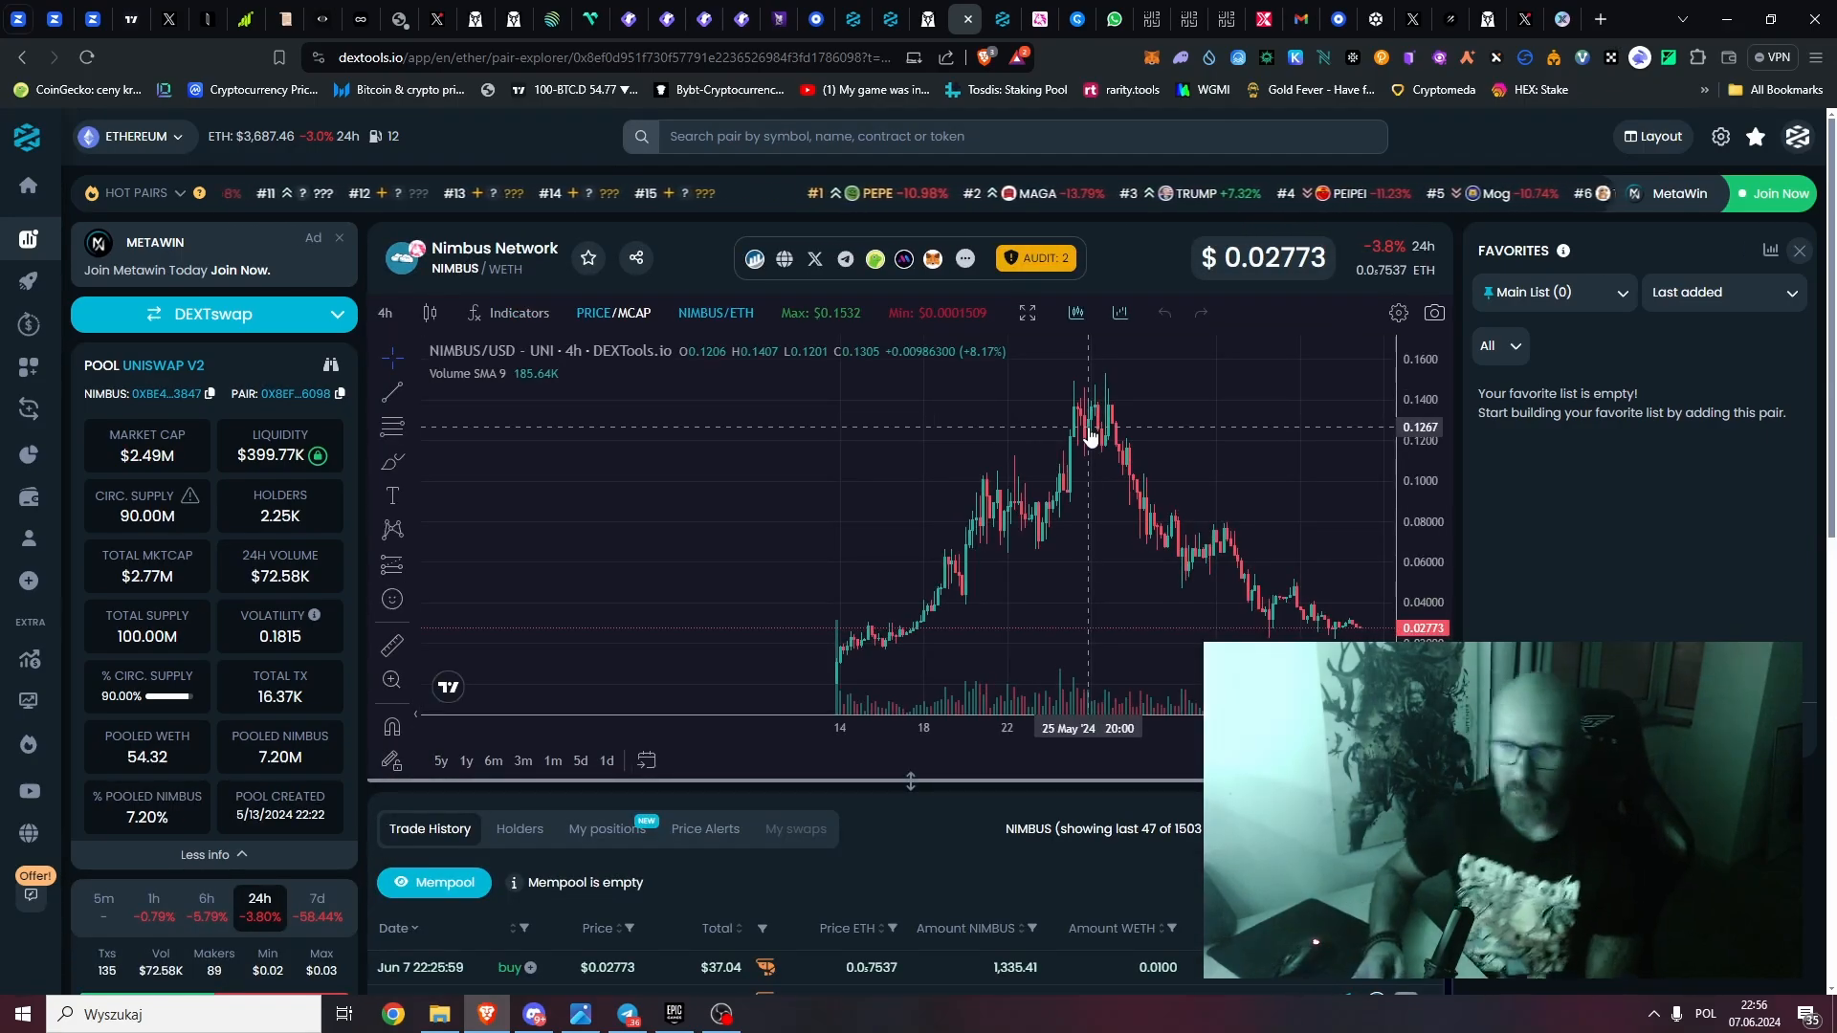
mouse_move(1076, 456)
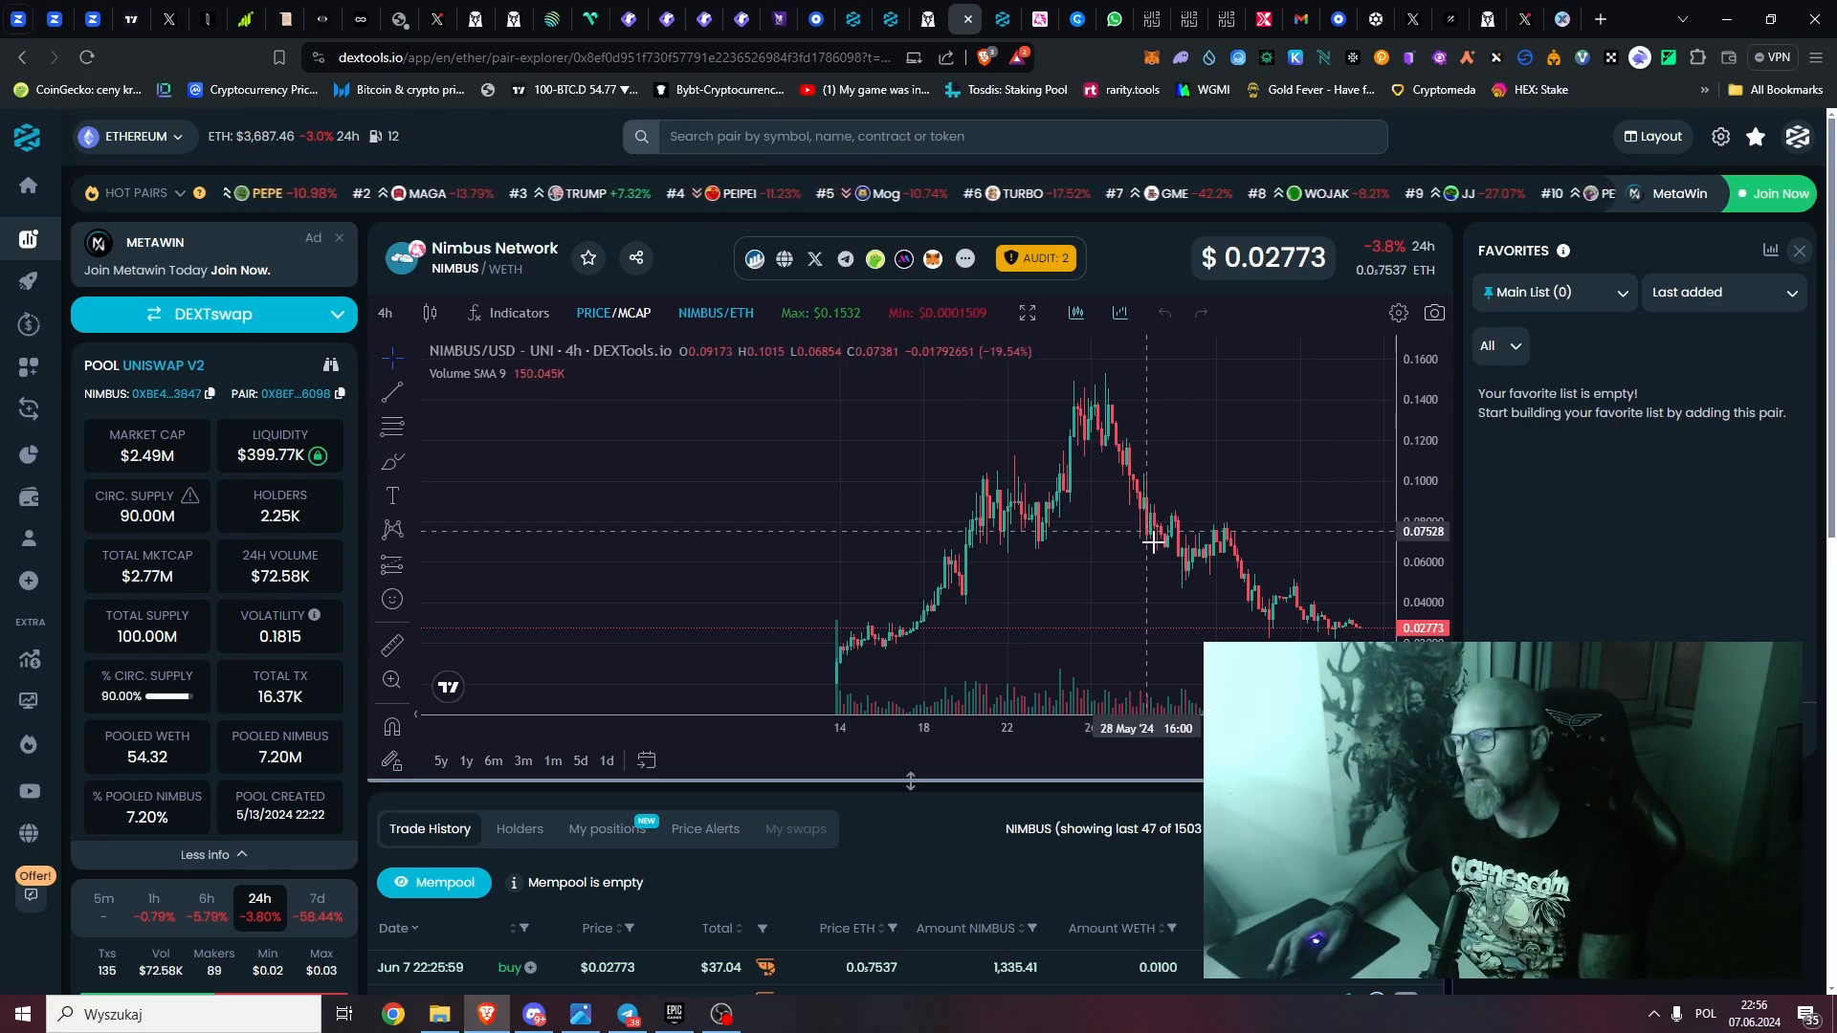
mouse_move(1227, 556)
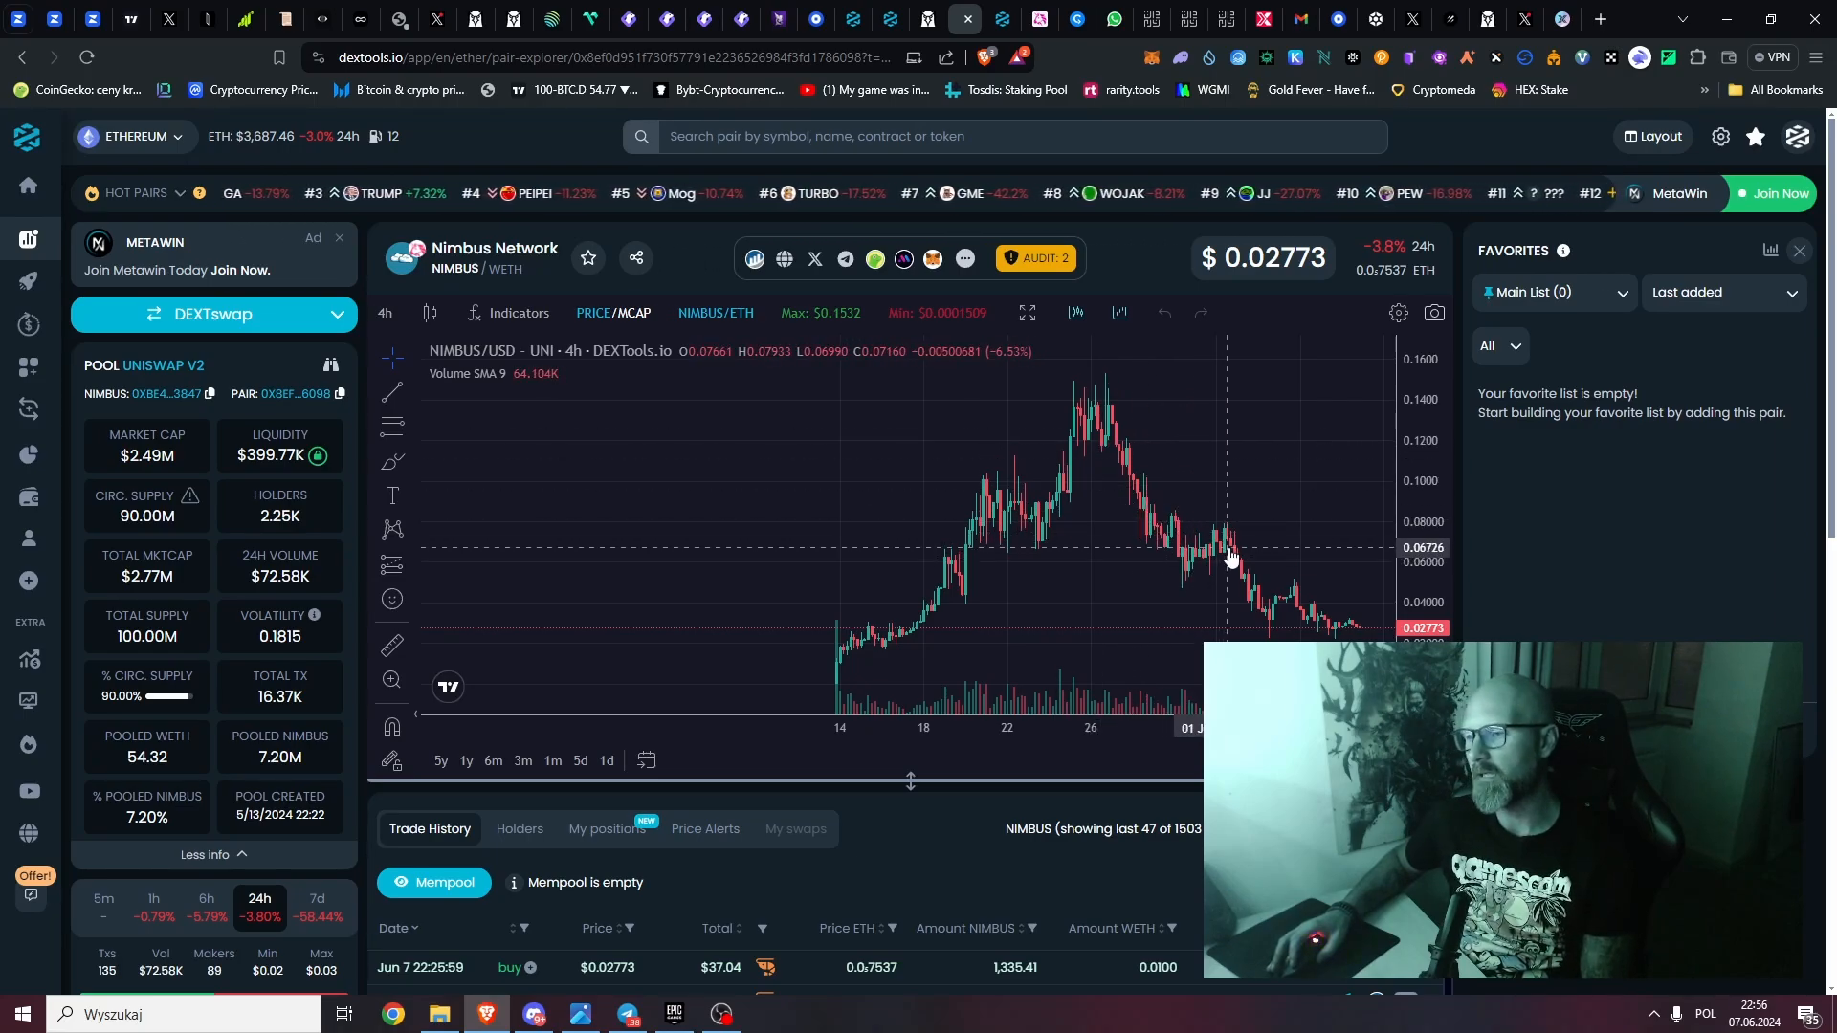
mouse_move(1201, 527)
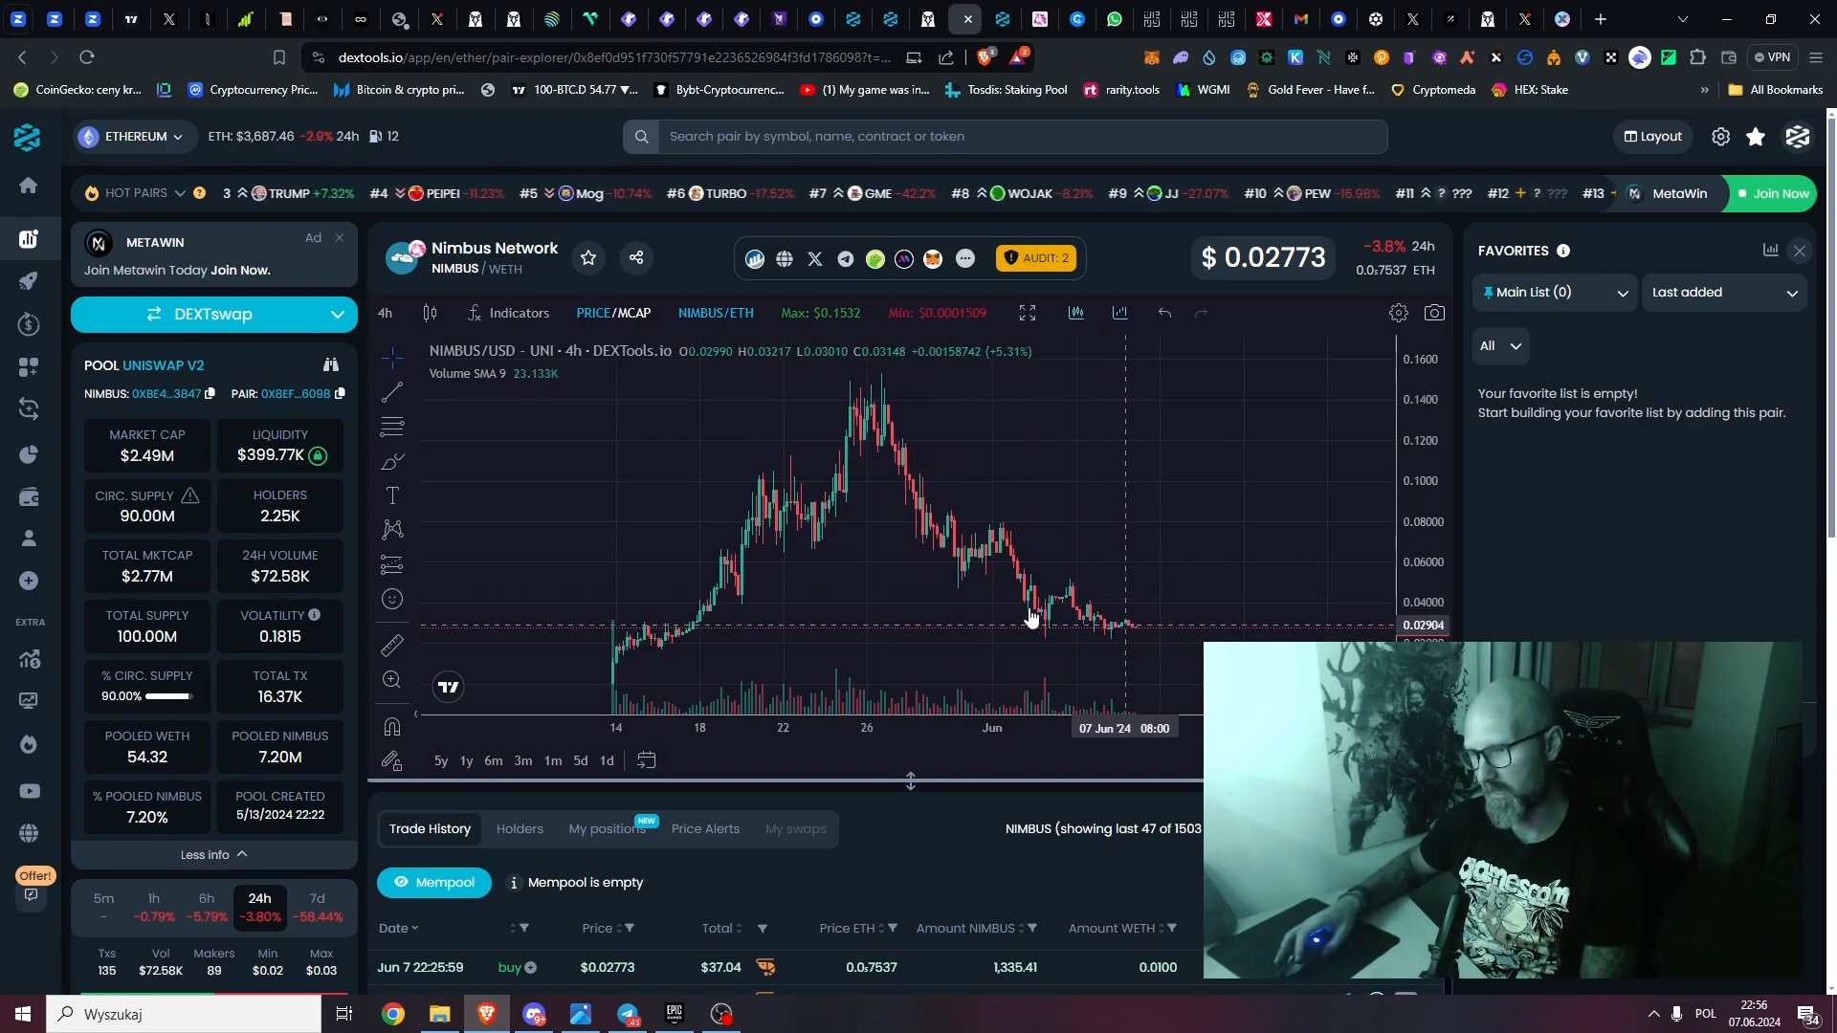
mouse_move(998, 601)
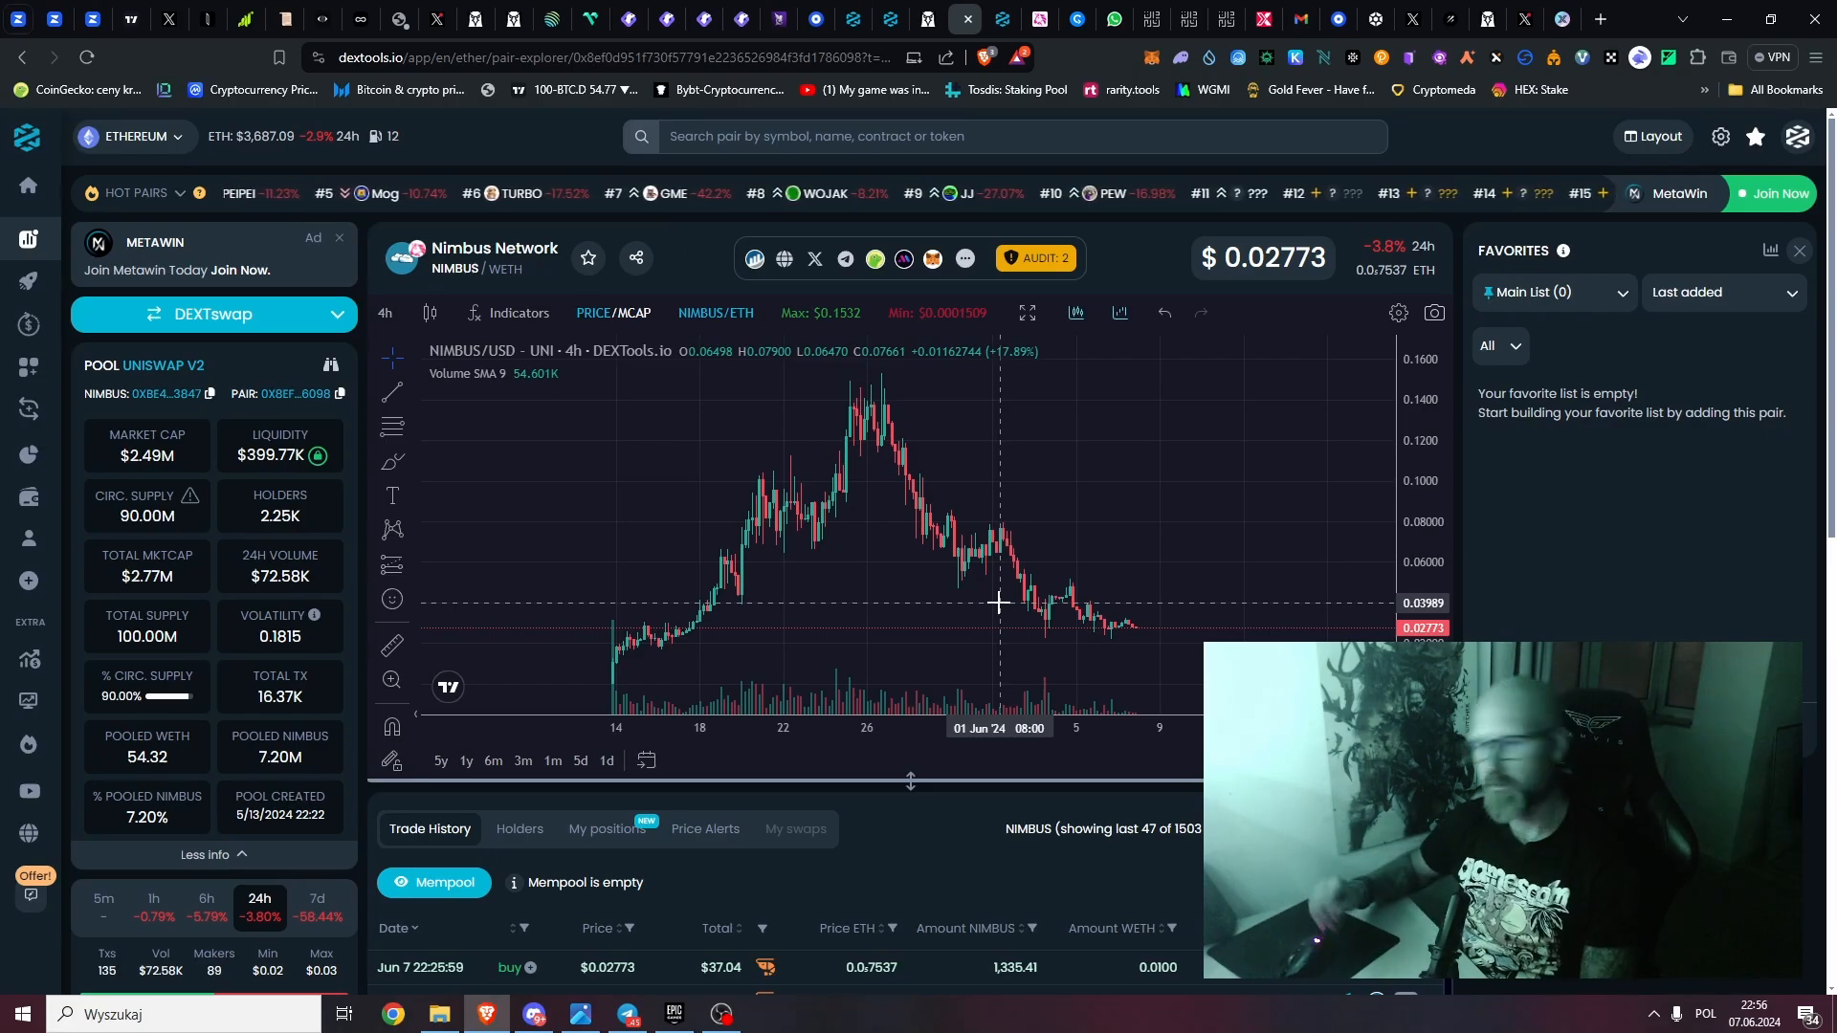
mouse_move(1165, 638)
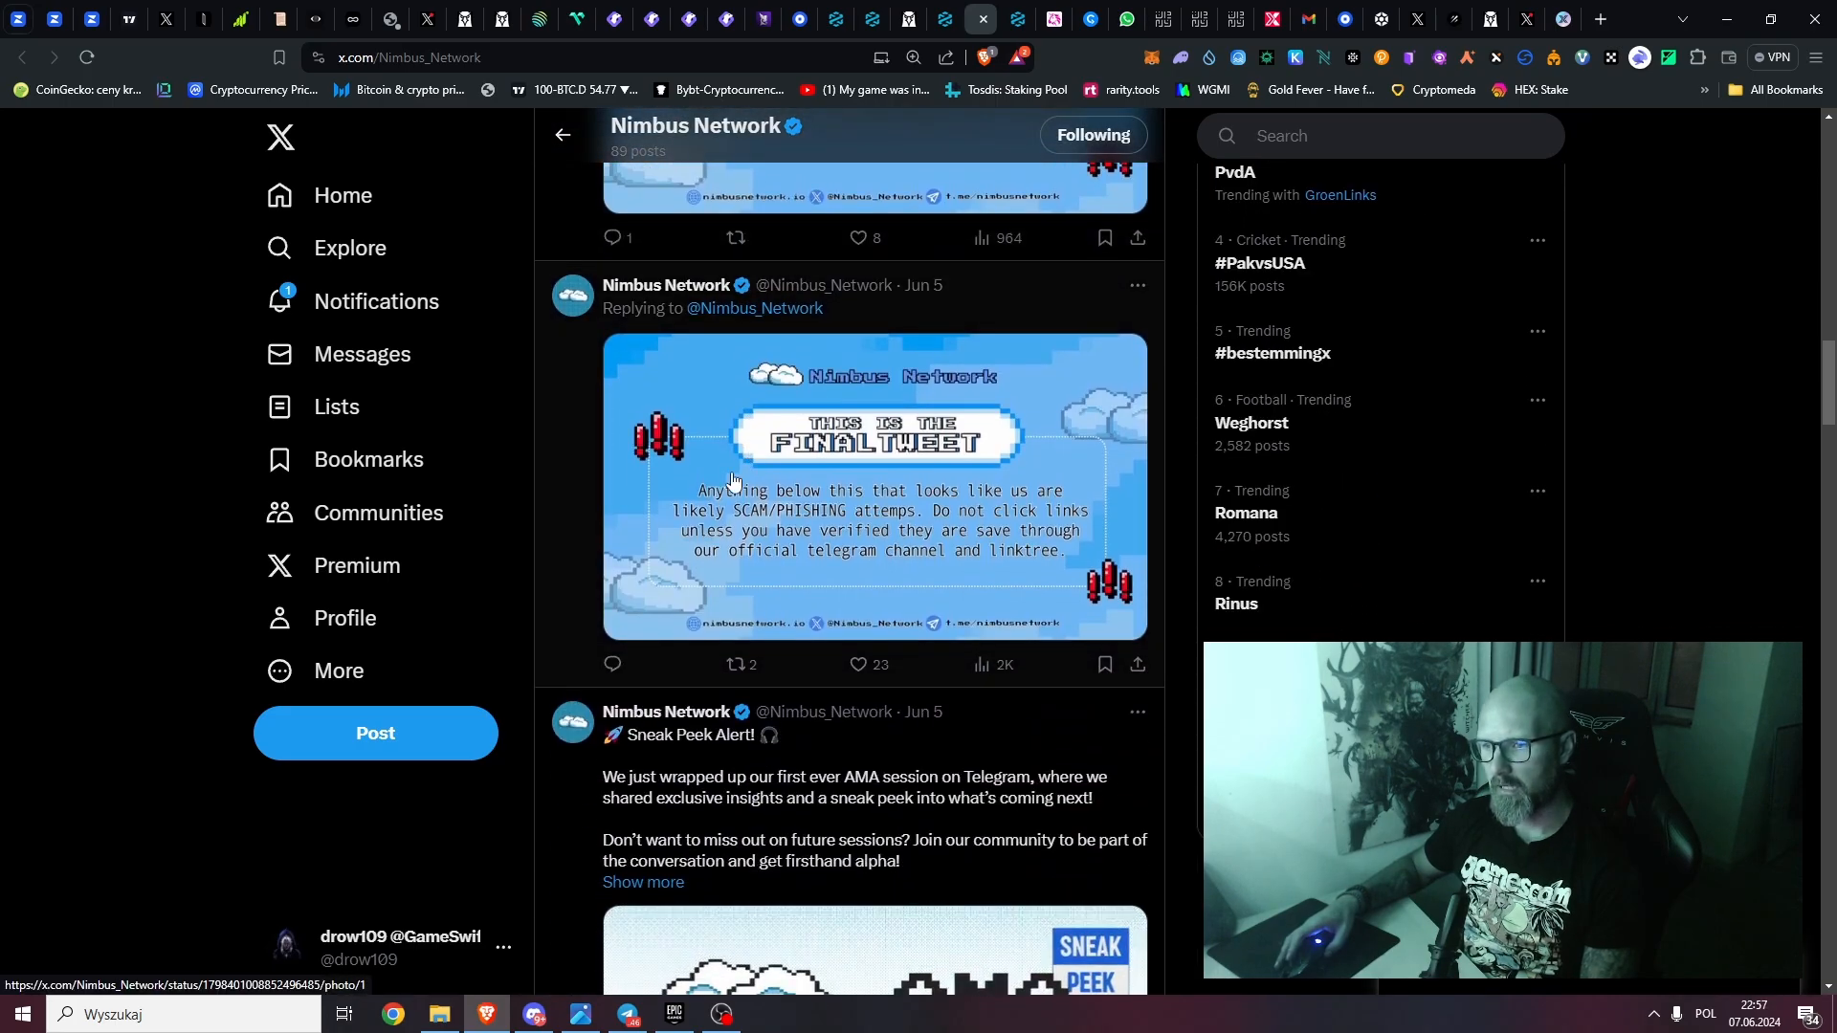
Step: Switch to the DEXTools EaveAI EAVE/WETH pair page with its 4-hour chart
left_click(942, 20)
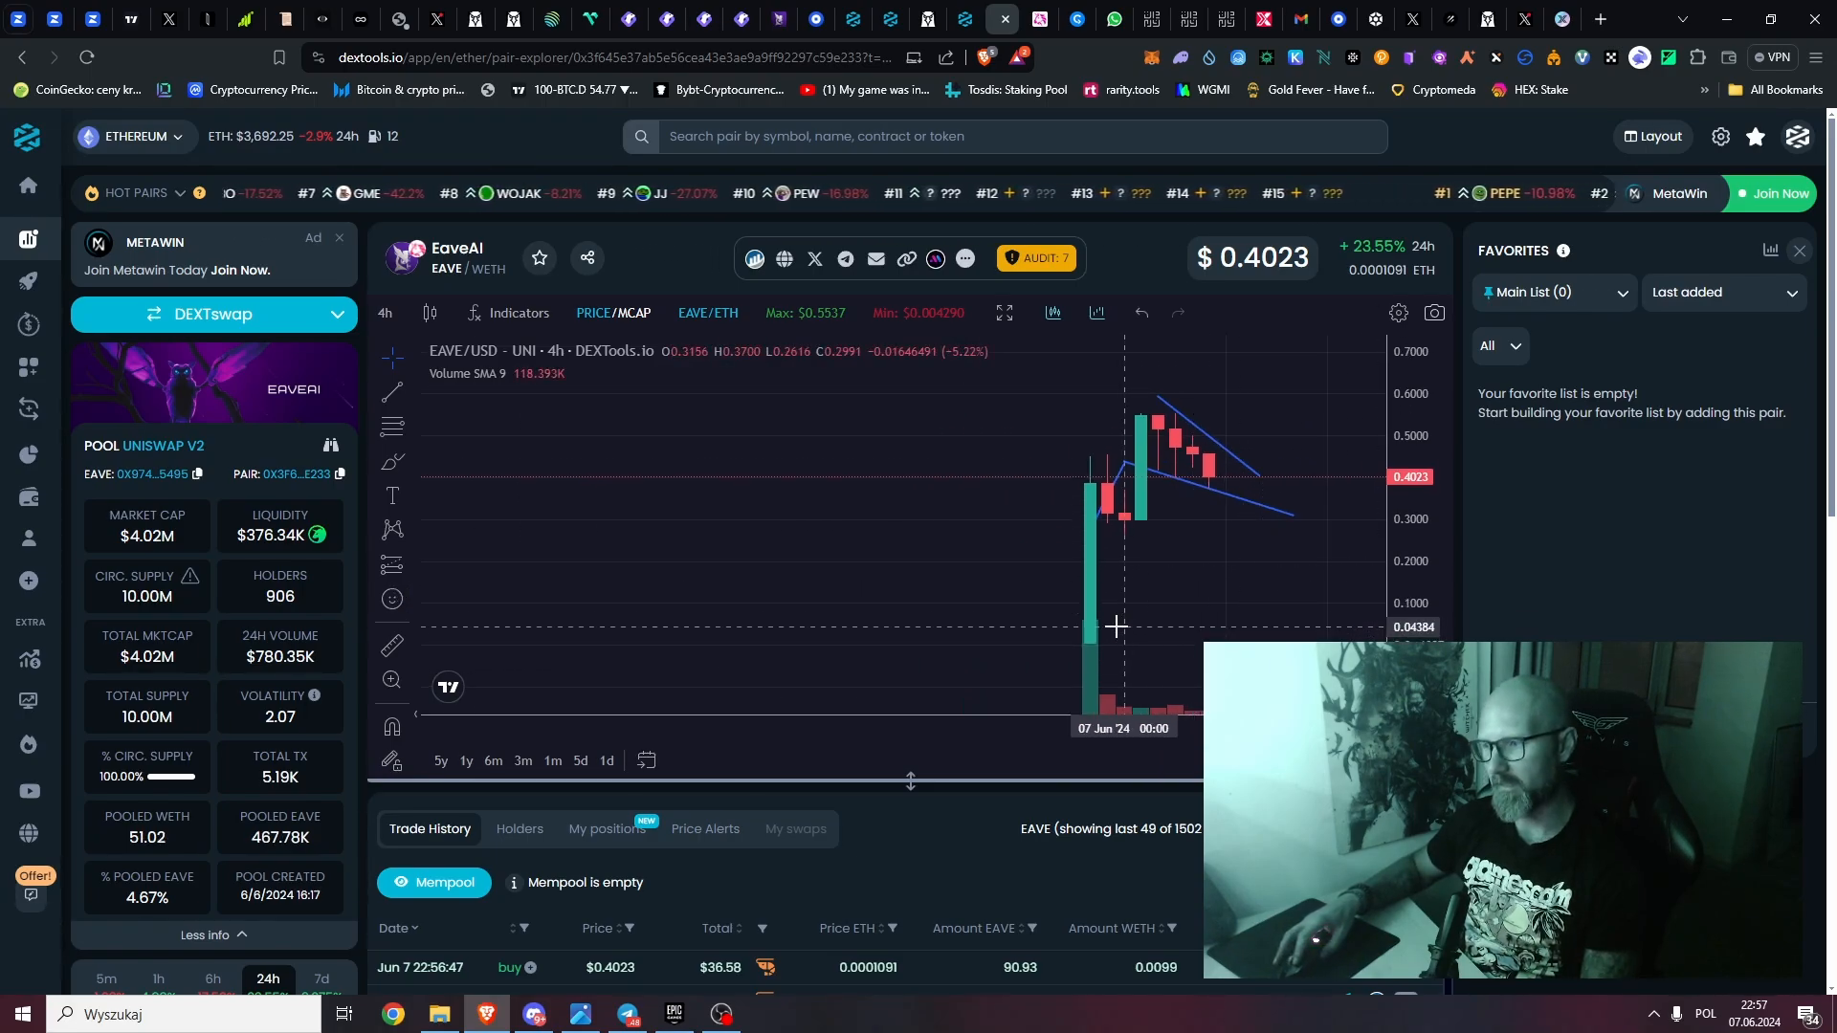
mouse_move(1083, 597)
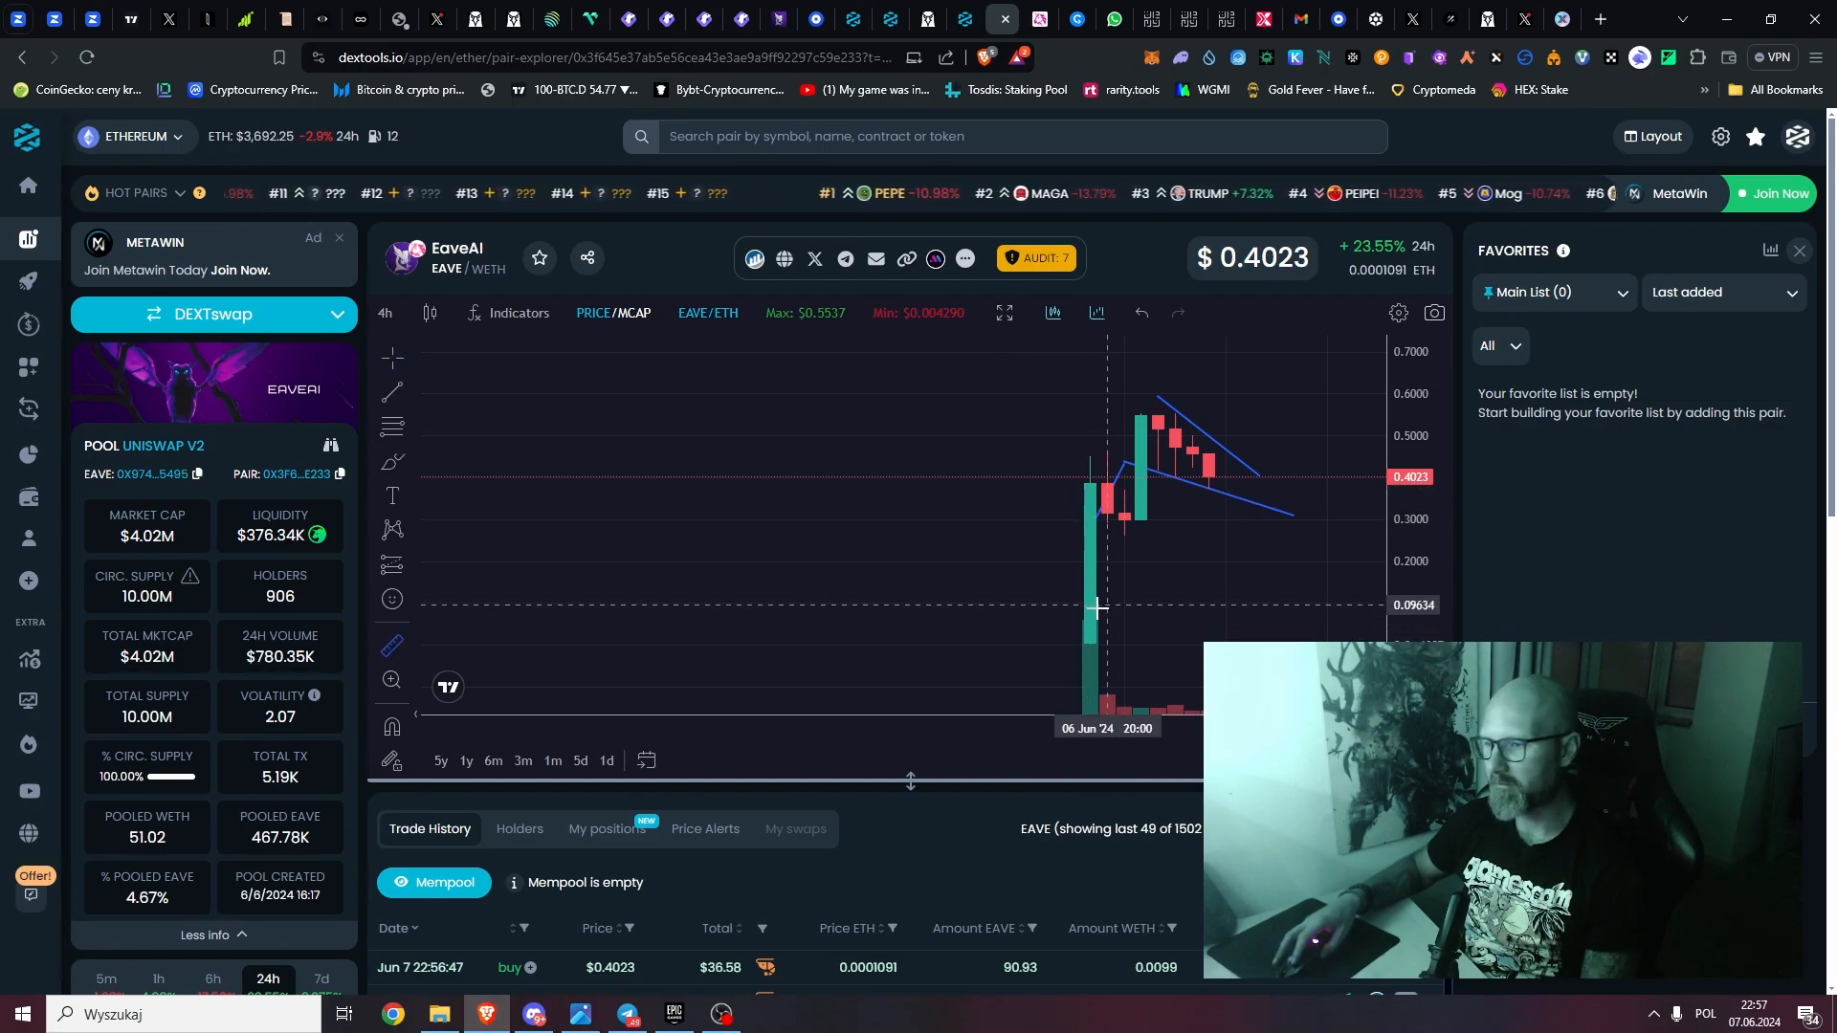
mouse_move(1113, 516)
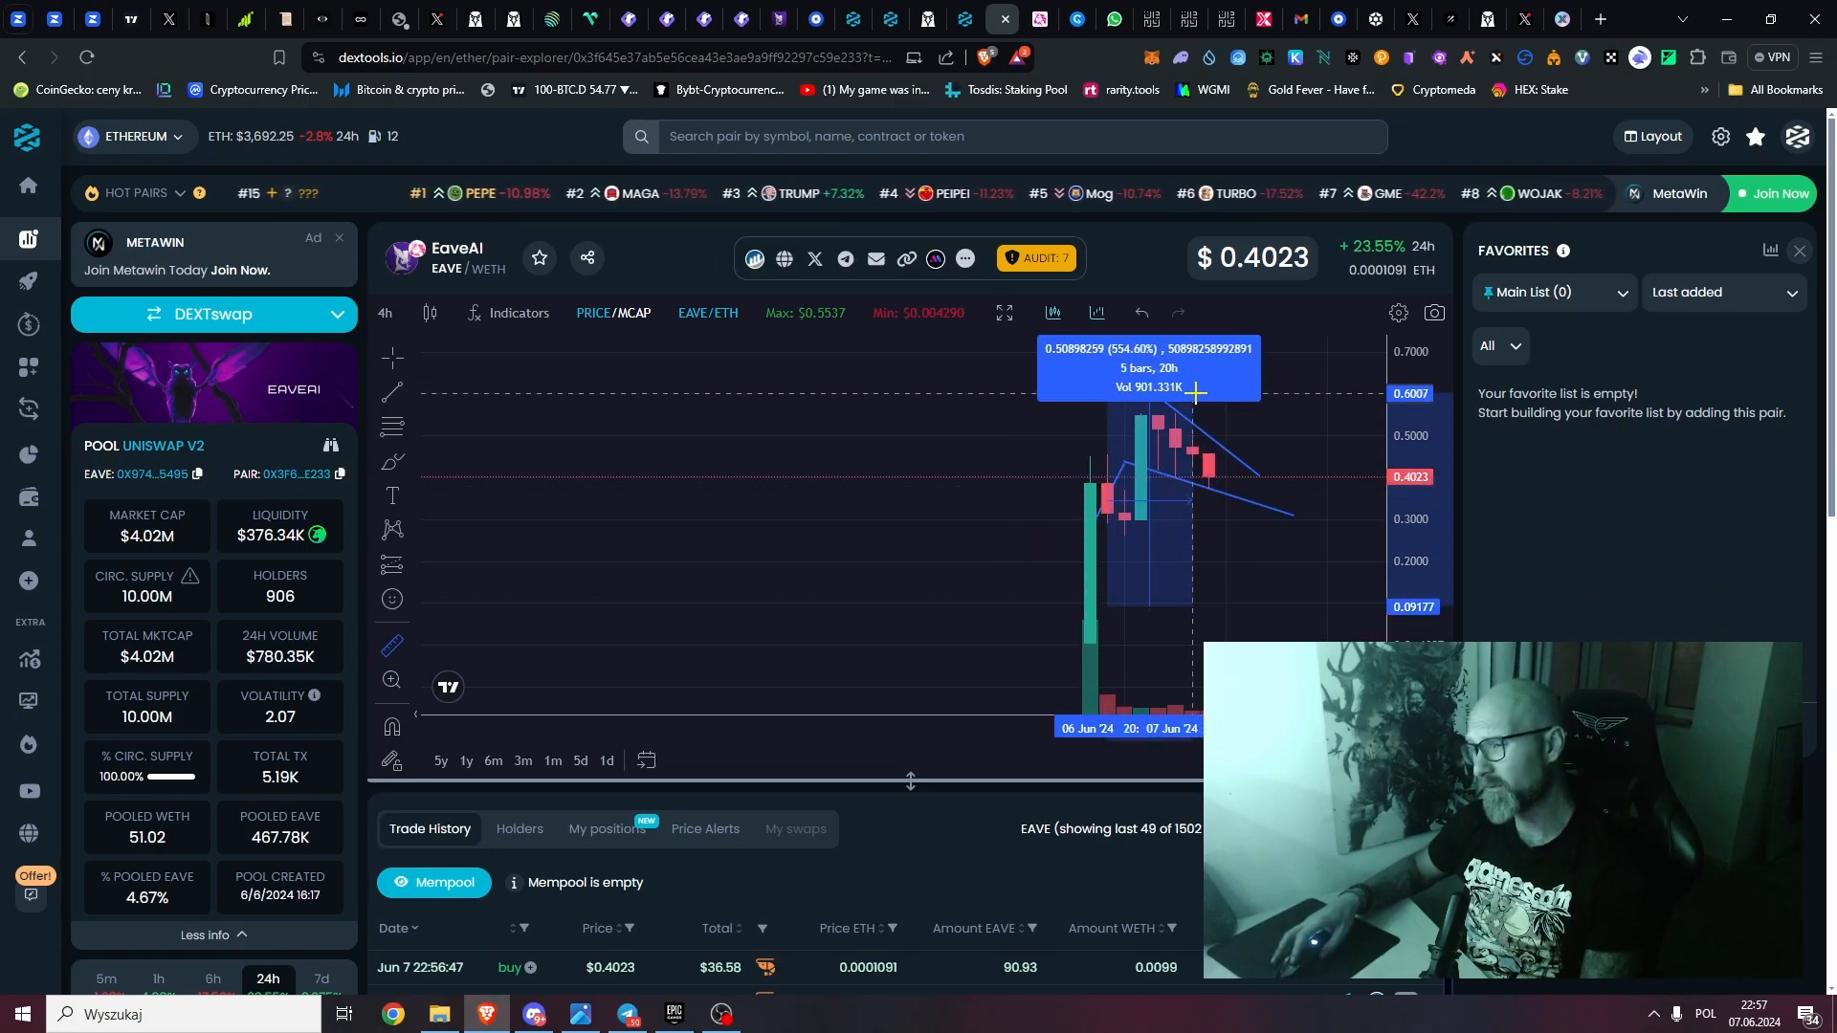
mouse_move(1144, 559)
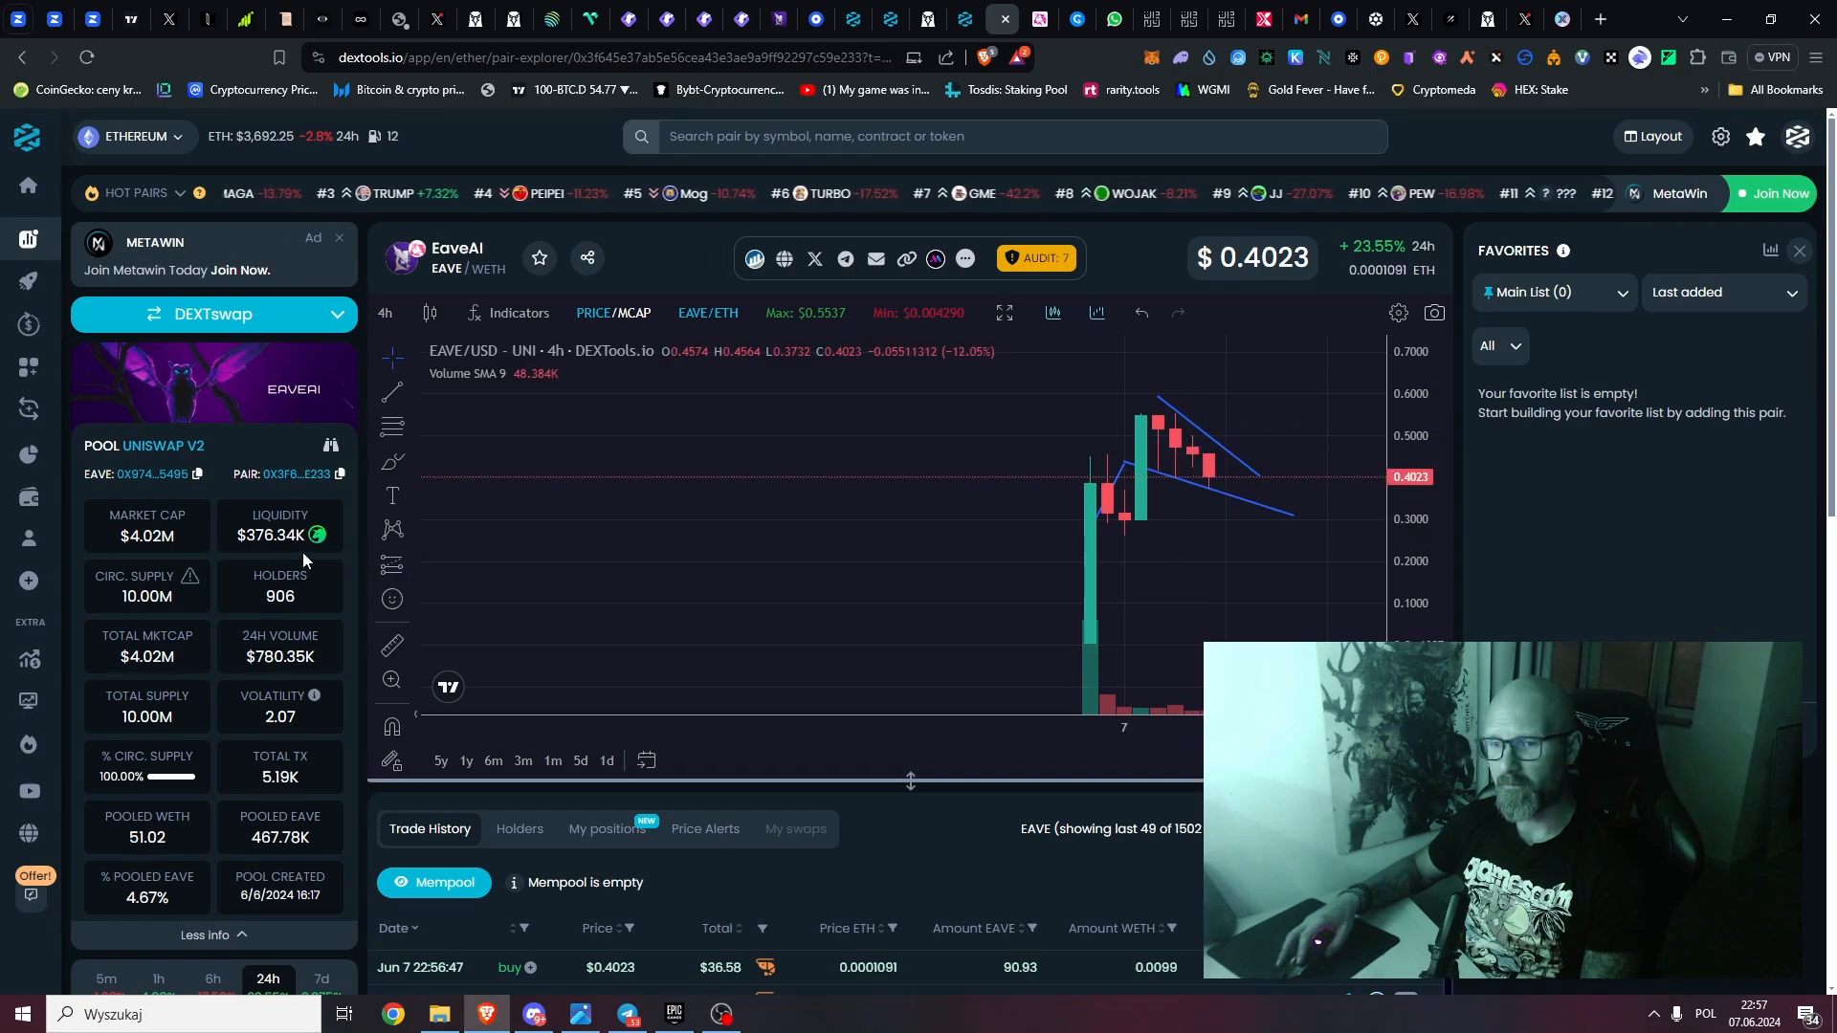
mouse_move(803, 543)
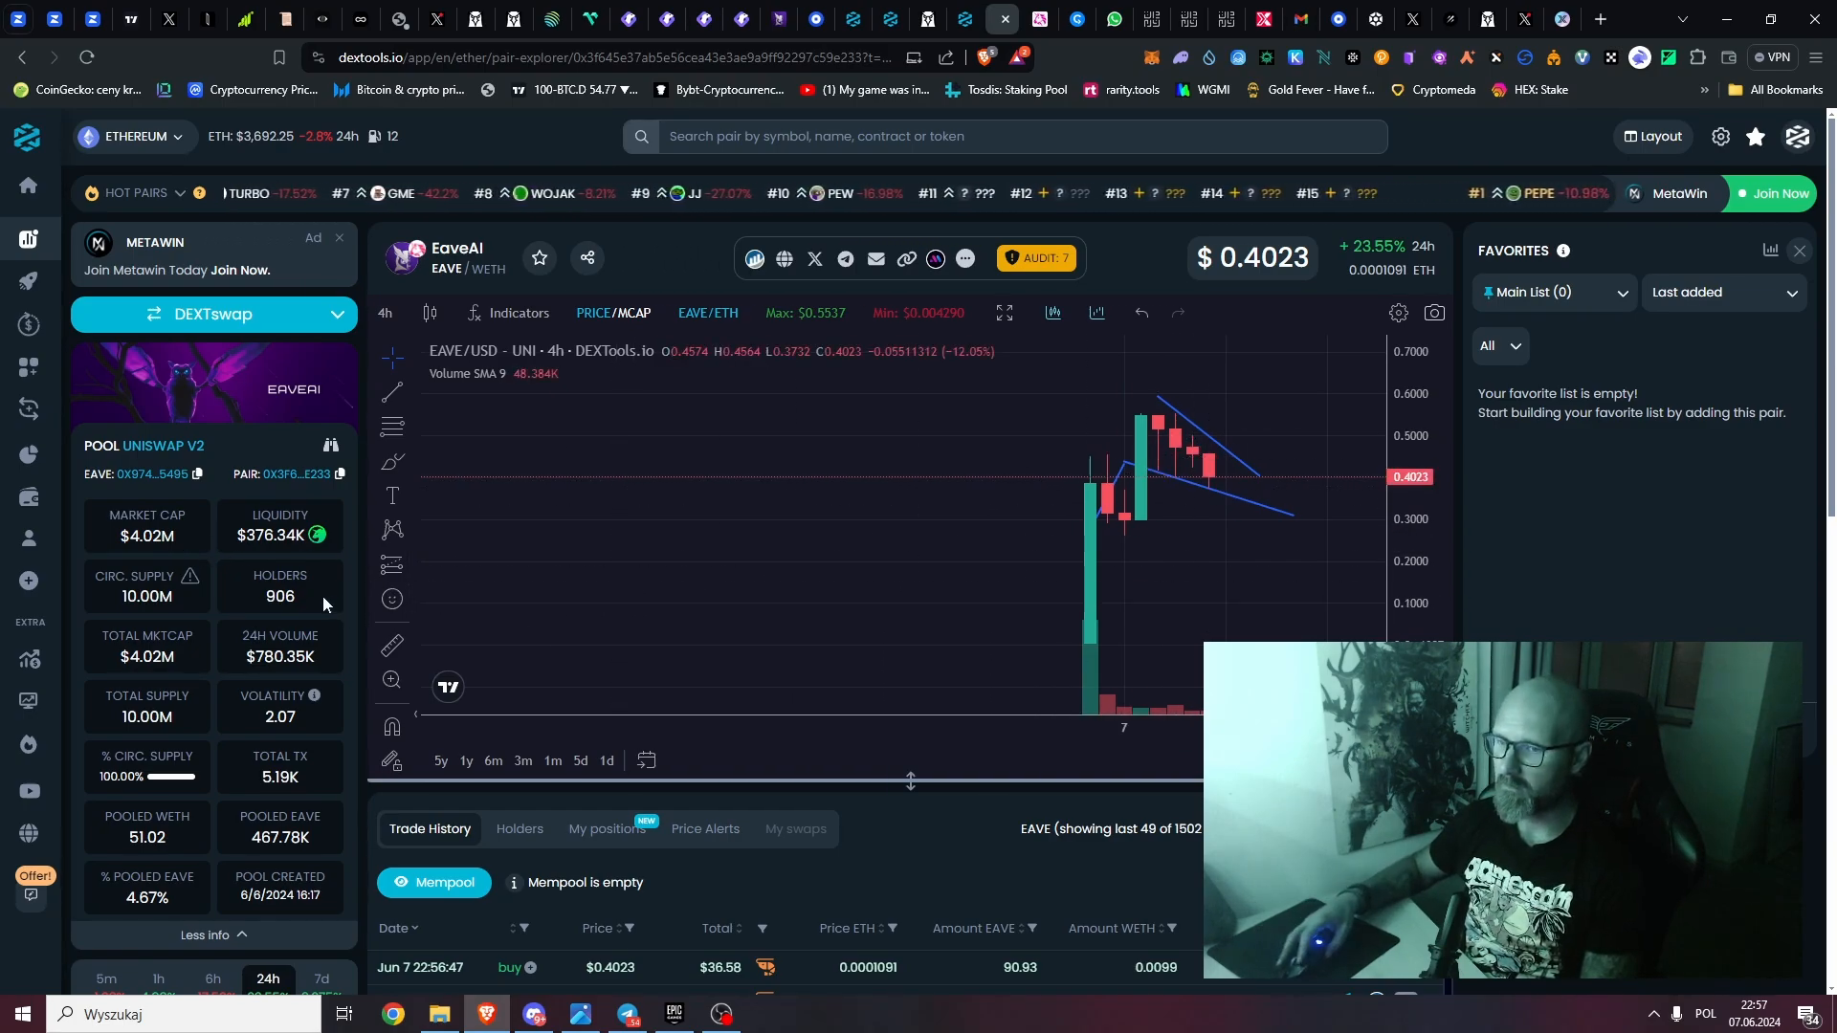
Step: Highlight the EaveAI holder count of 906 in the pool stats
double_click(278, 596)
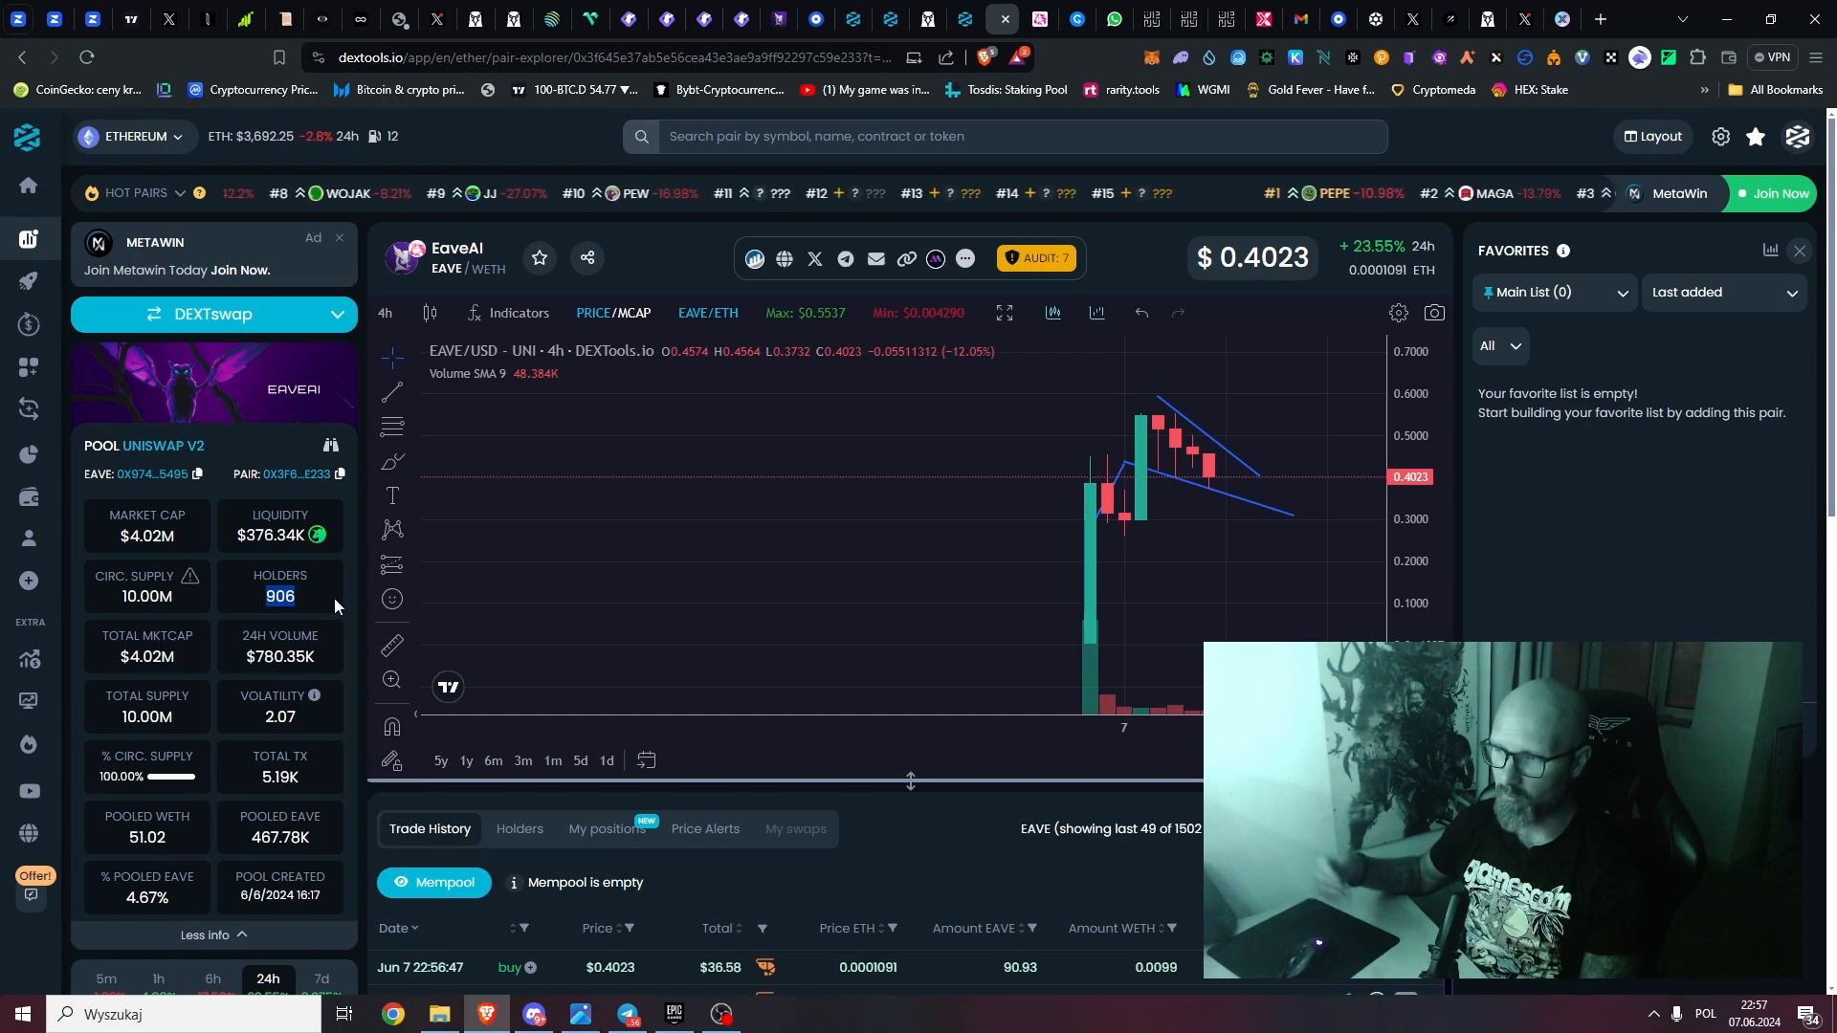
mouse_move(1204, 558)
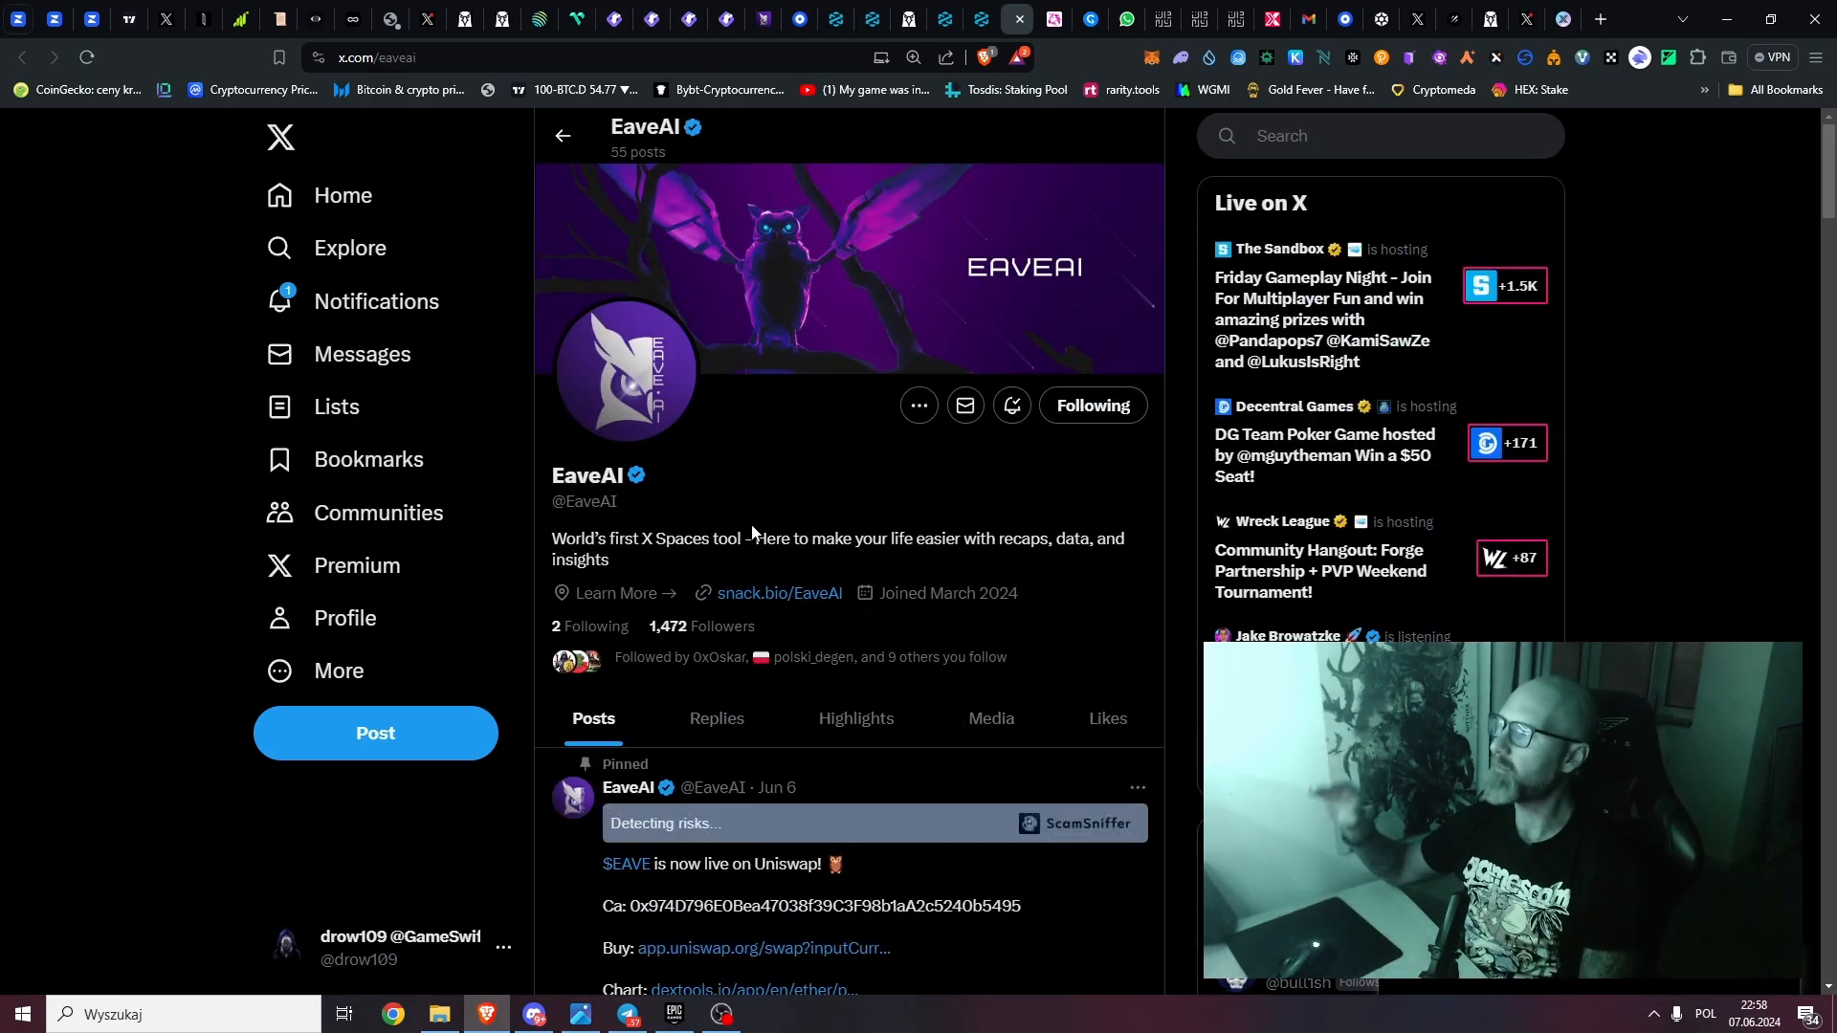
scroll("down", 3)
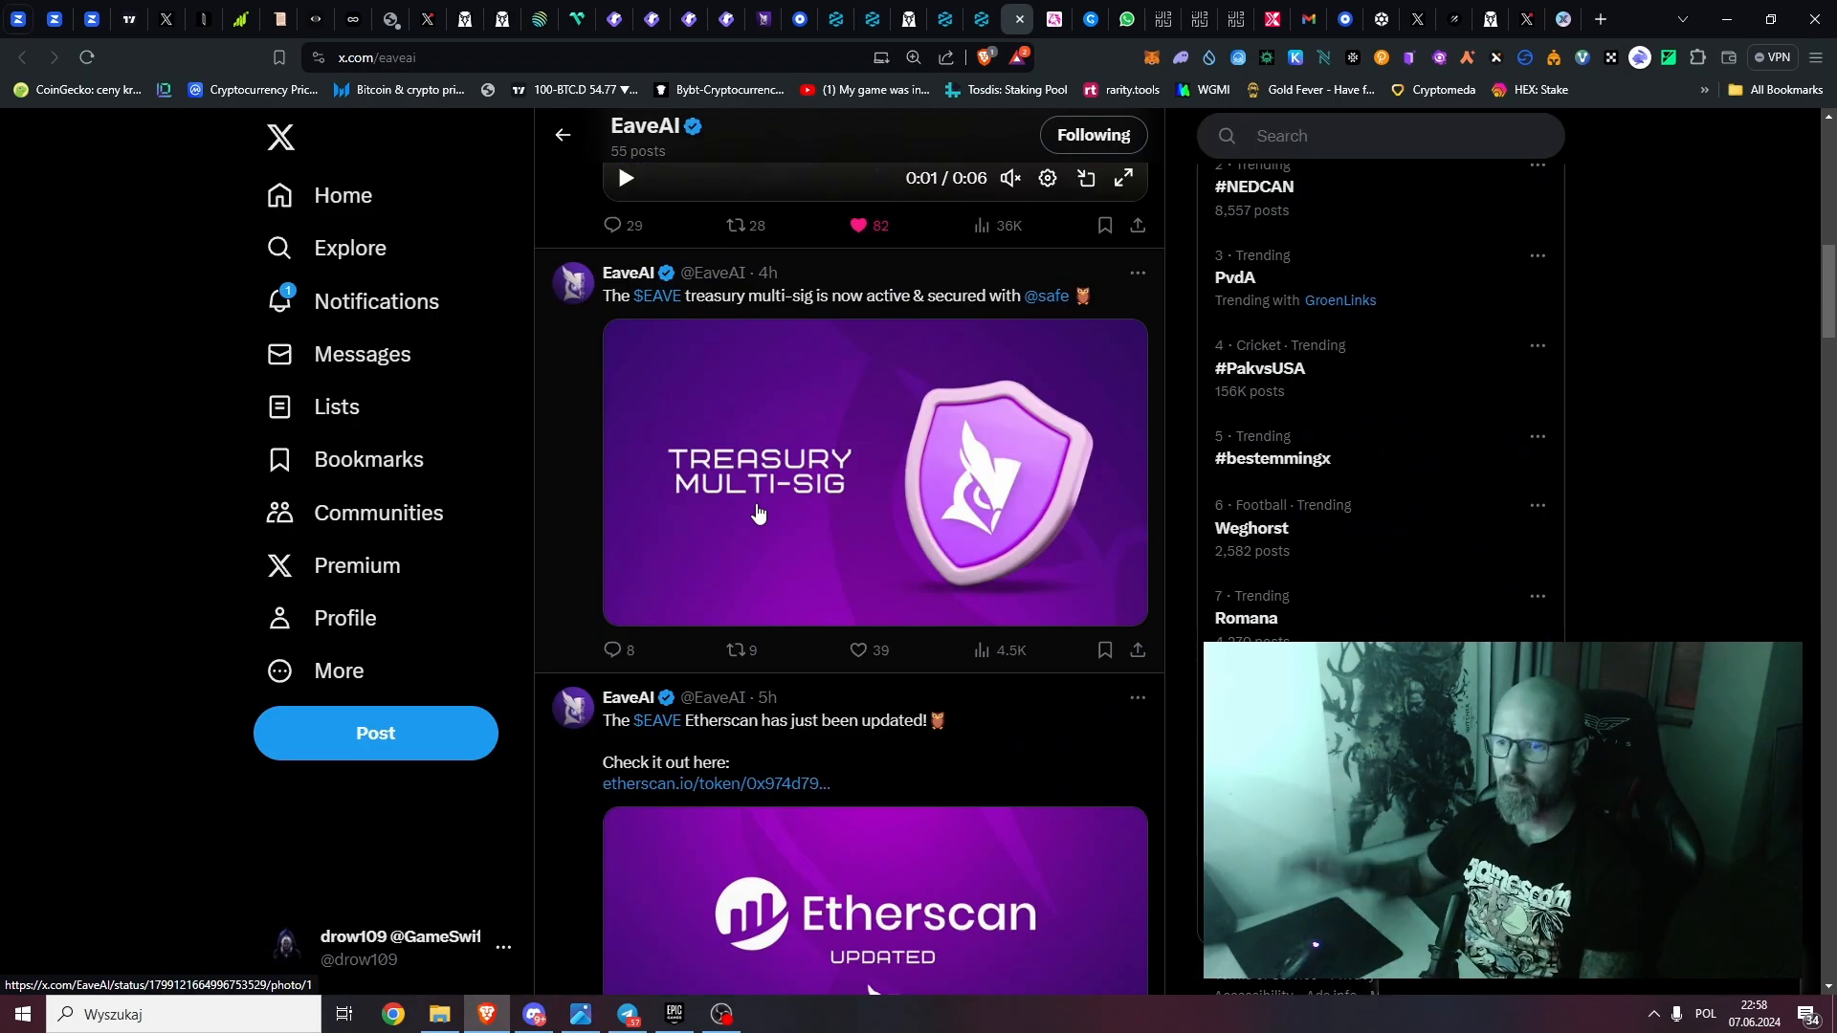
scroll("down", 3)
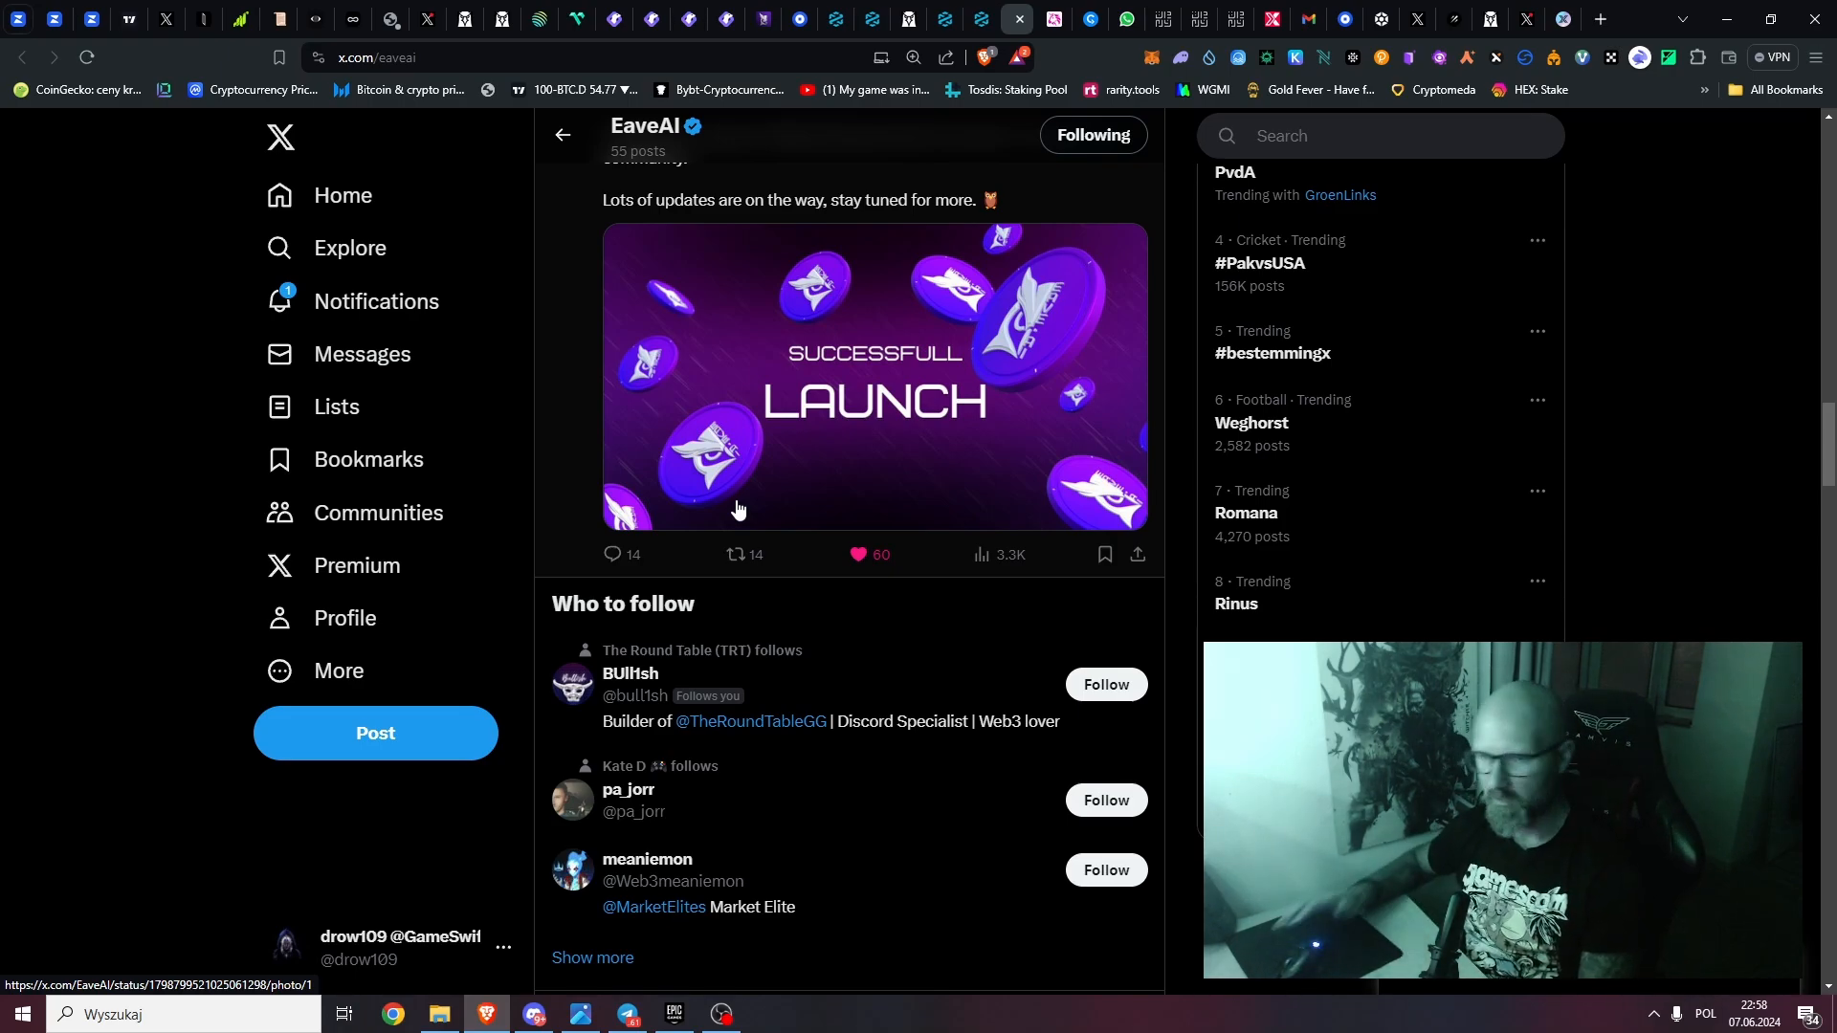
scroll("down", 3)
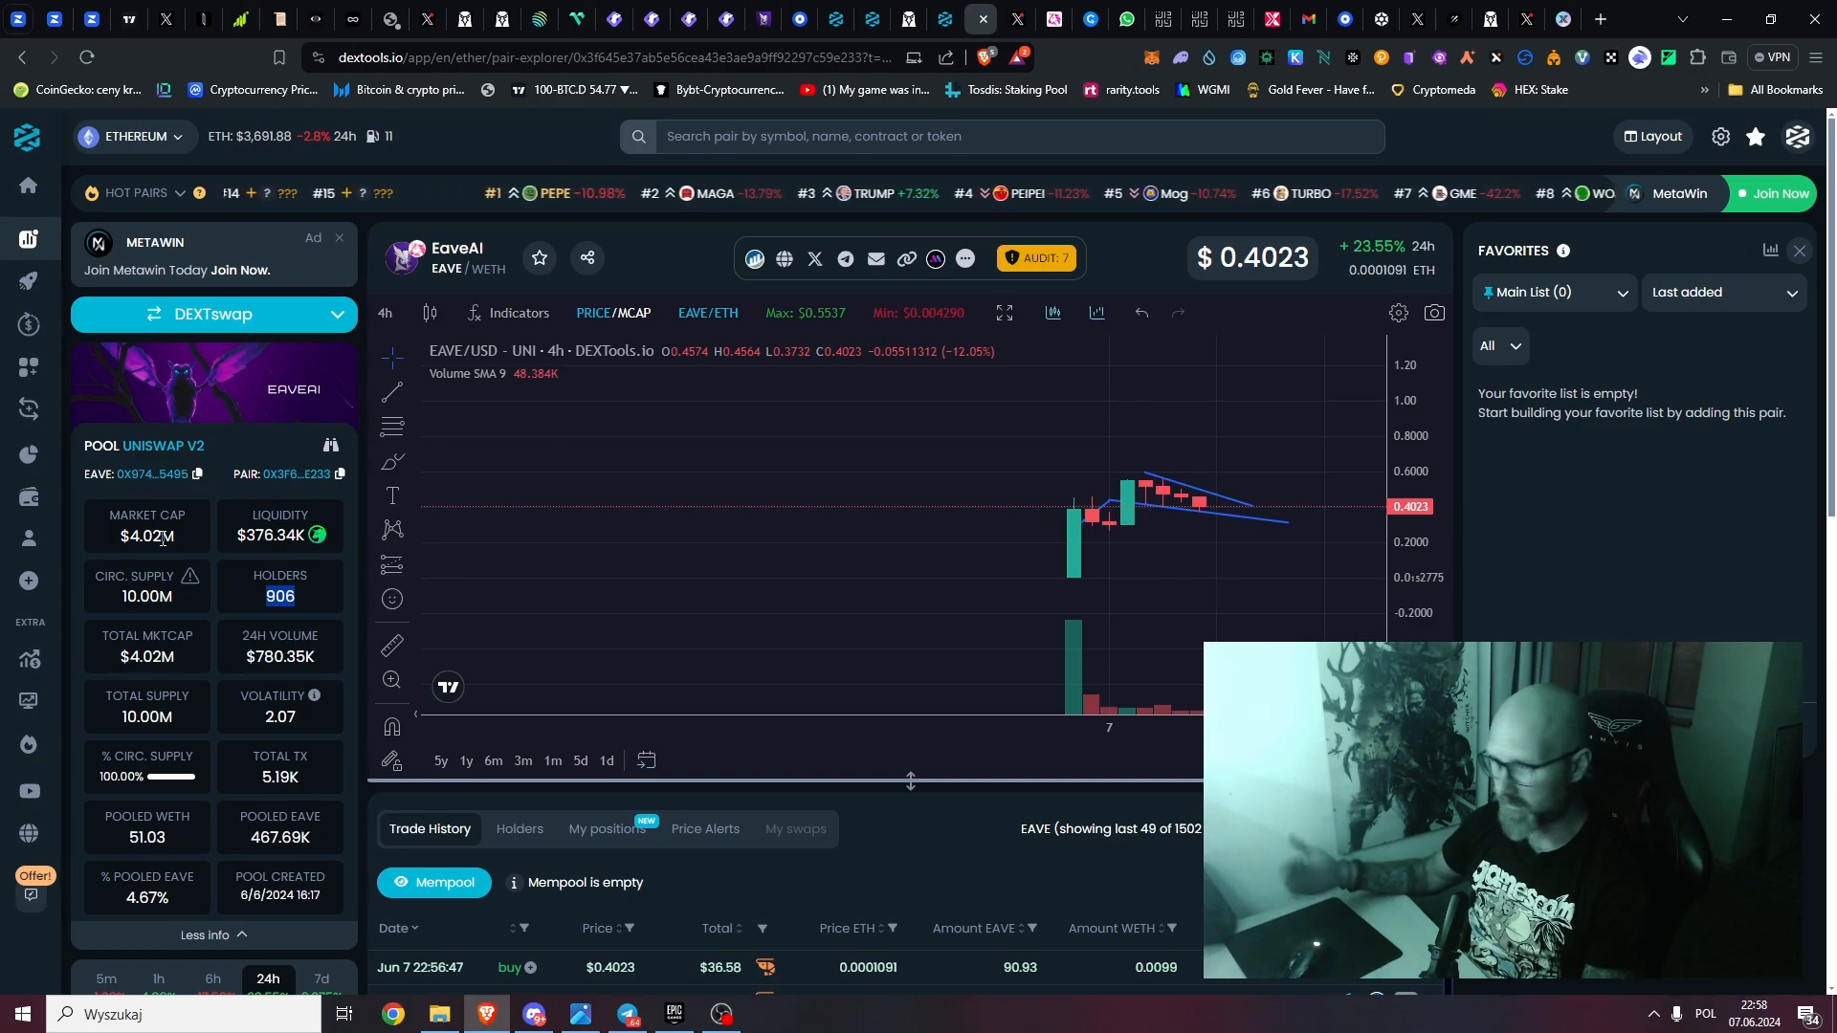
mouse_move(988, 575)
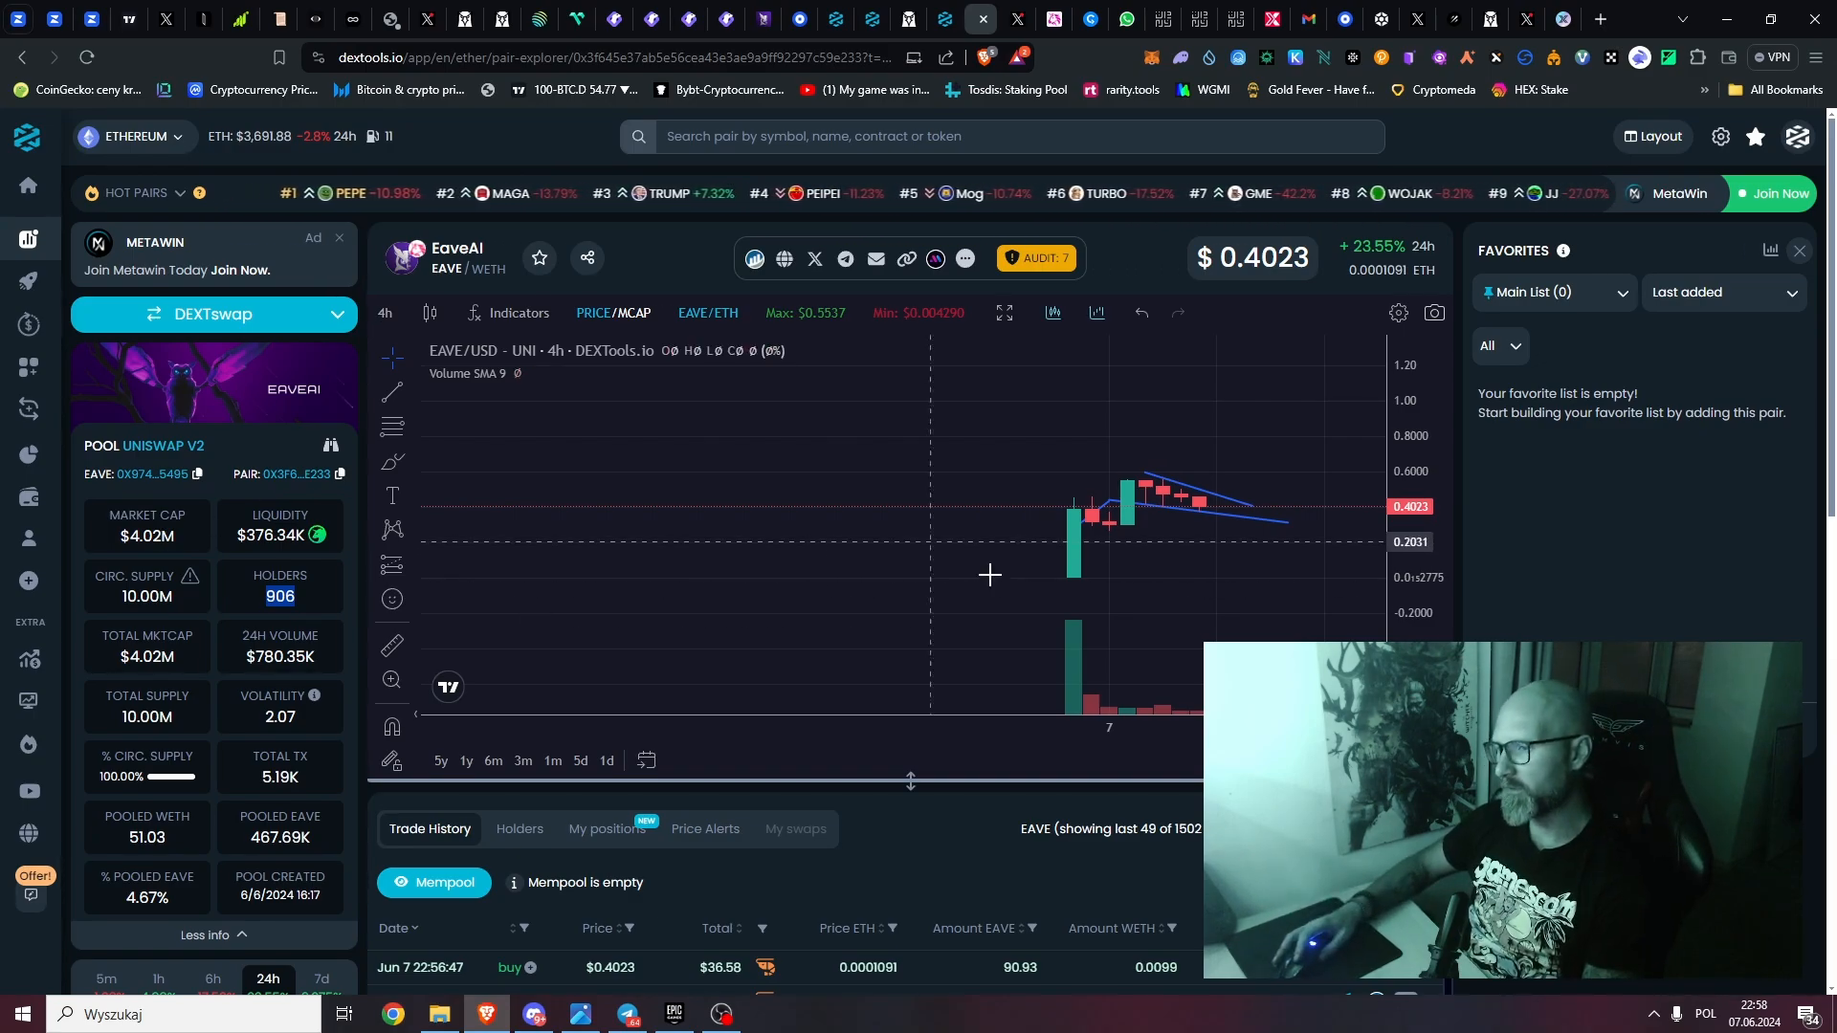
mouse_move(1210, 369)
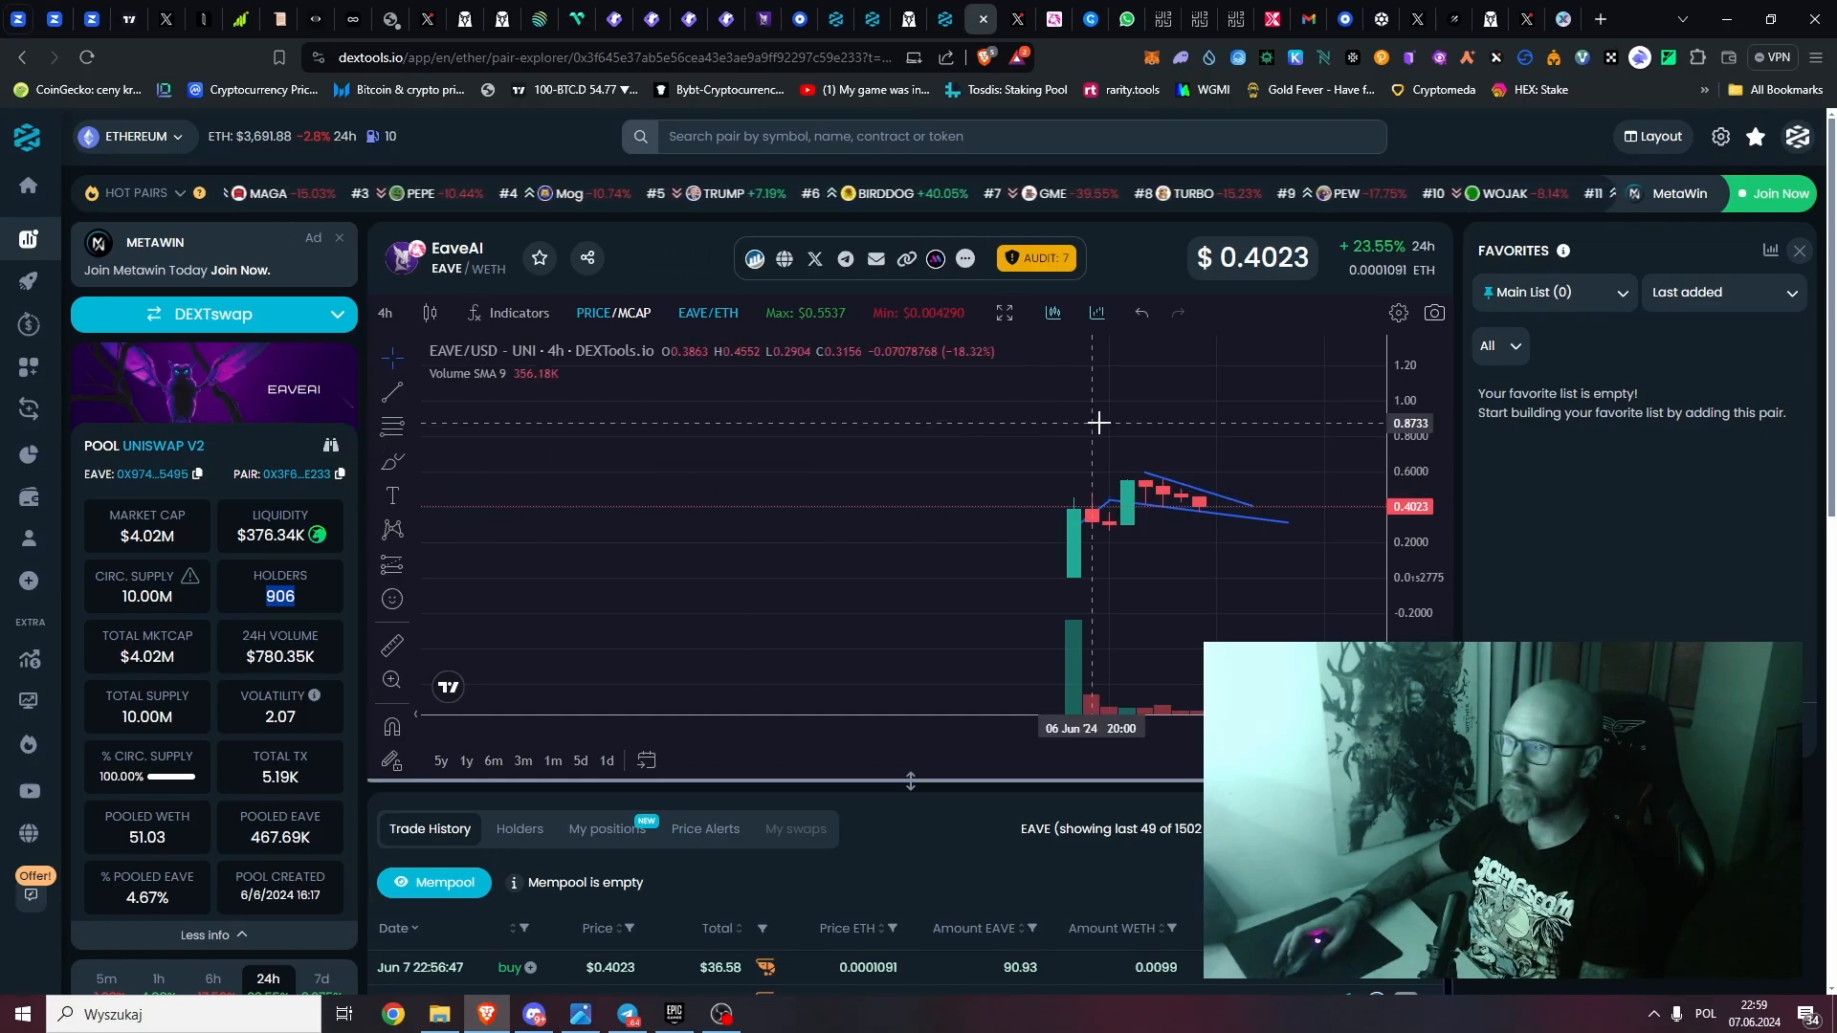
mouse_move(981, 21)
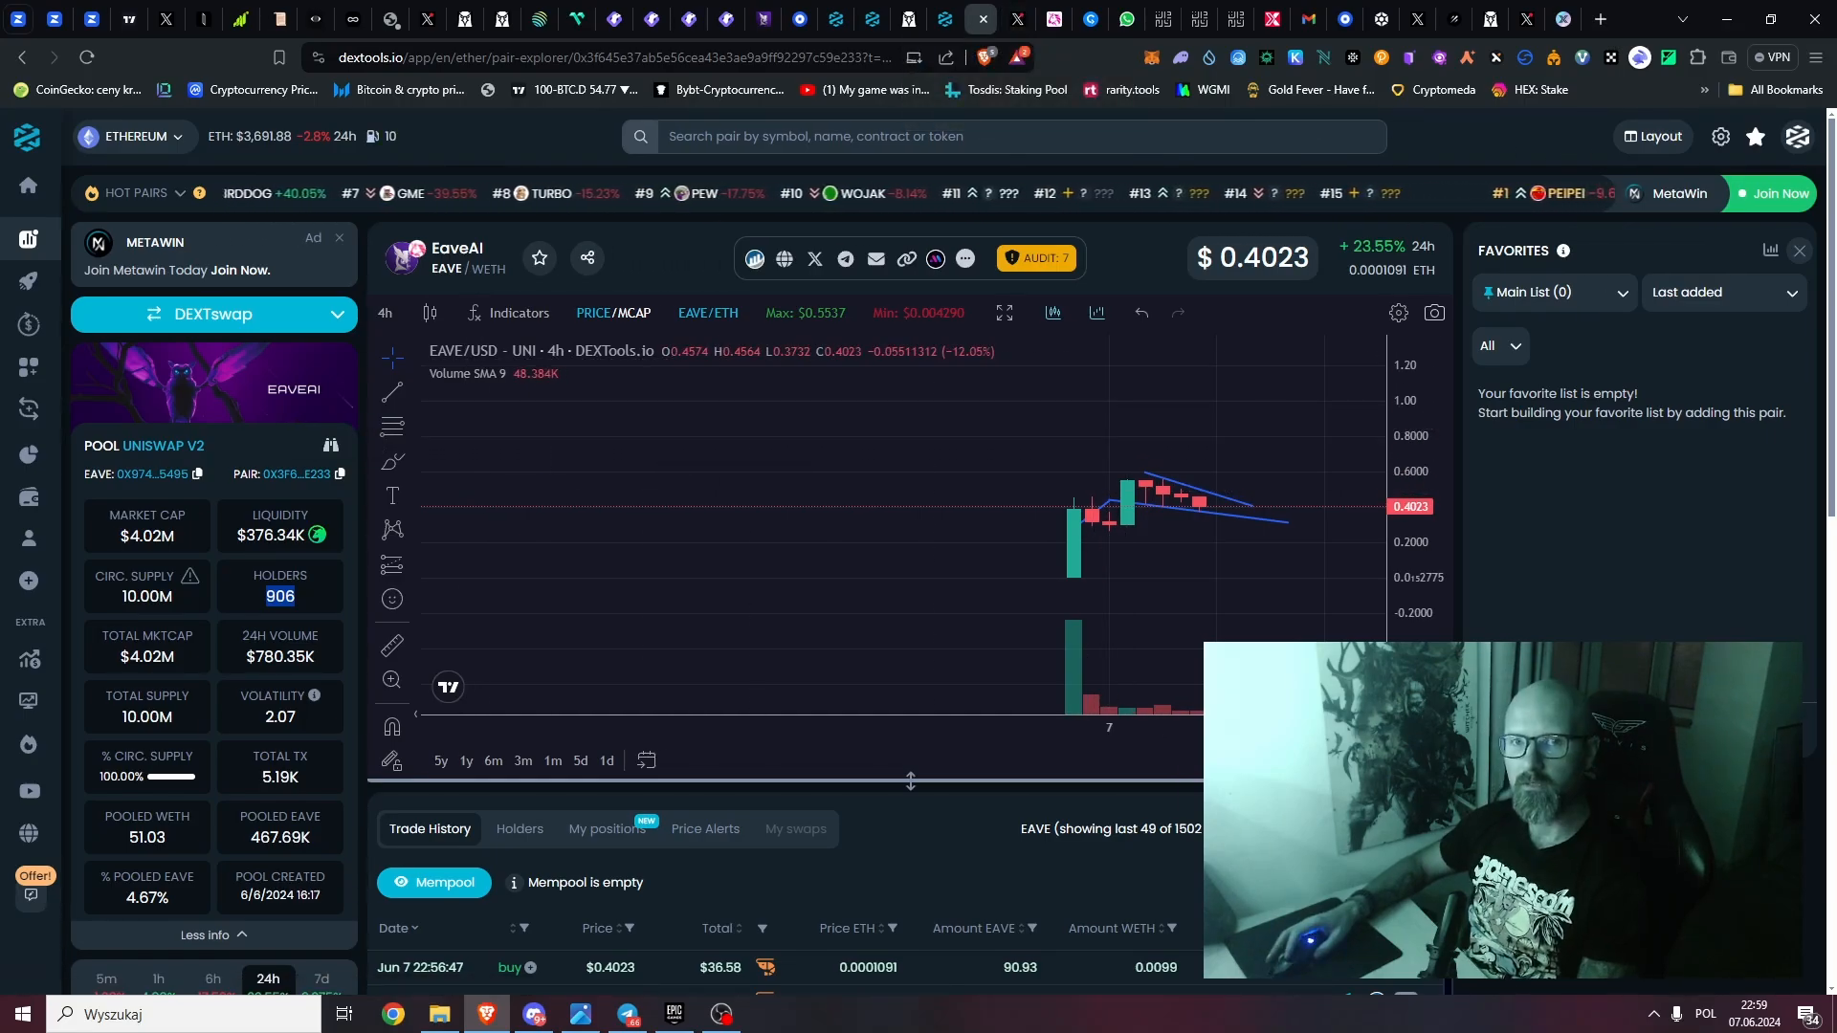
Step: Switch to the TradingView GSWIFT/USDT daily chart with its support and trend lines
left_click(130, 20)
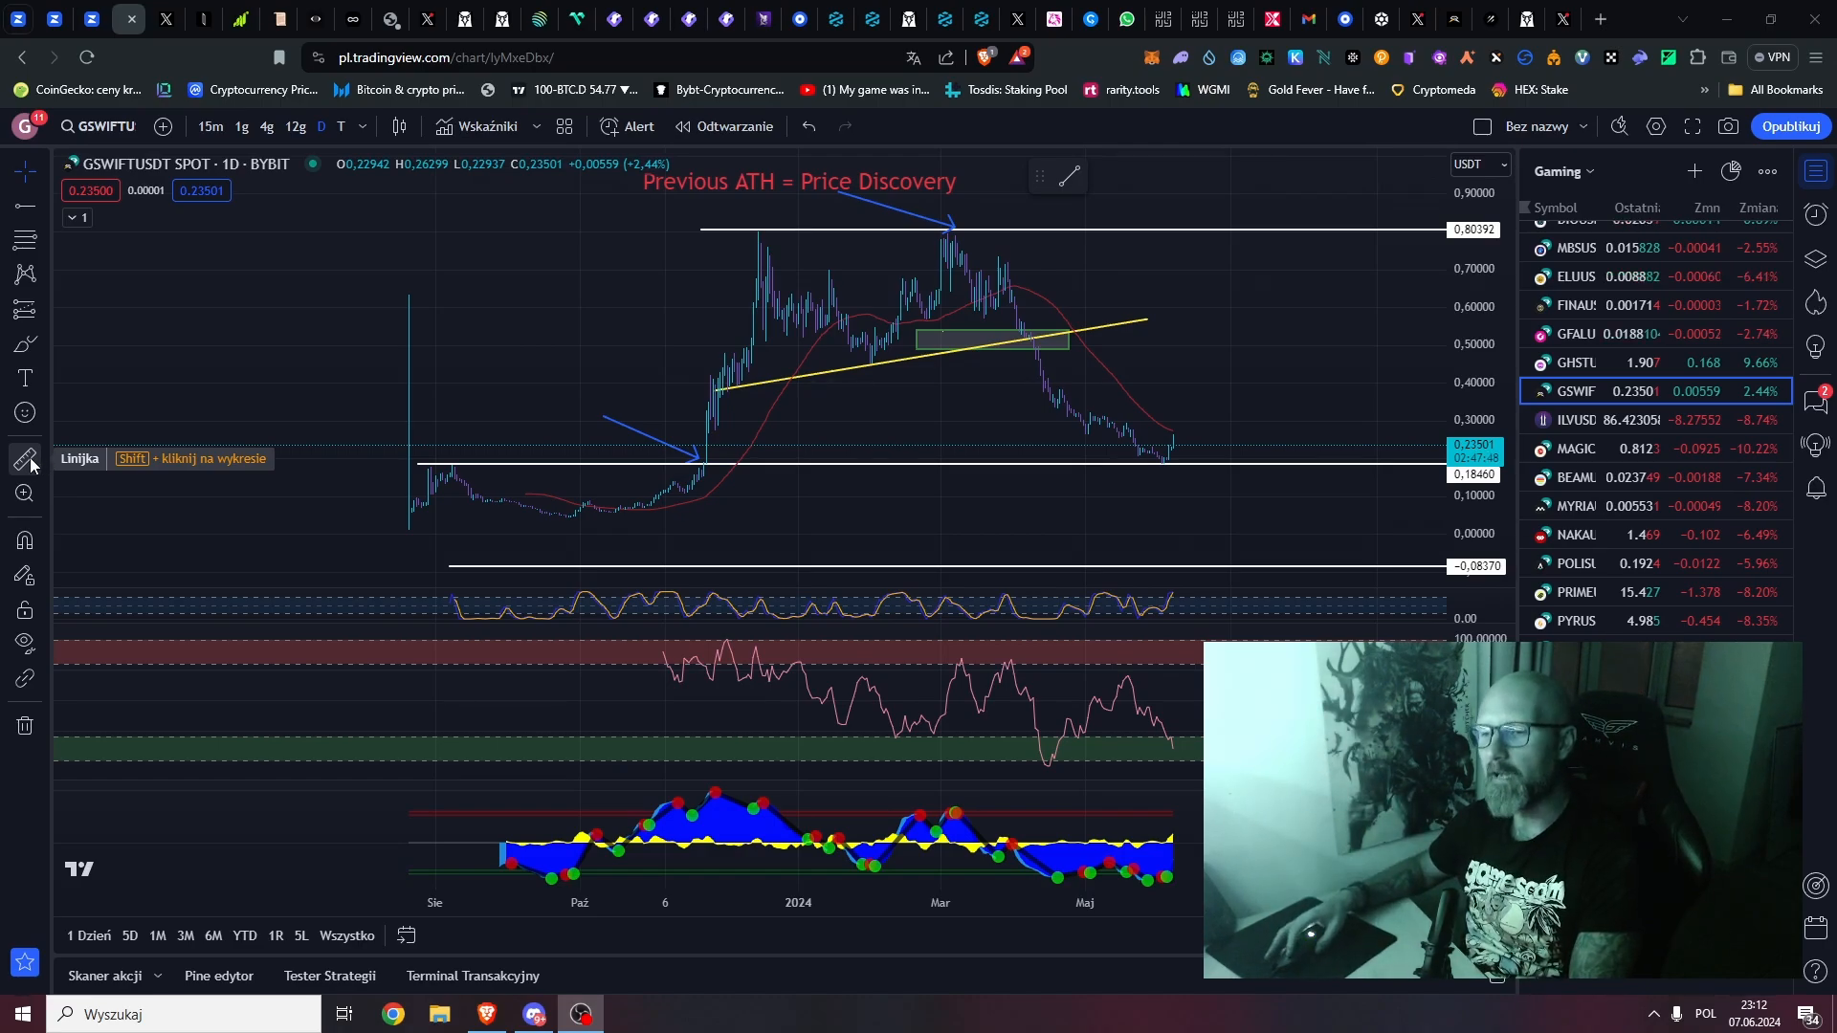
mouse_move(731, 351)
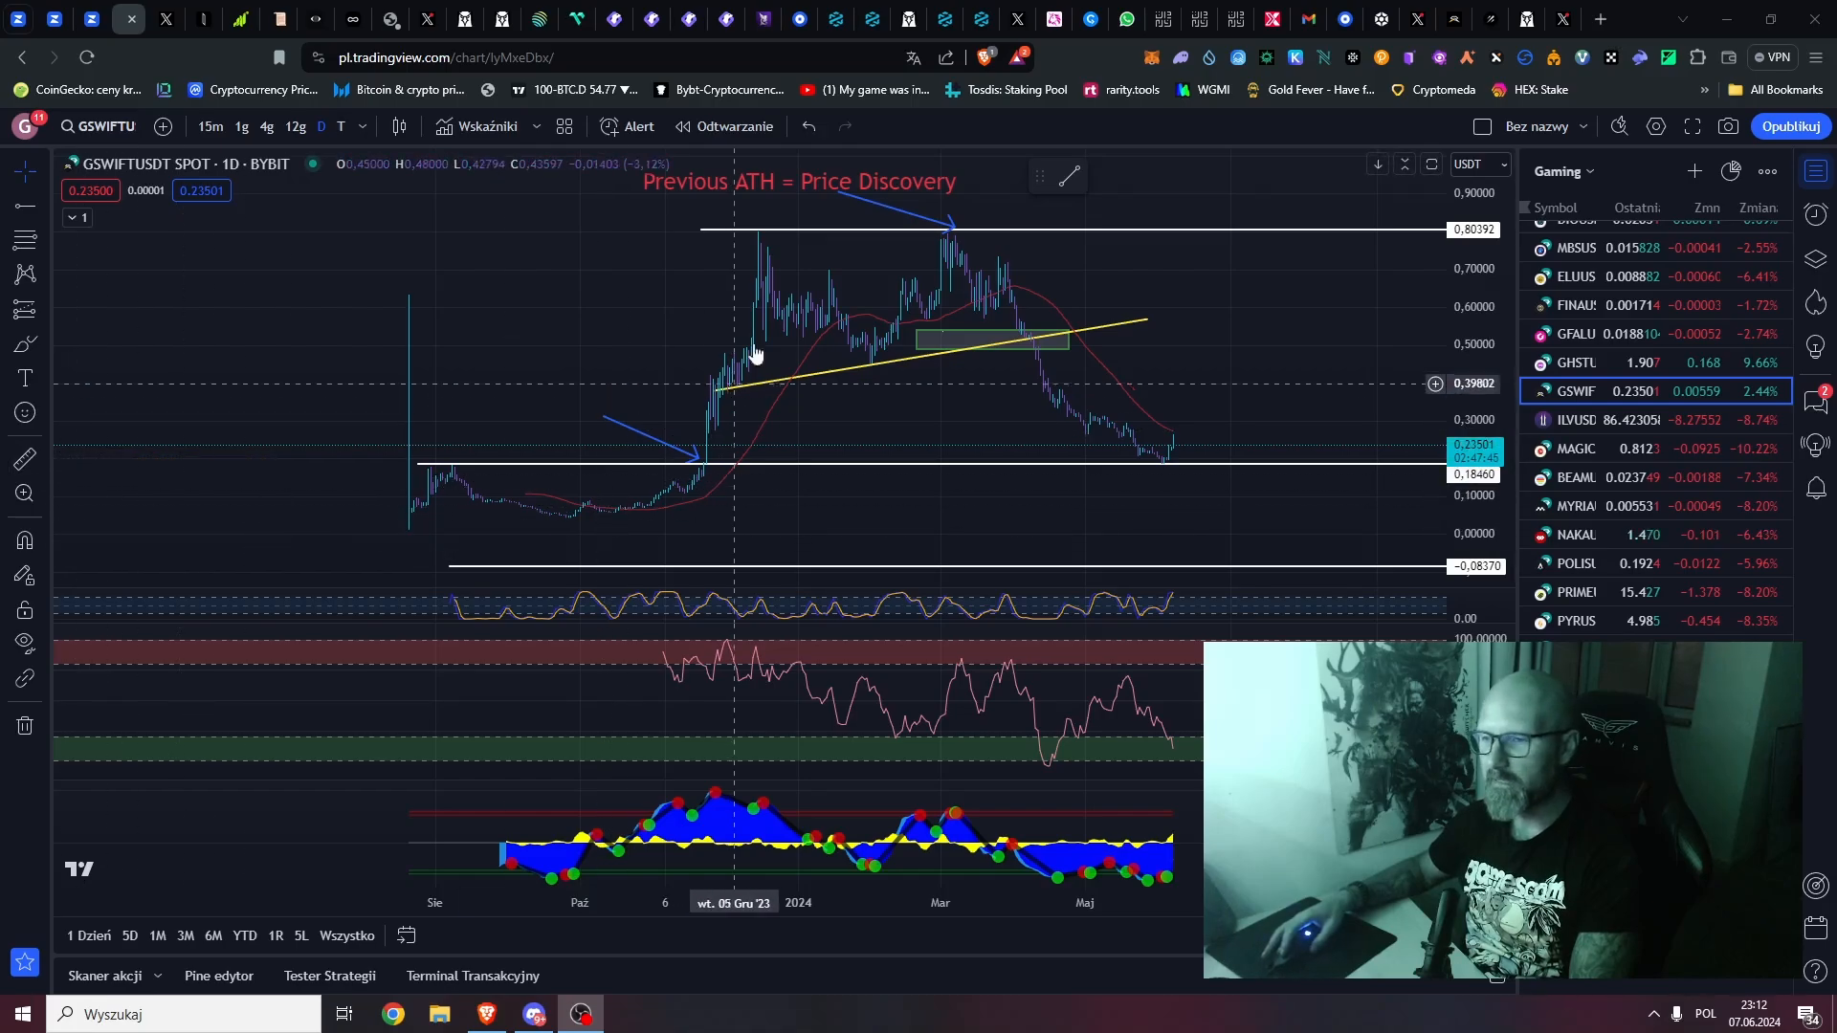
mouse_move(570, 526)
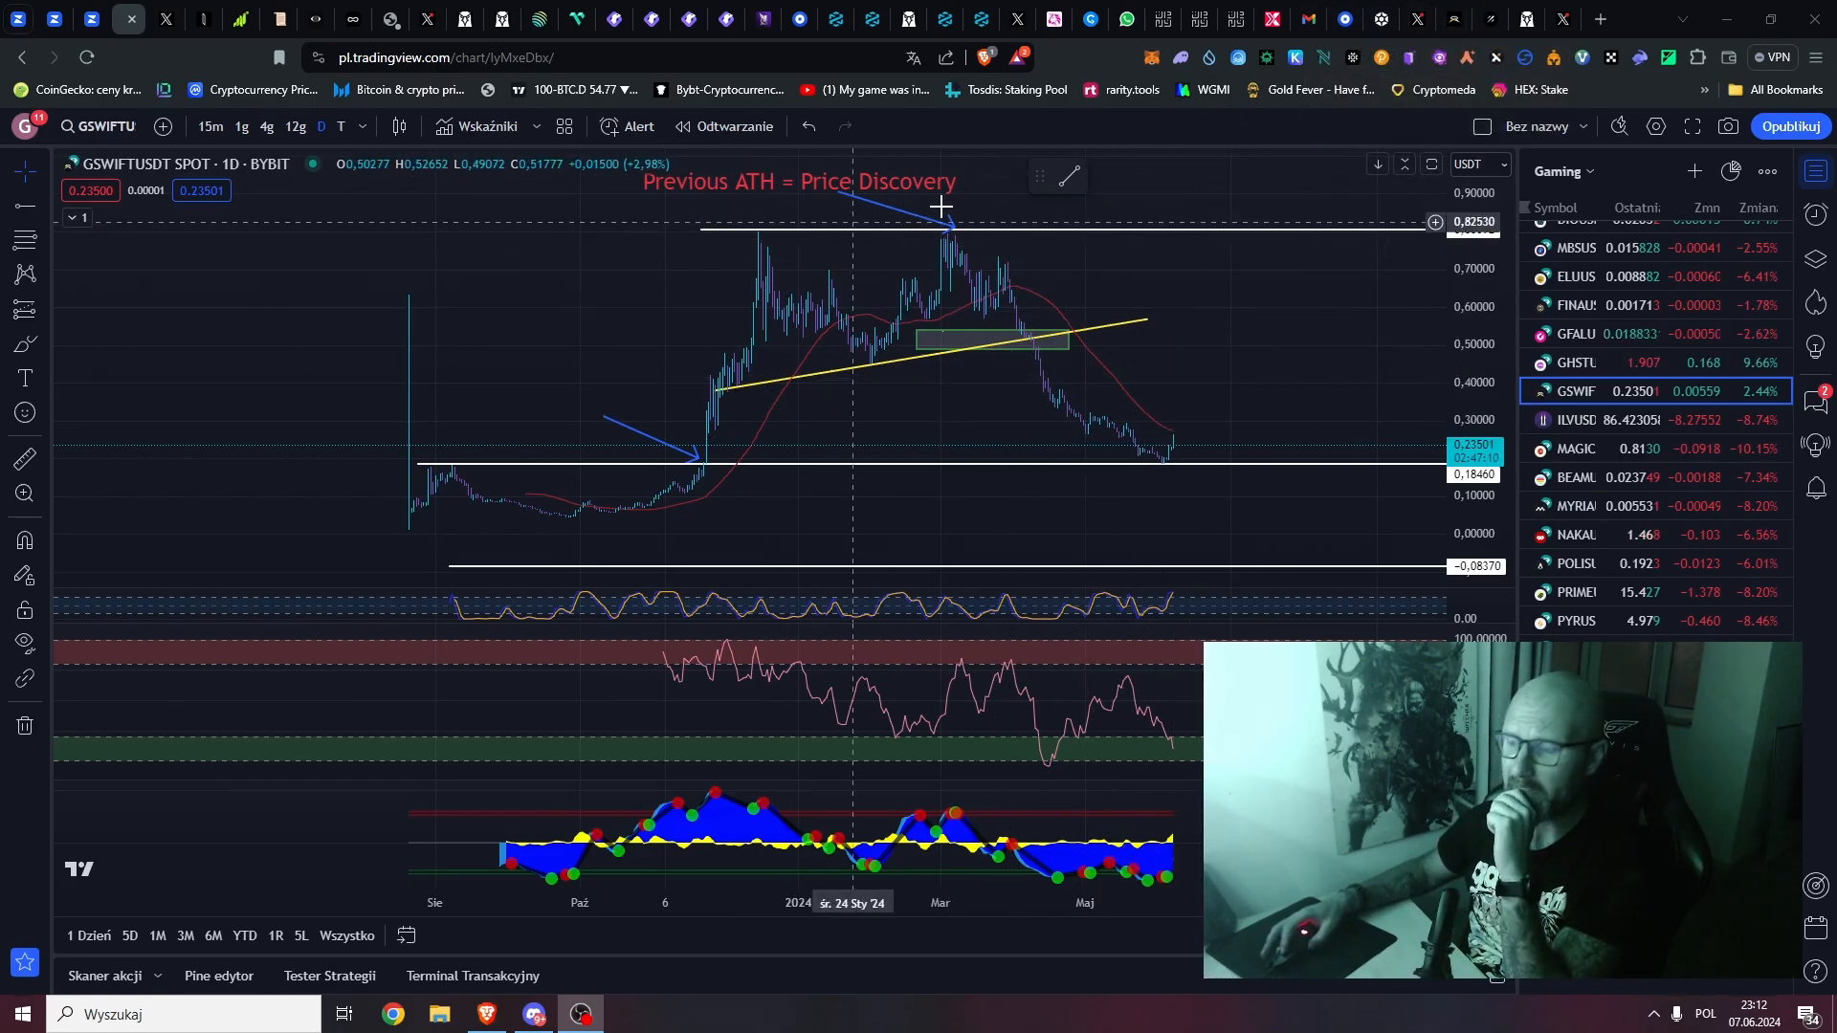
mouse_move(987, 272)
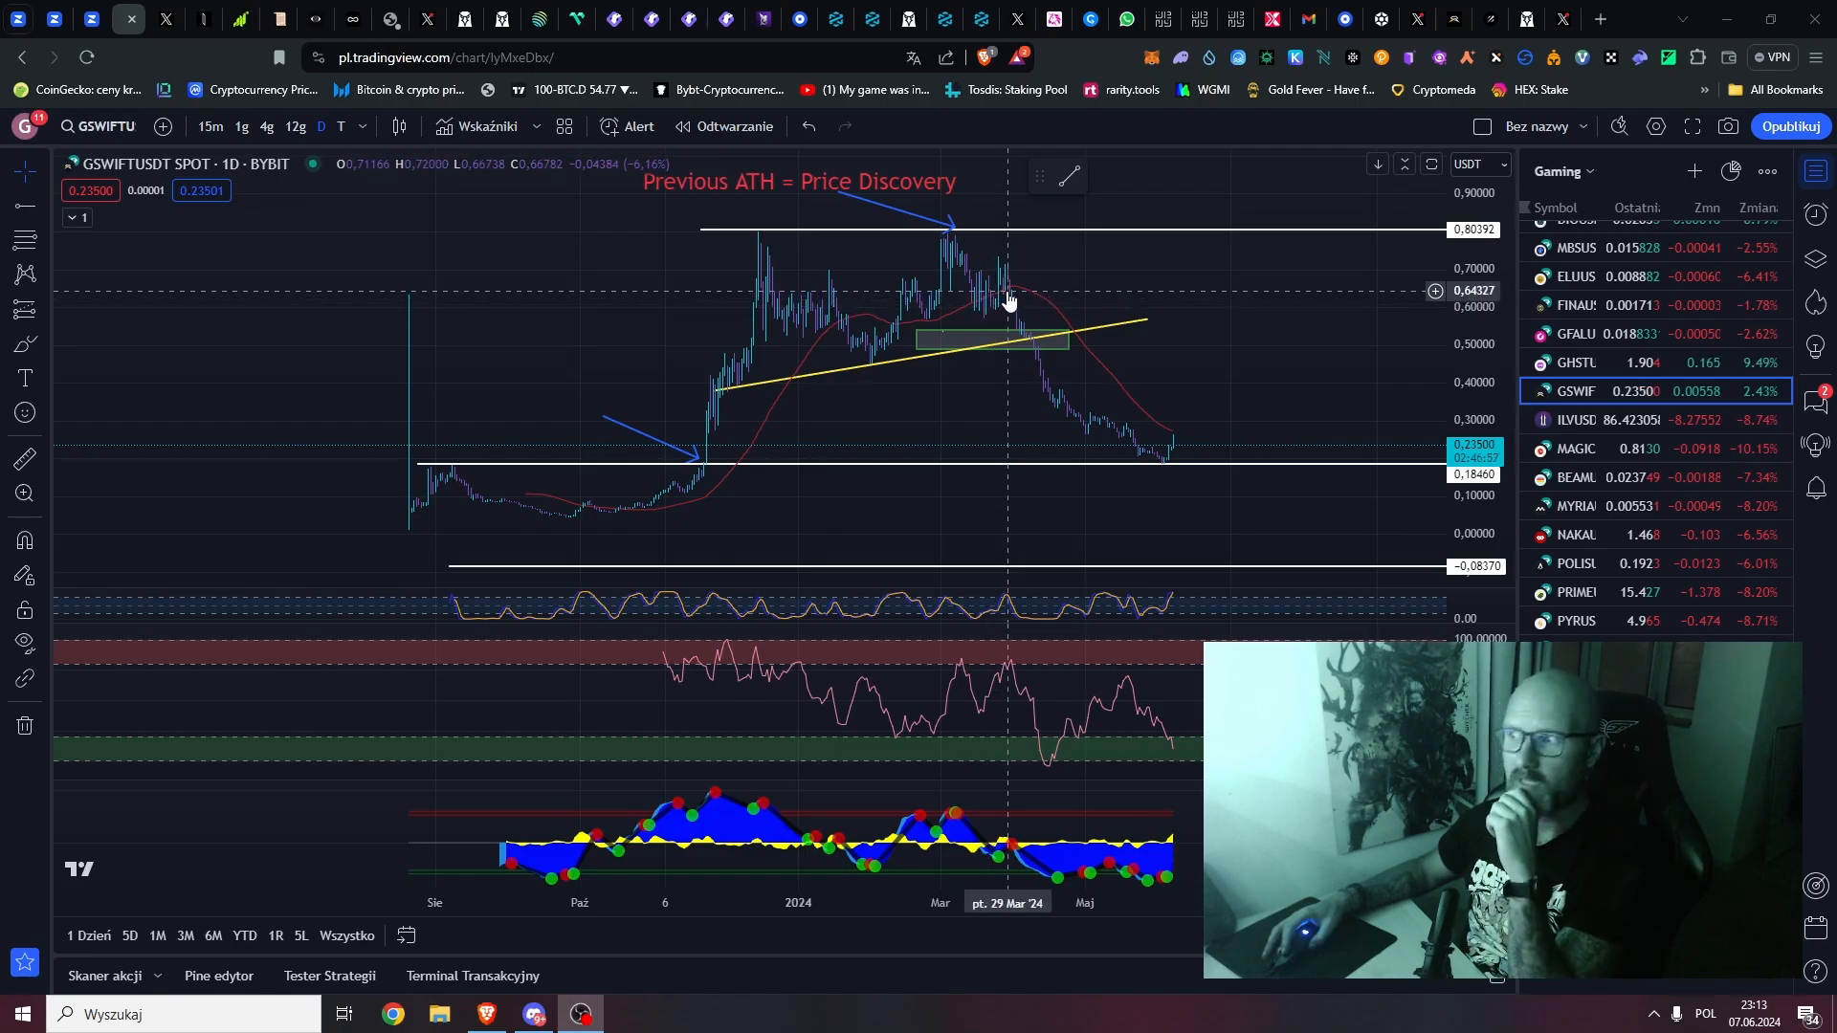
mouse_move(991, 270)
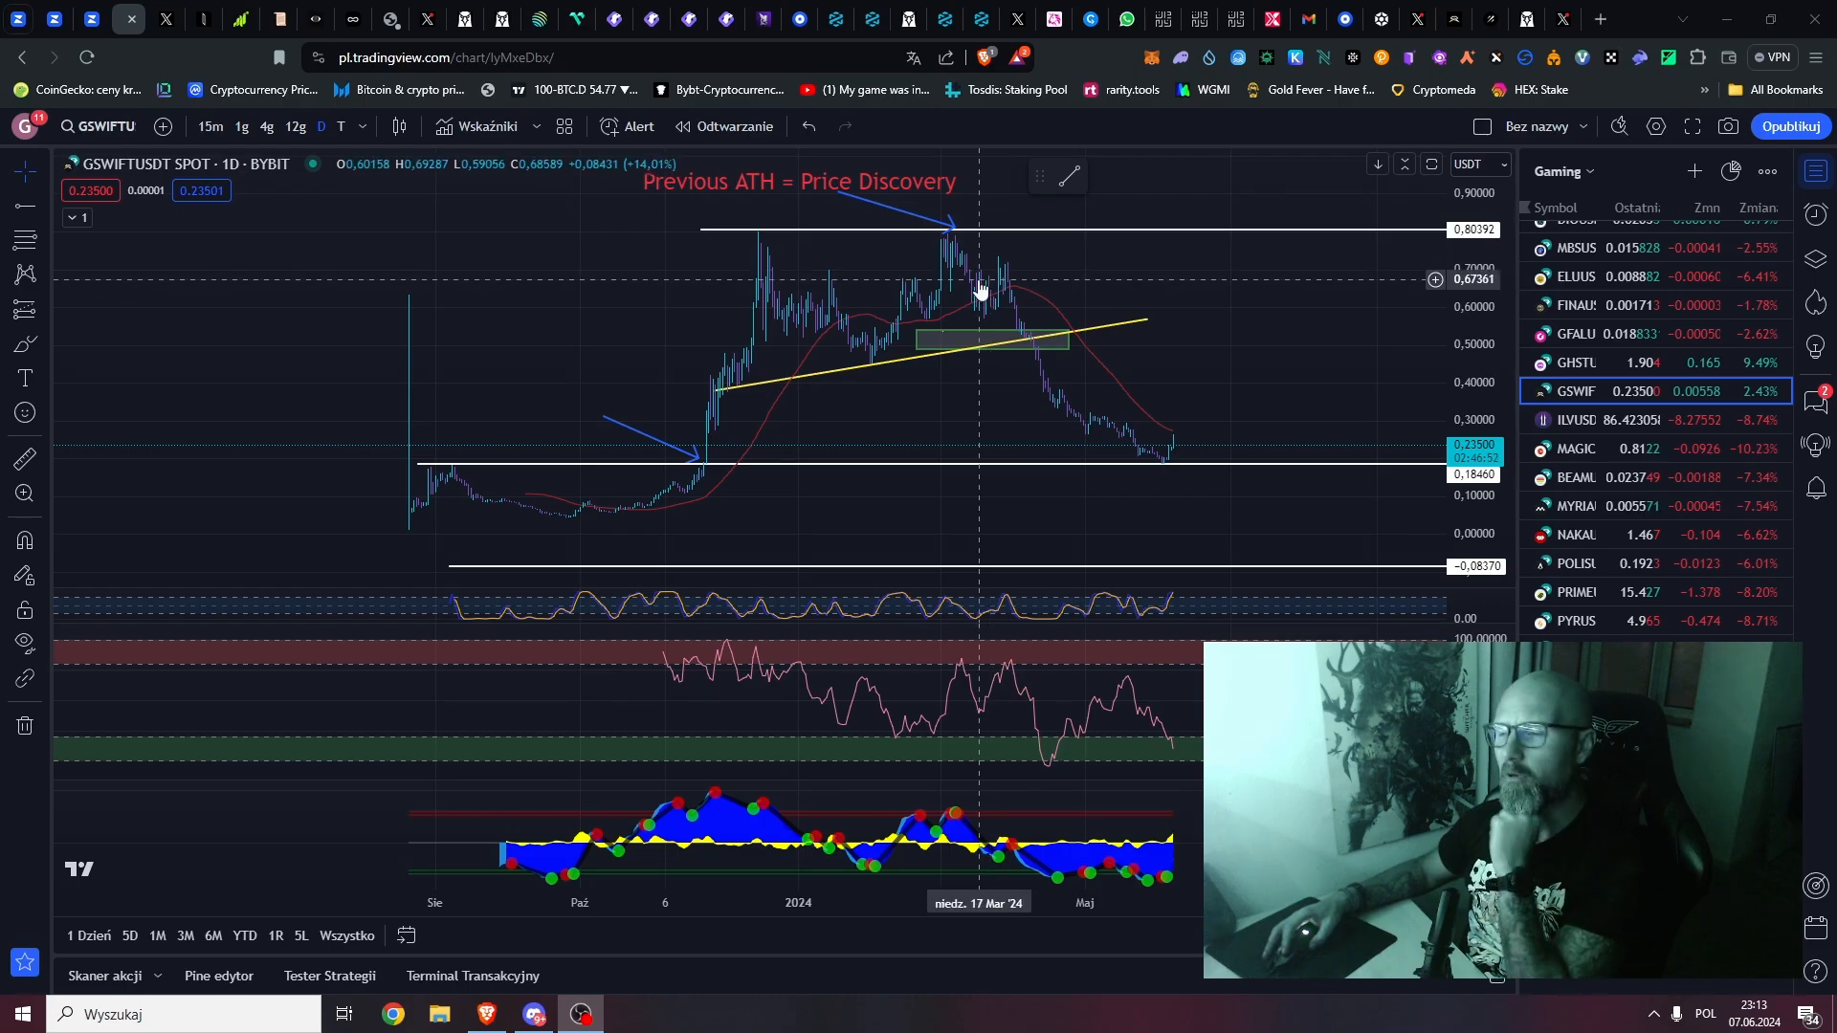
mouse_move(1006, 304)
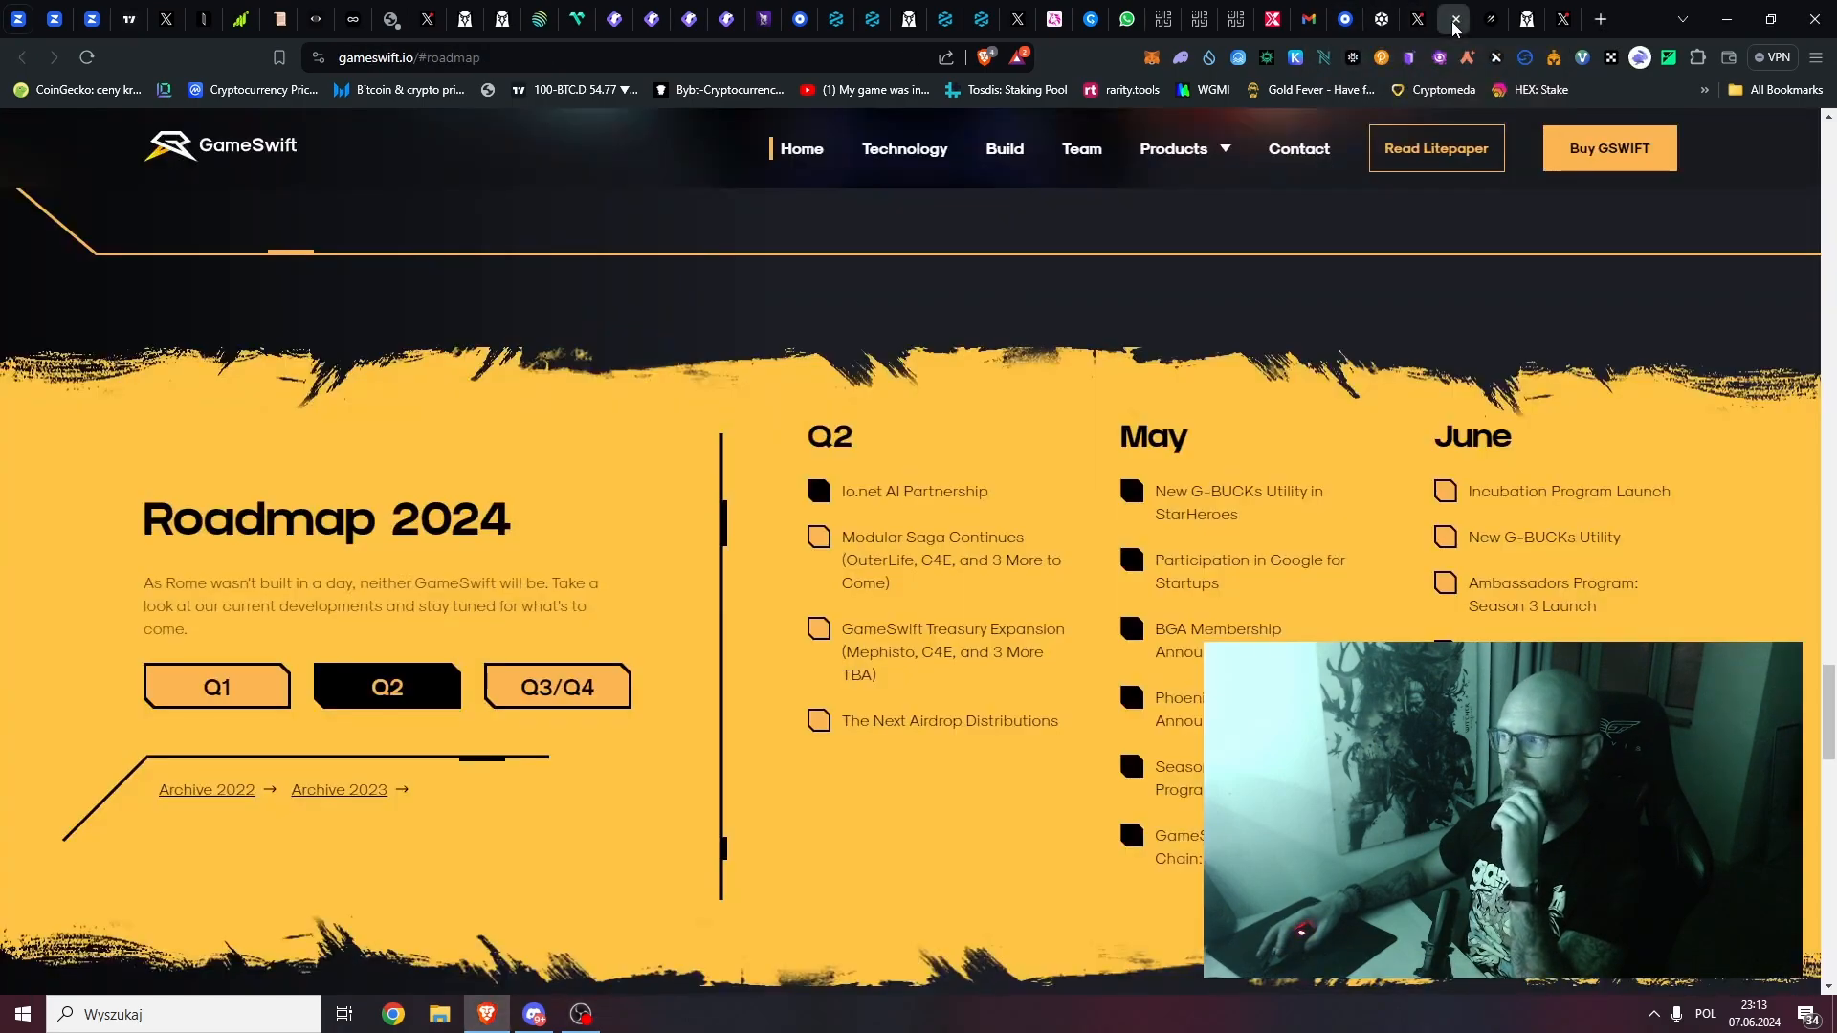
Step: Scroll to Roadmap 2024, review Q2's May and June items, then show Q3–Q4 plans
scroll("down", 3)
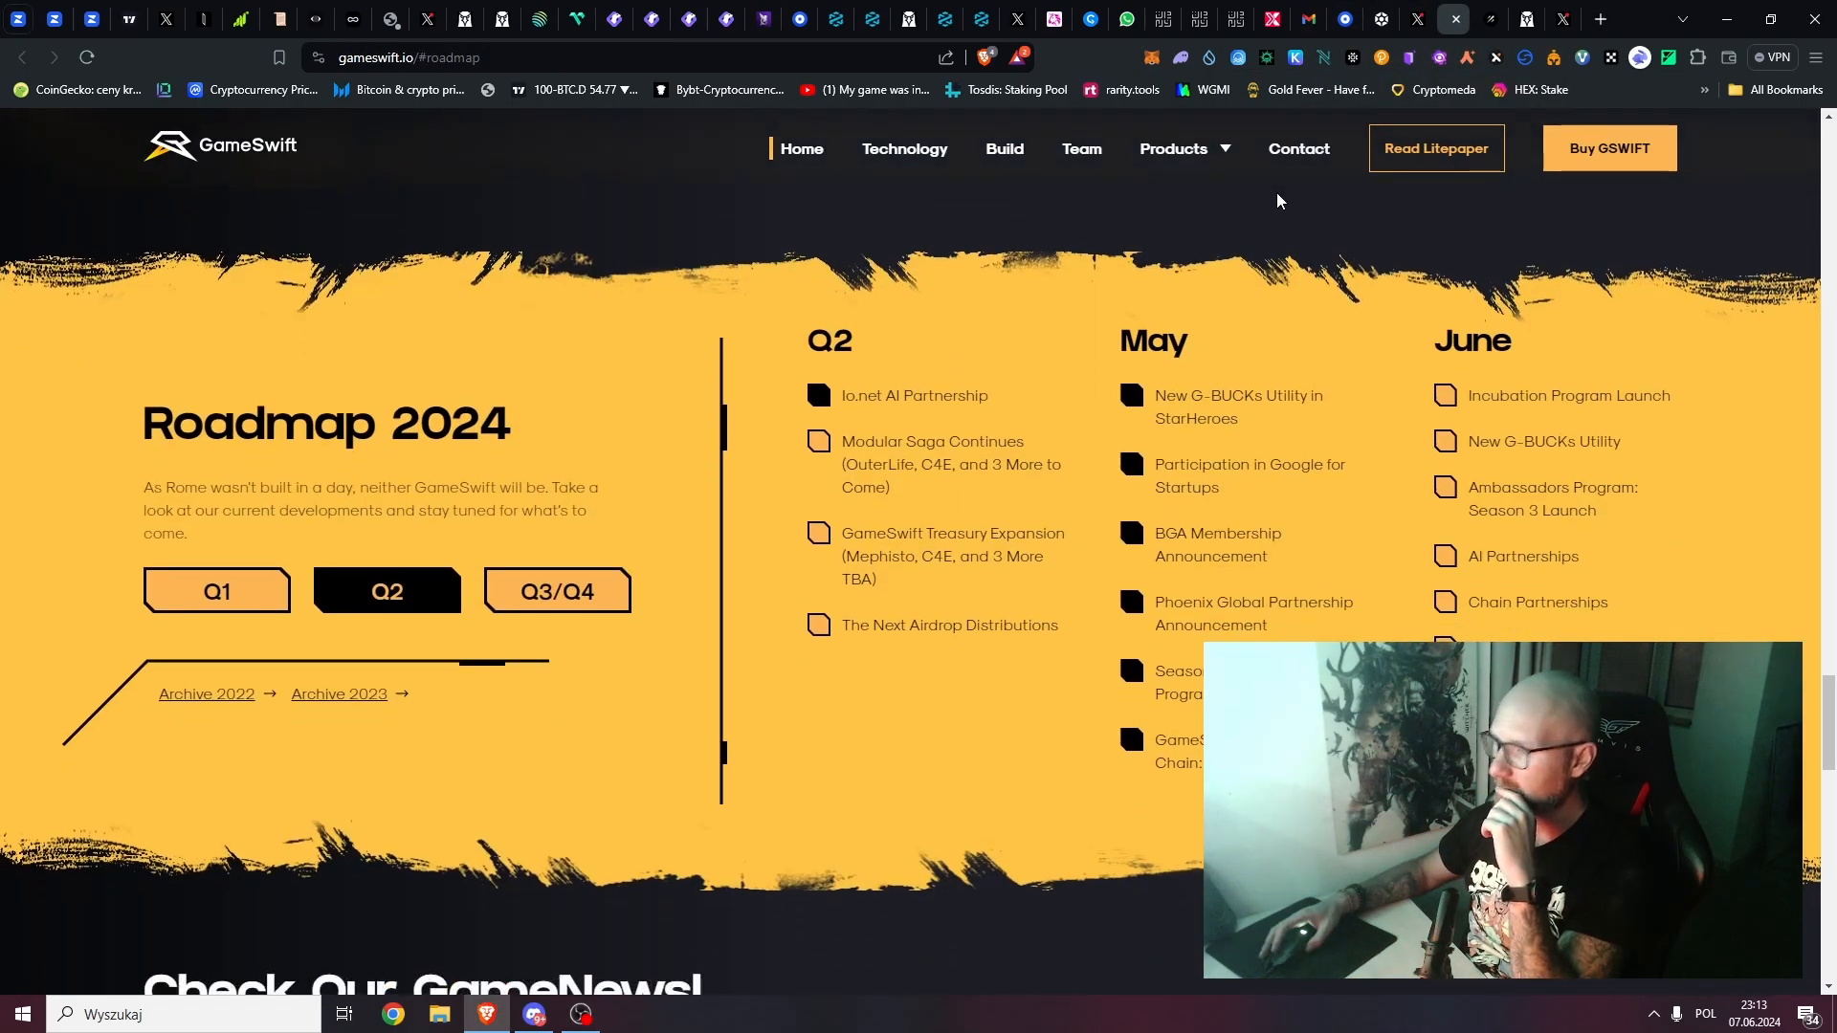
scroll("down", 3)
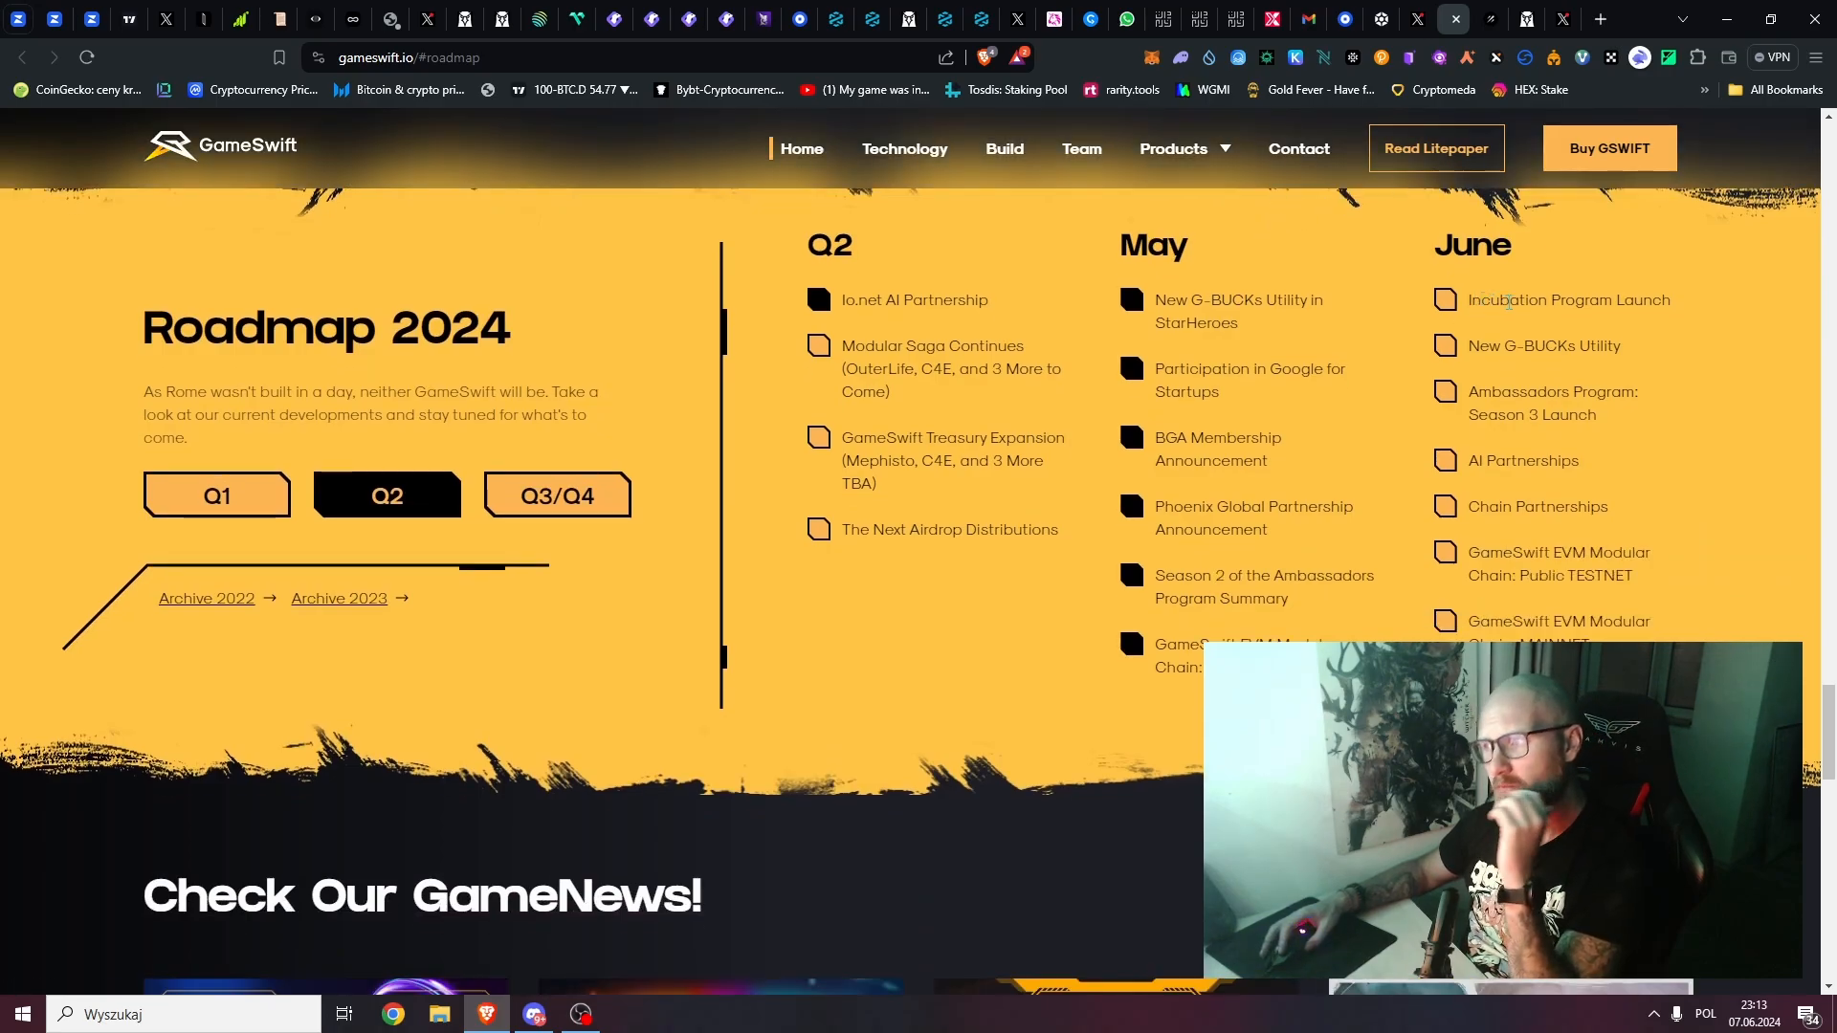
scroll("down", 3)
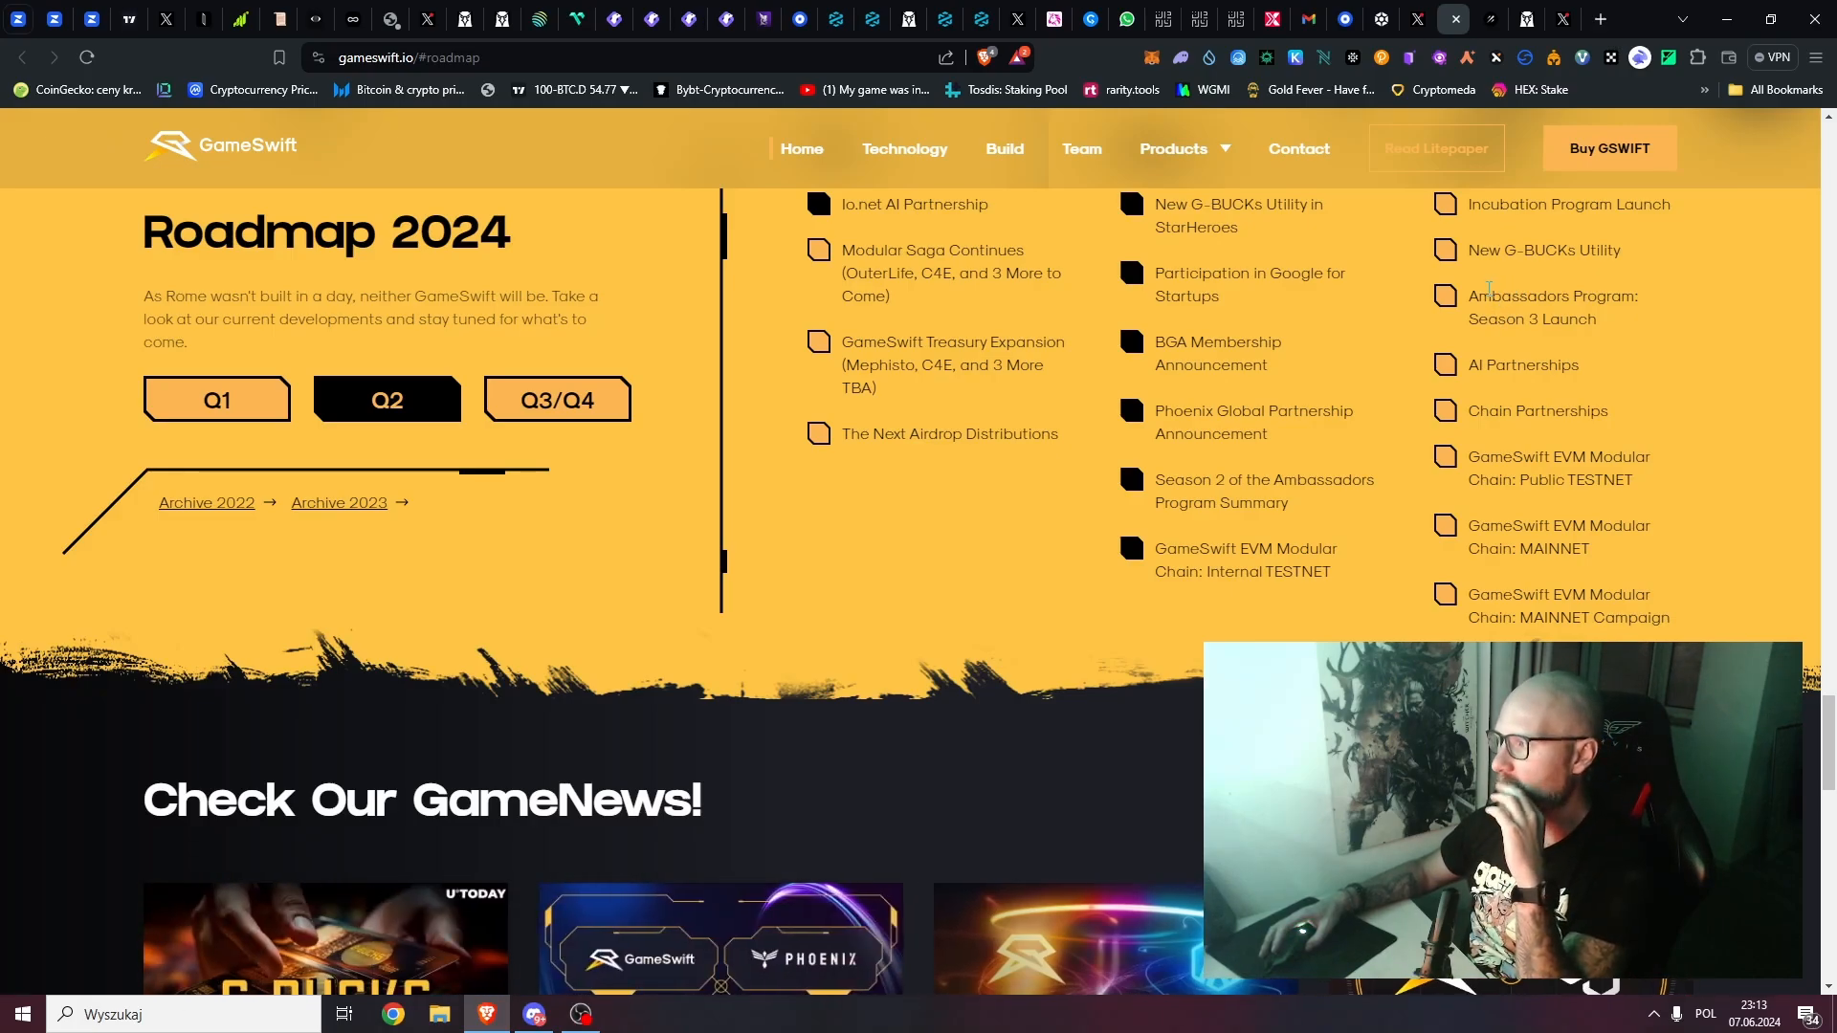
double_click(1535, 410)
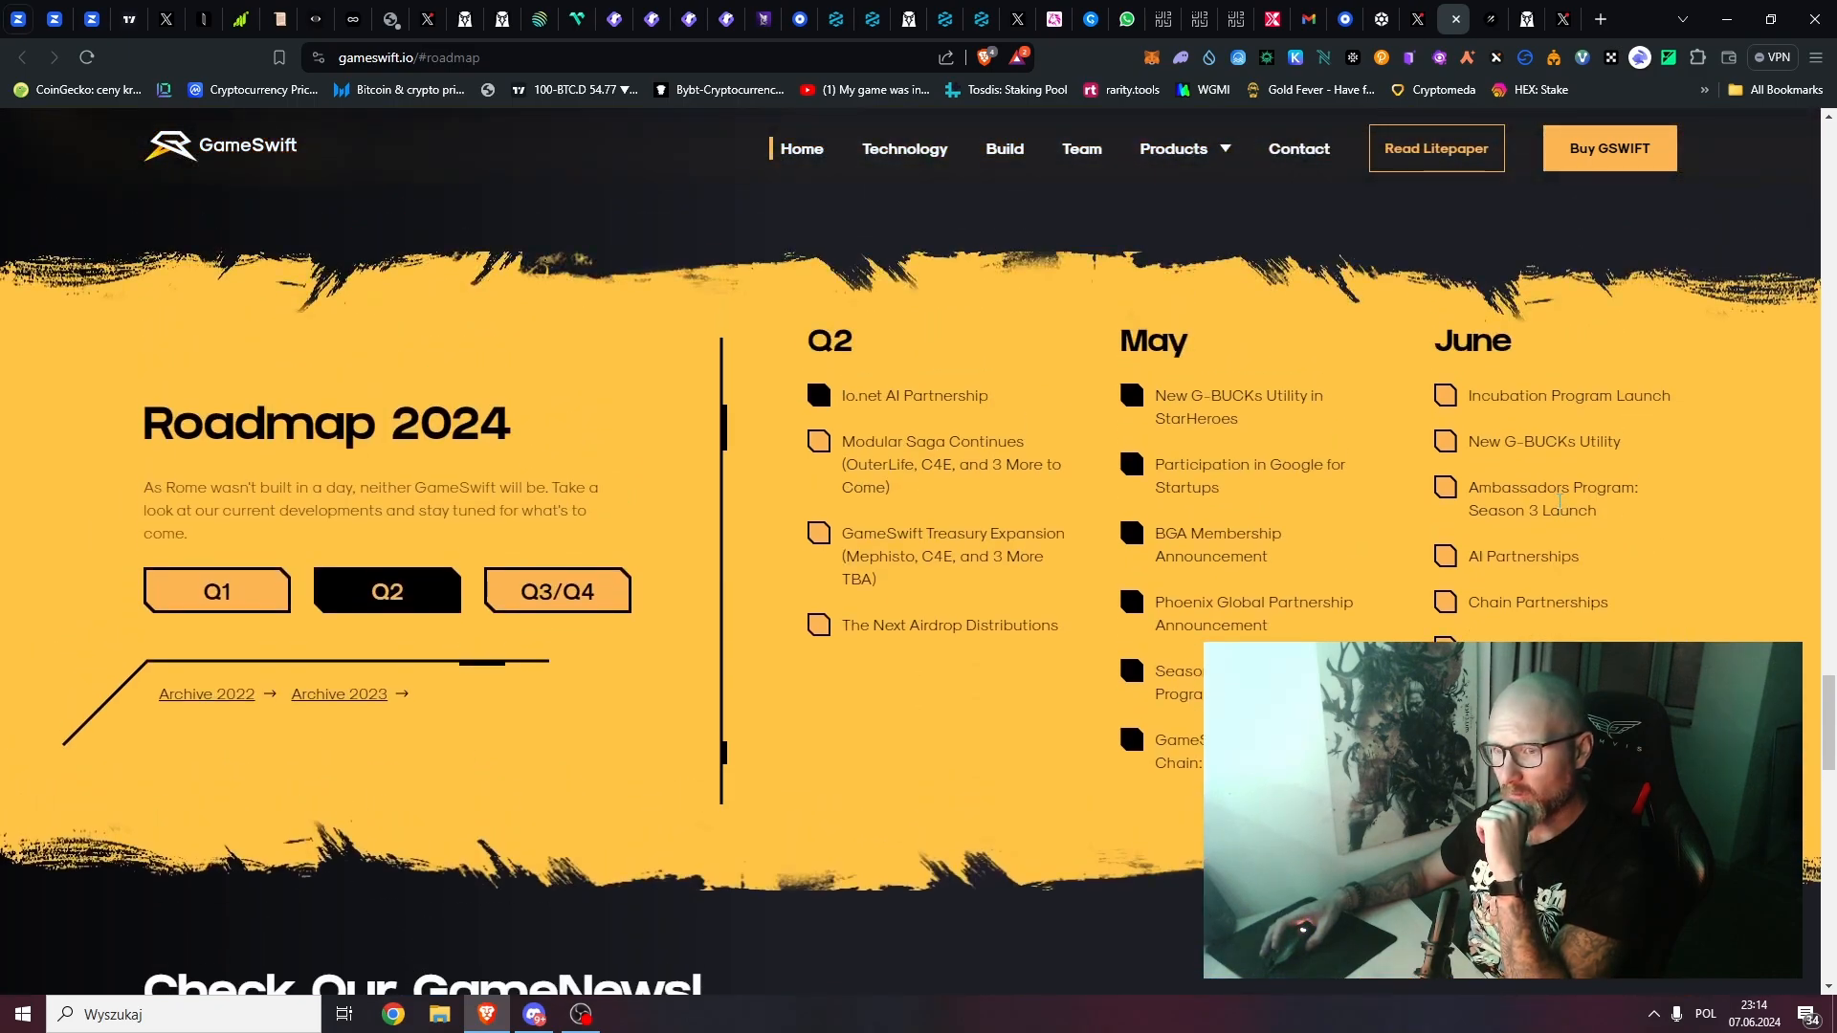
left_click(557, 590)
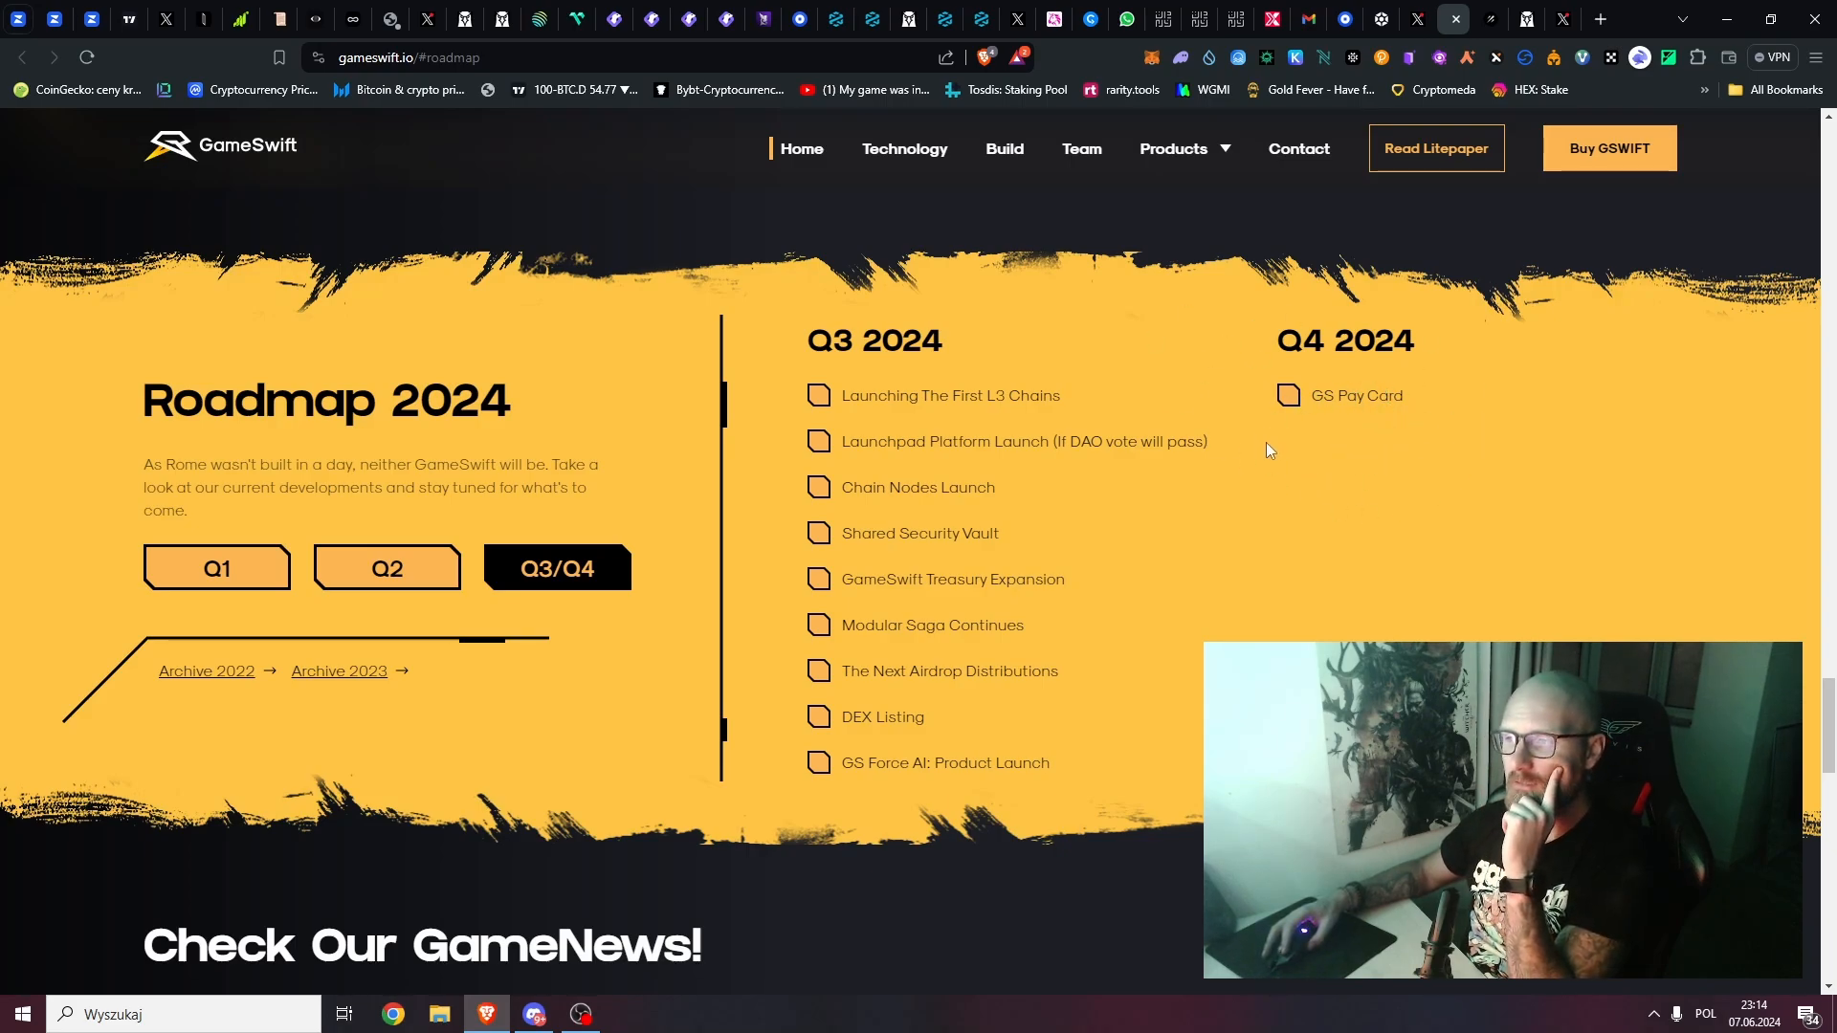
mouse_move(1406, 465)
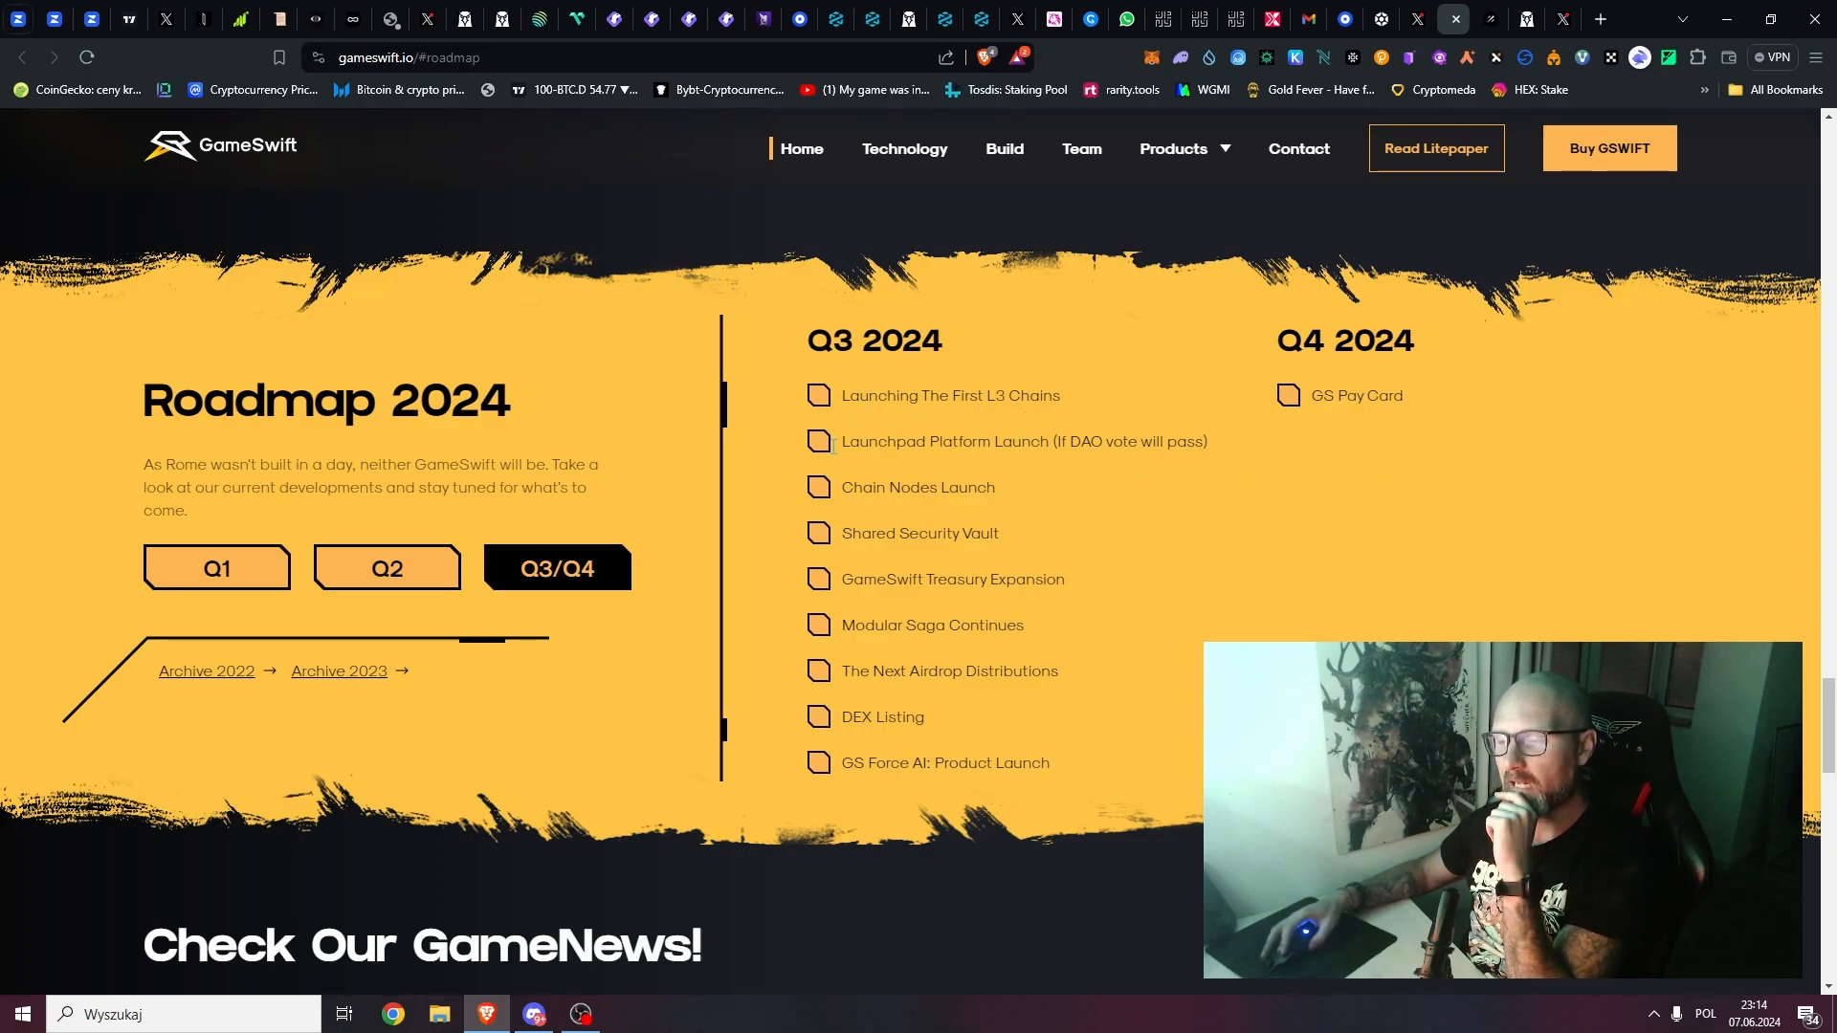
Step: Highlight the Launchpad Platform Launch and Chain Nodes Launch items, then return to GSWIFT/USDT
left_click_drag(861, 442, 1060, 442)
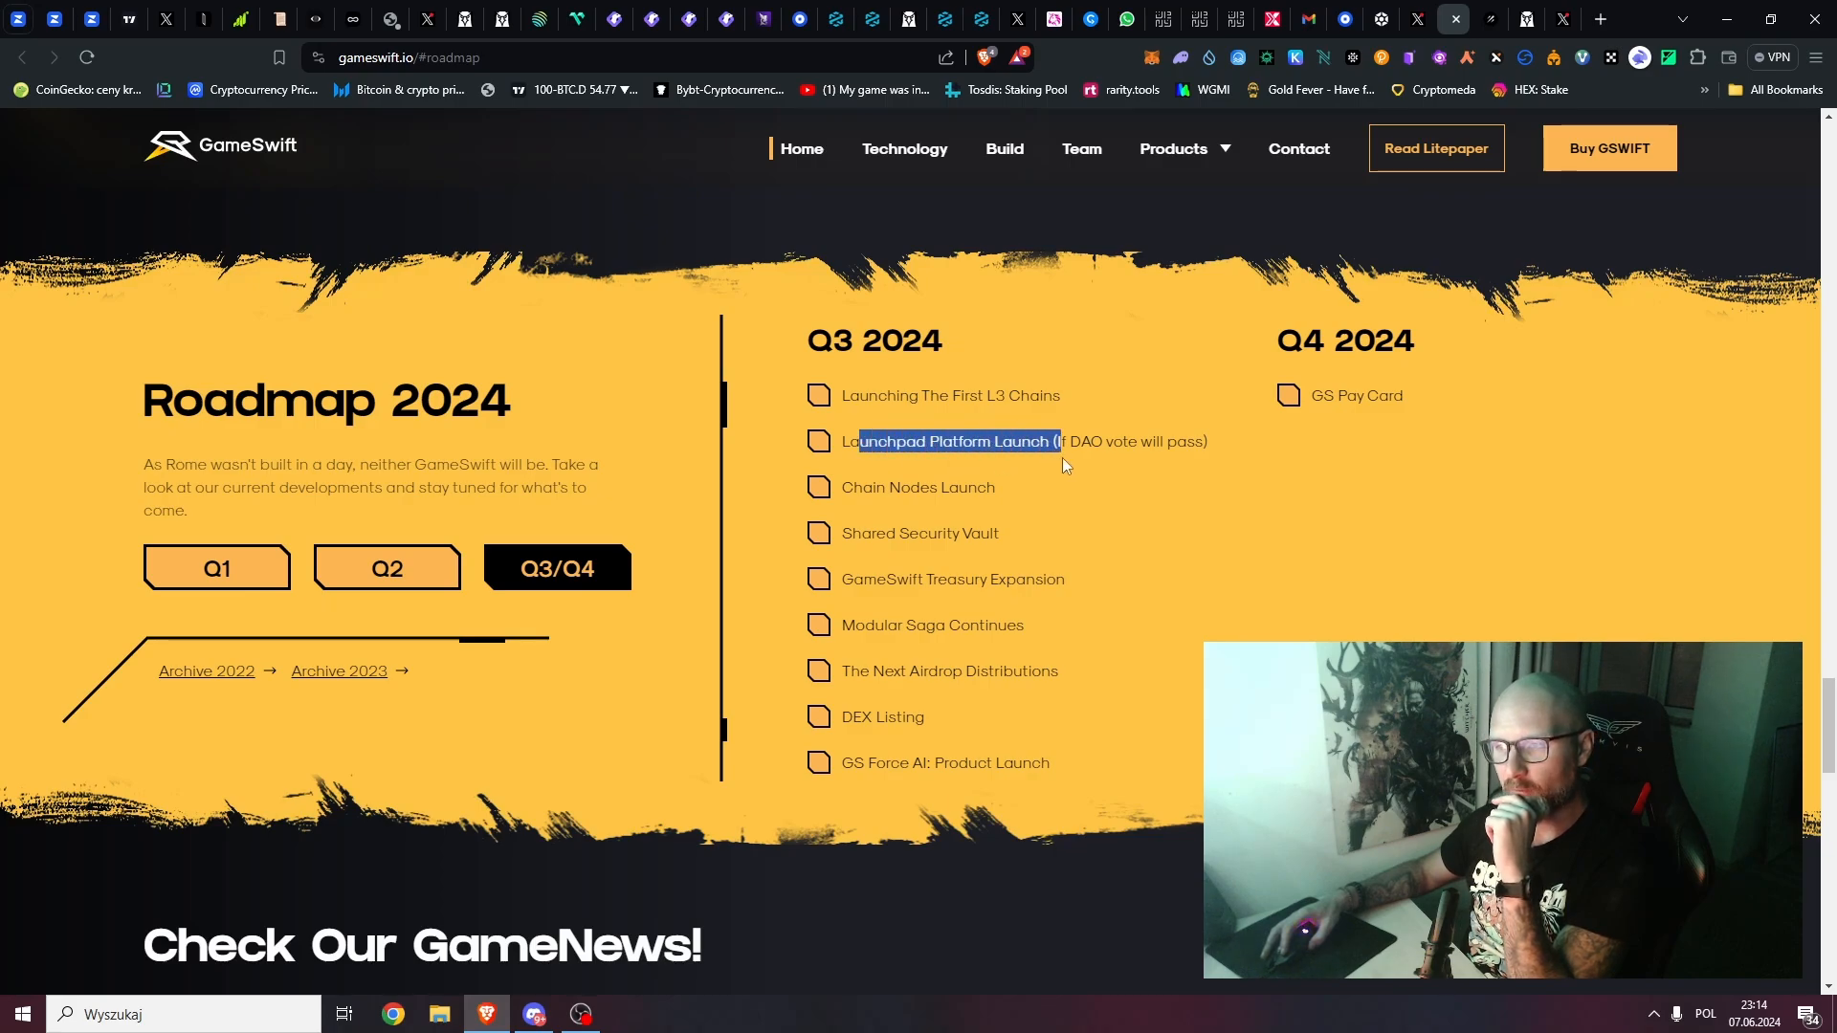
left_click_drag(1066, 442, 1218, 487)
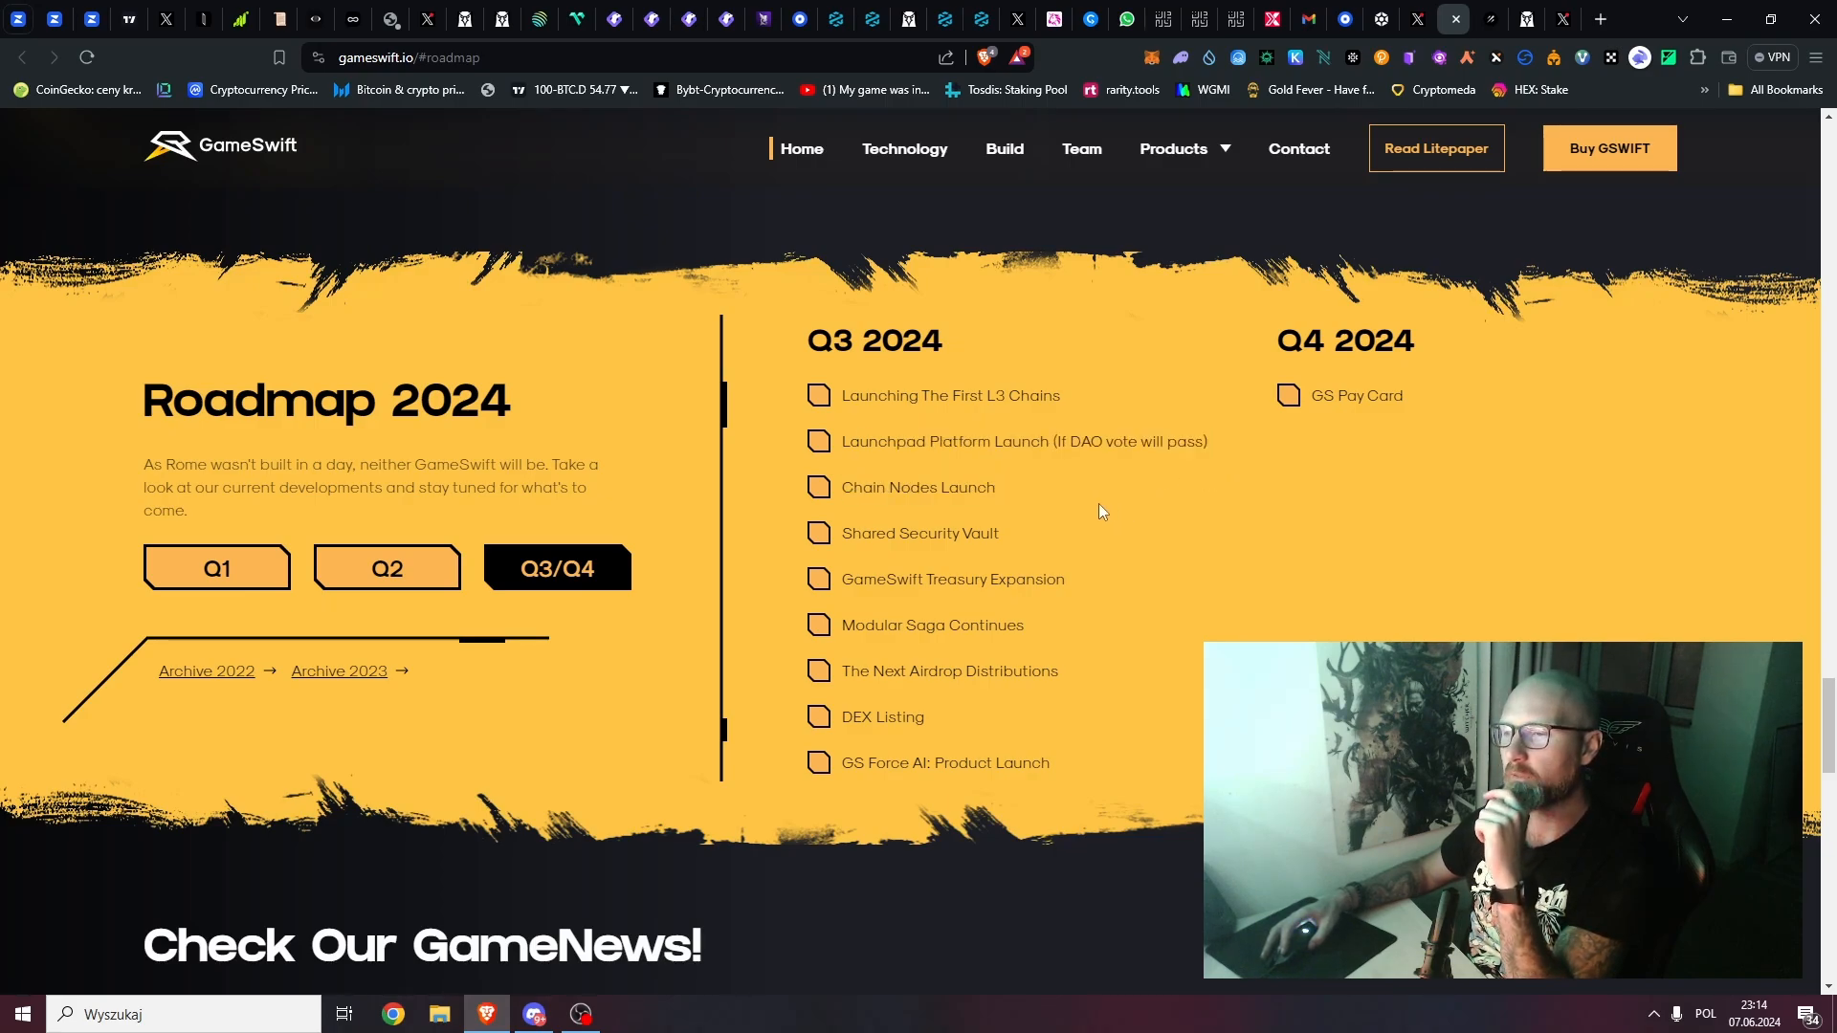
mouse_move(1078, 512)
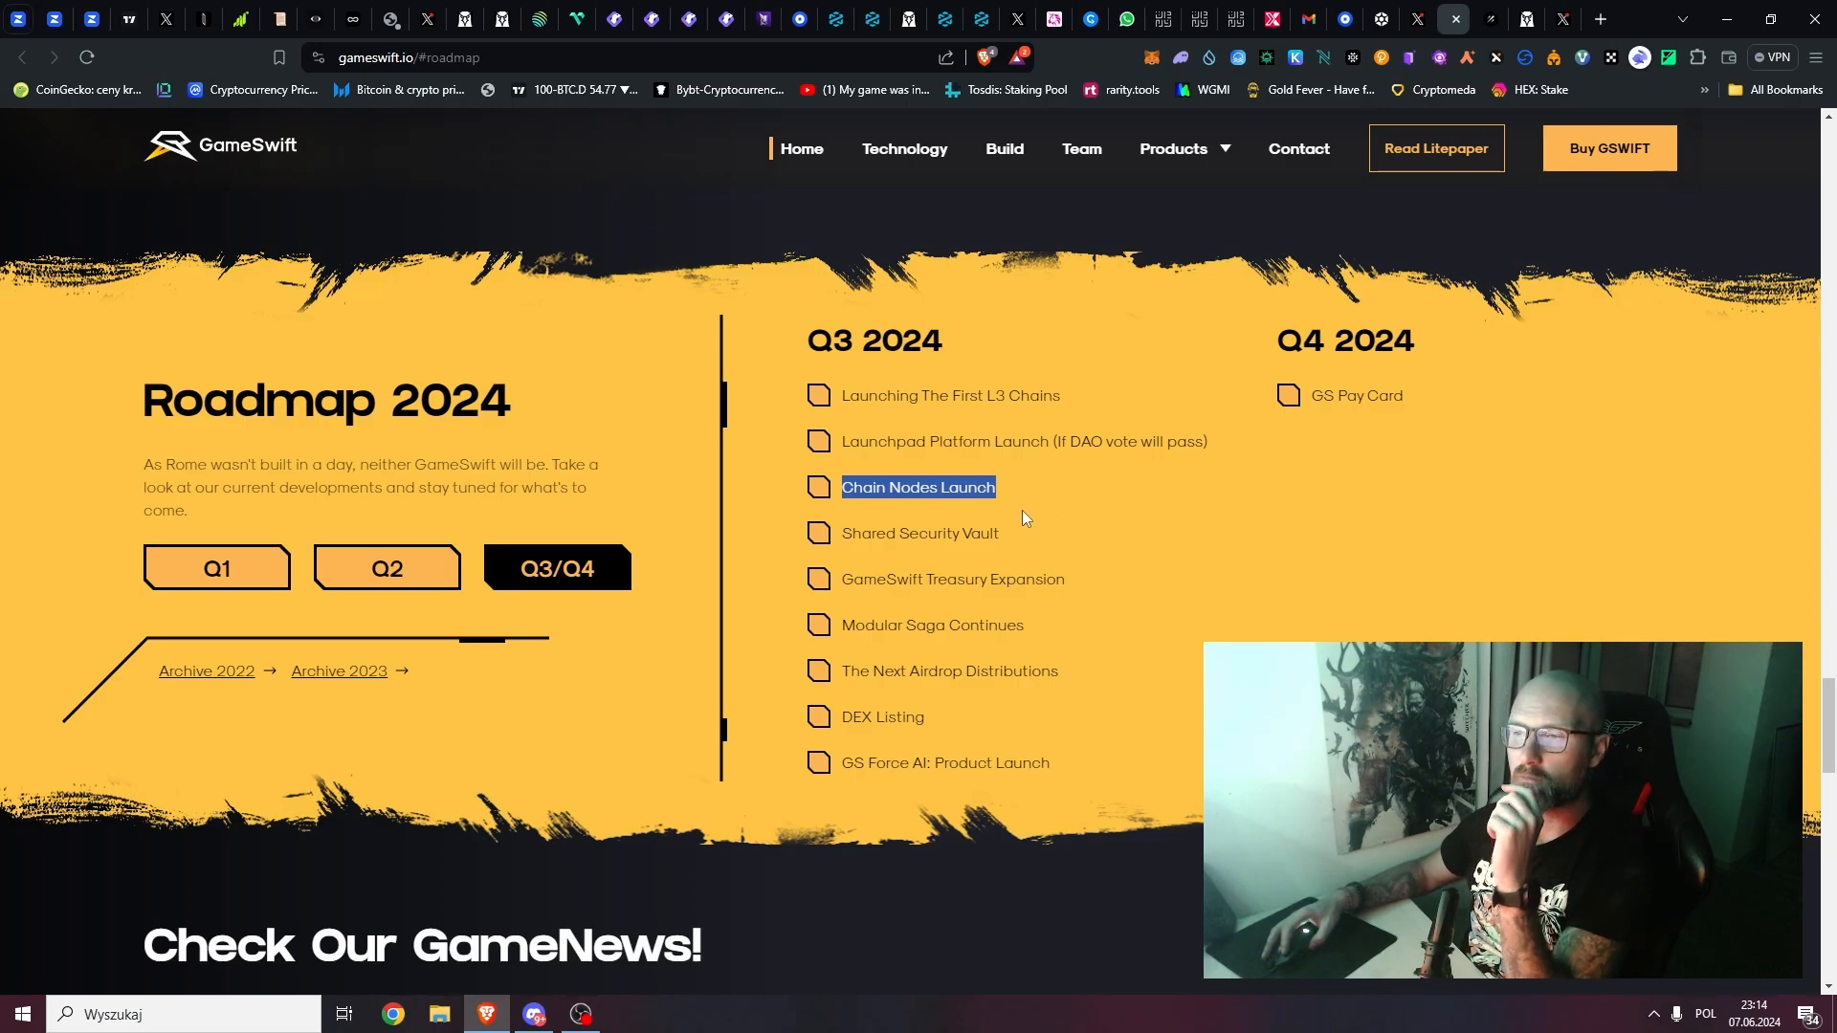
mouse_move(1010, 511)
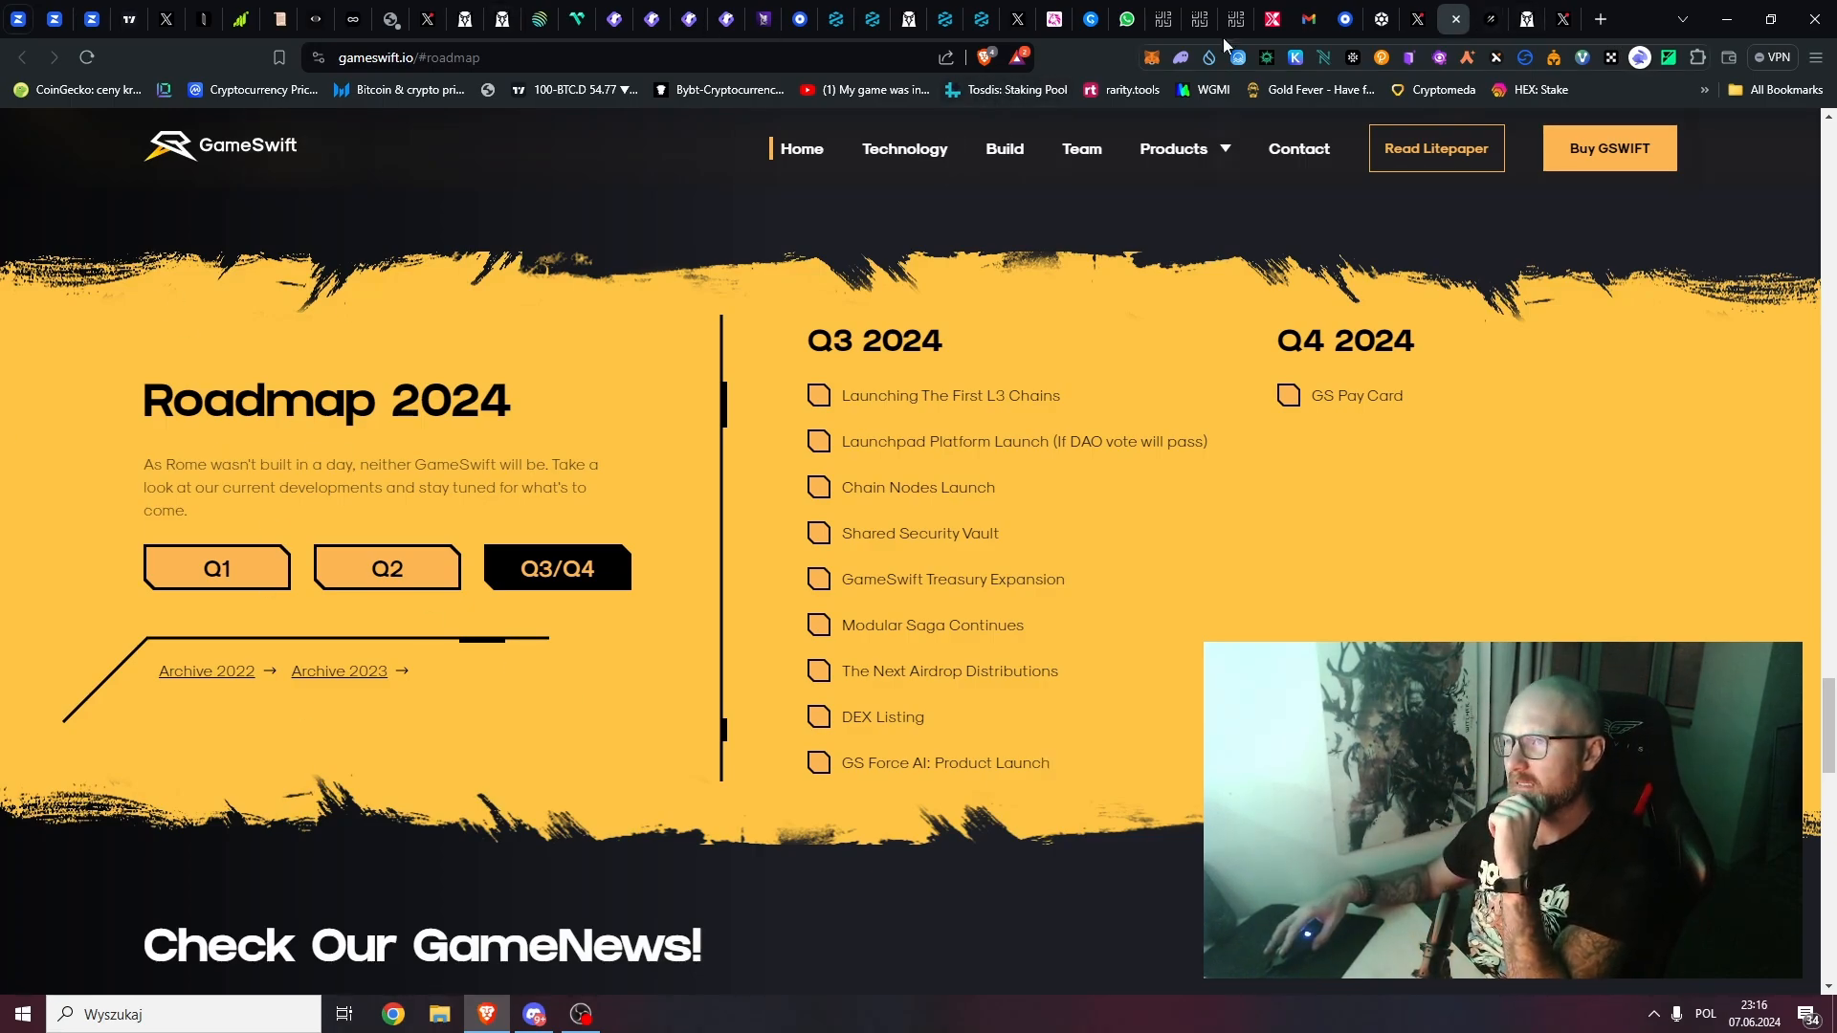
left_click(94, 20)
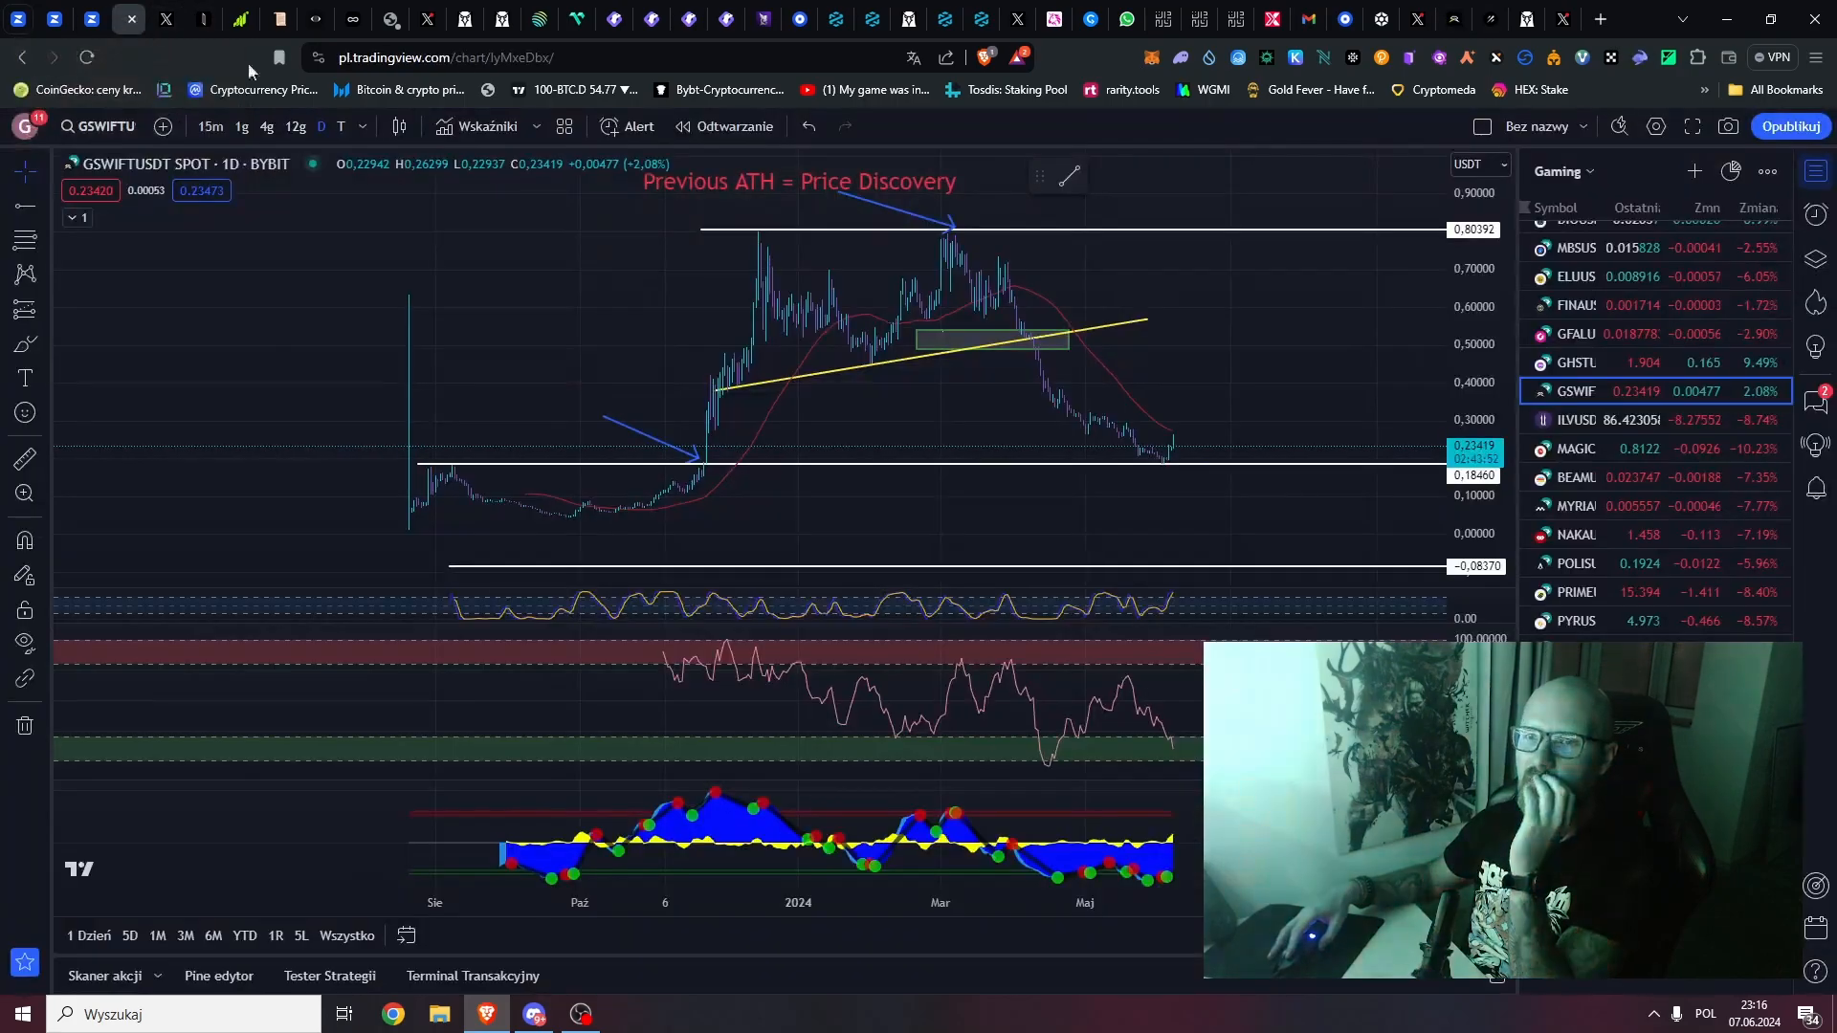